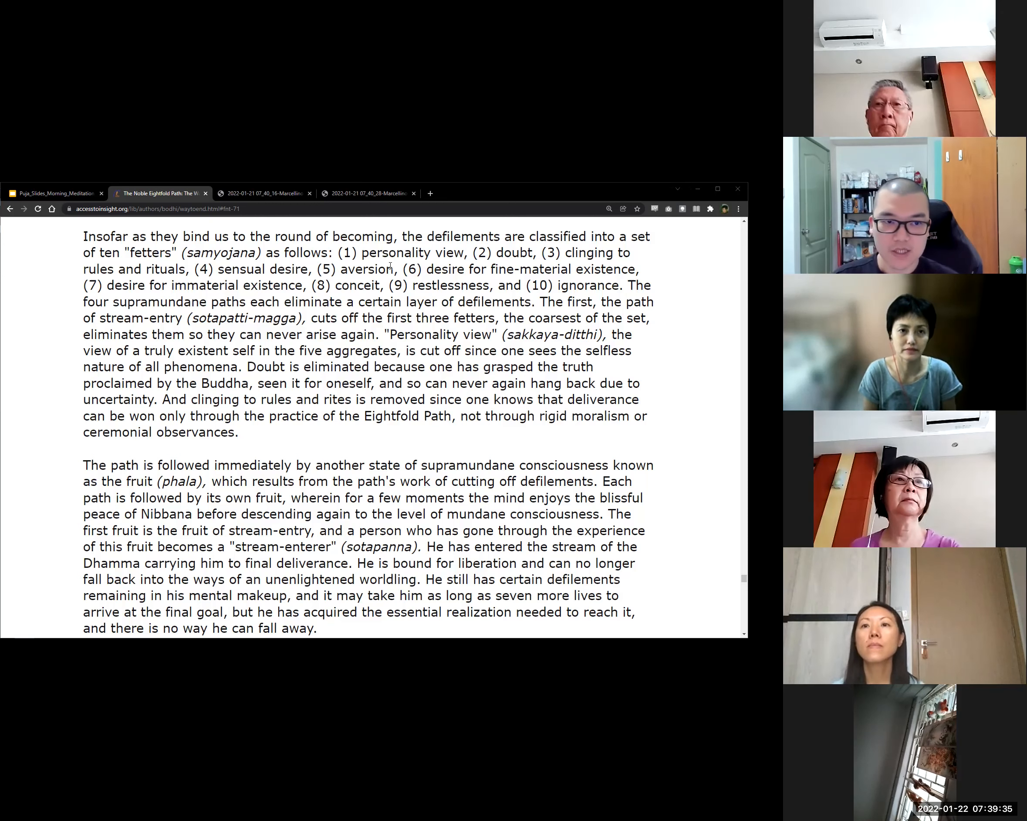
Highlight the personality-view fetter phrase in the article text.
{"action": "double_click", "coordinate": [411, 253]}
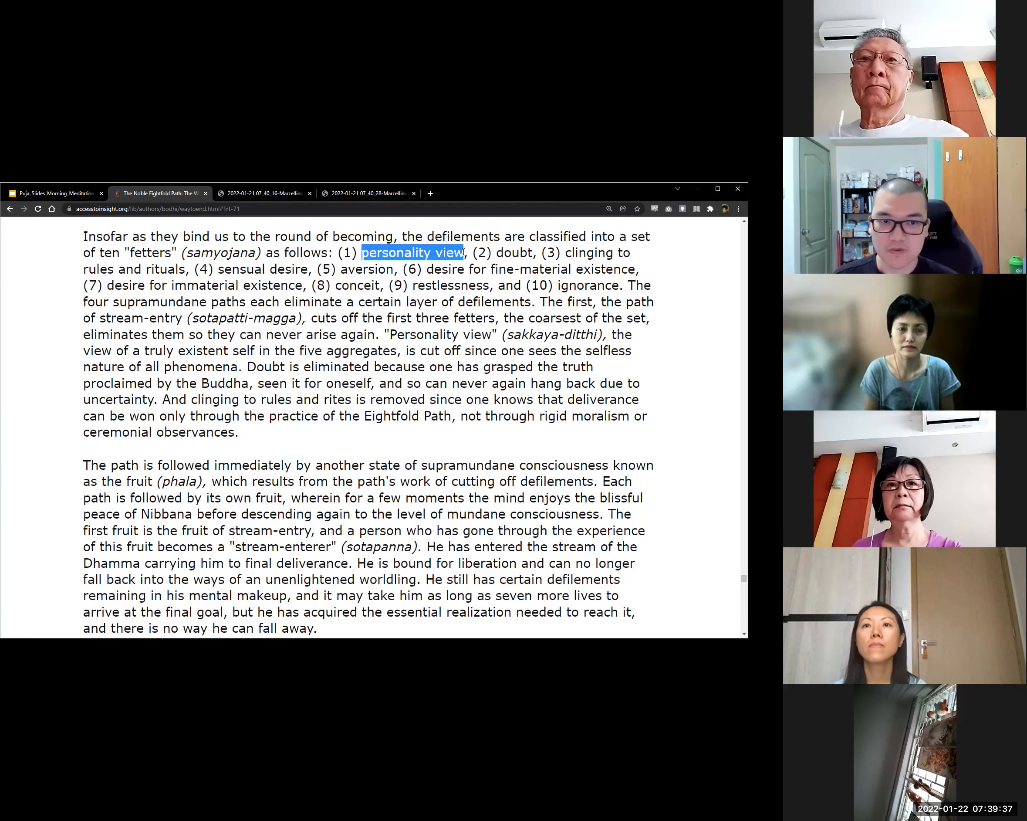
{"action": "double_click", "coordinate": [517, 252]}
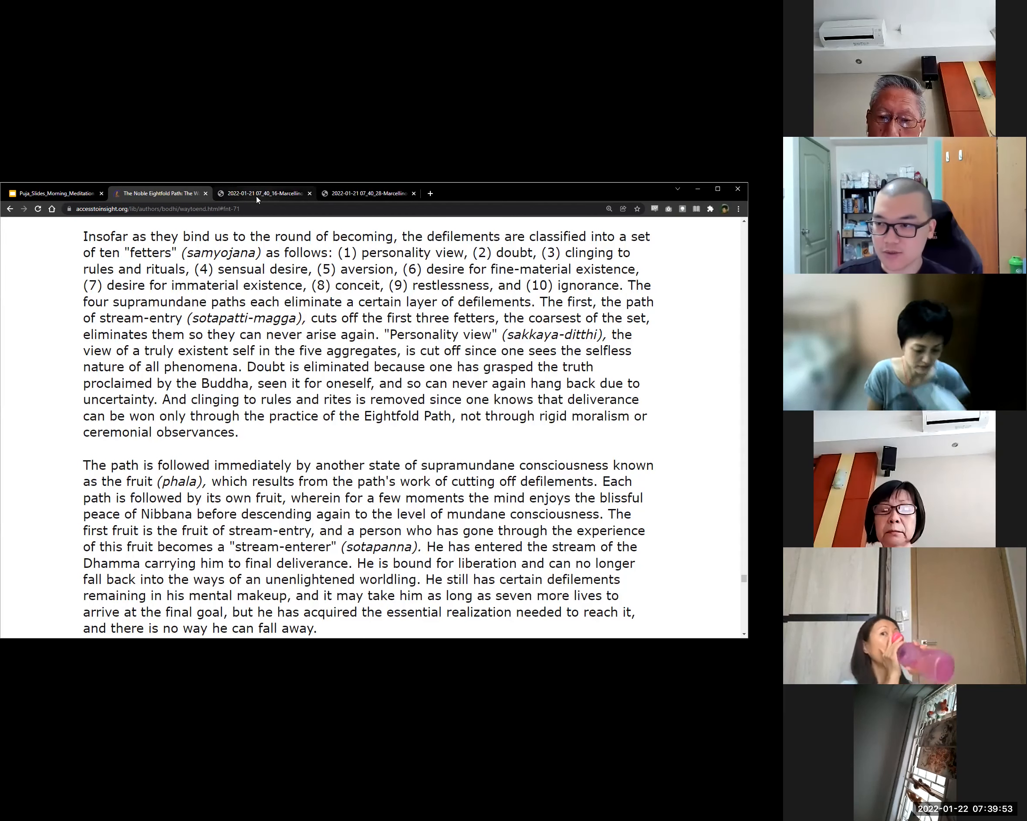
{"action": "mouse_move", "coordinate": [264, 194]}
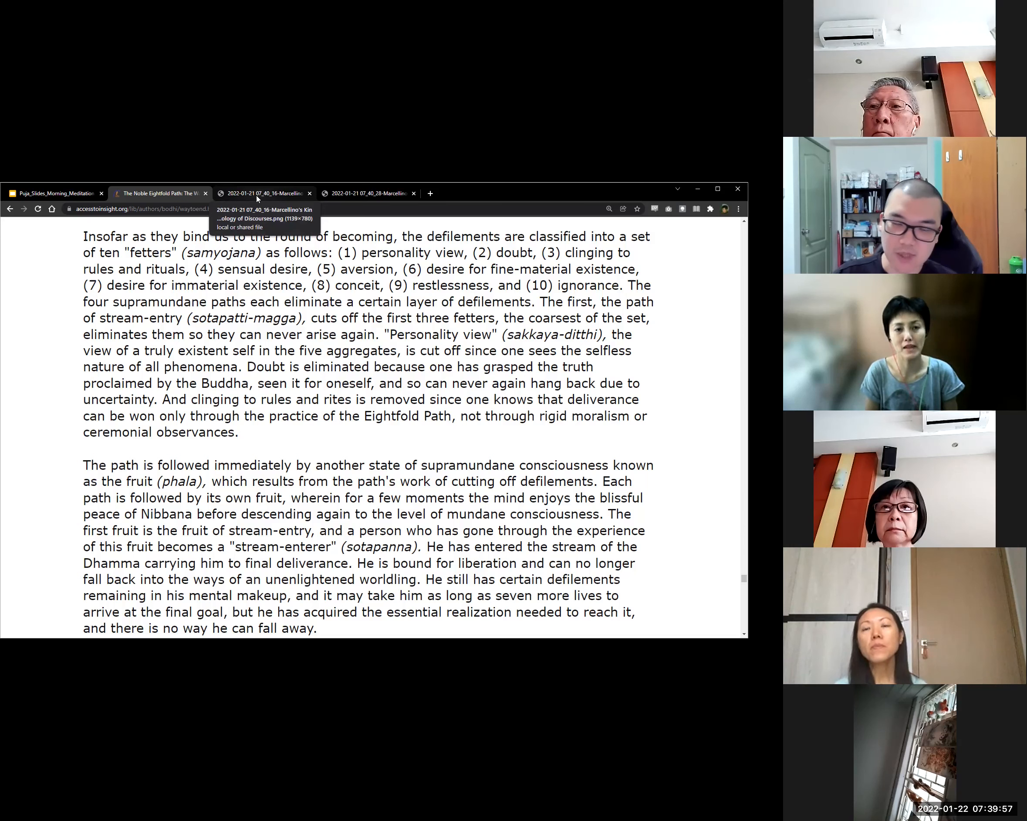
Show the disciple fetters table image, then the cover of In the Buddha's Words.
{"action": "left_click", "coordinate": [265, 193]}
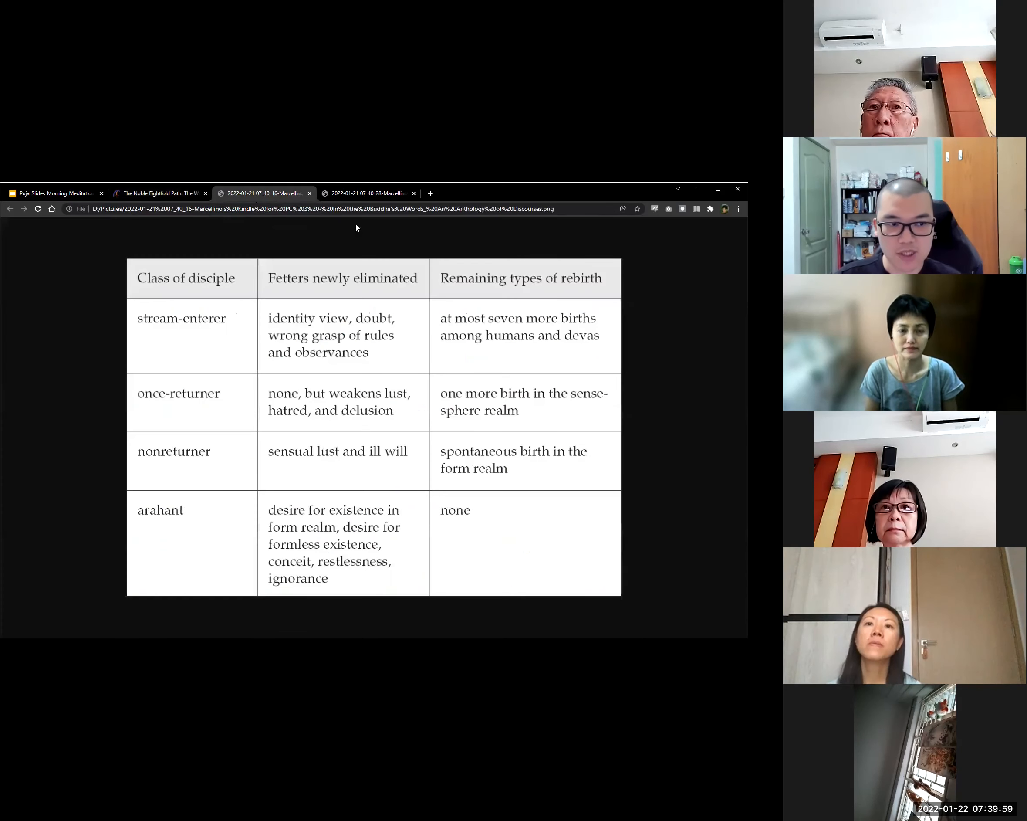
{"action": "mouse_move", "coordinate": [244, 334]}
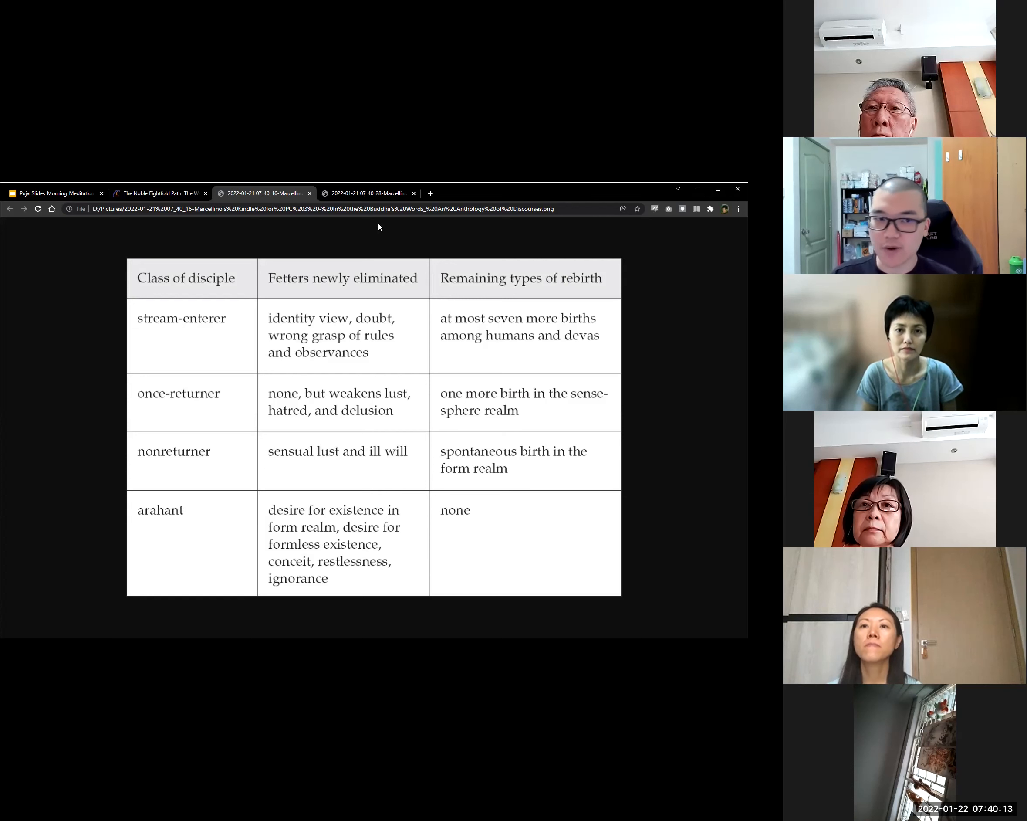
{"action": "mouse_move", "coordinate": [369, 193]}
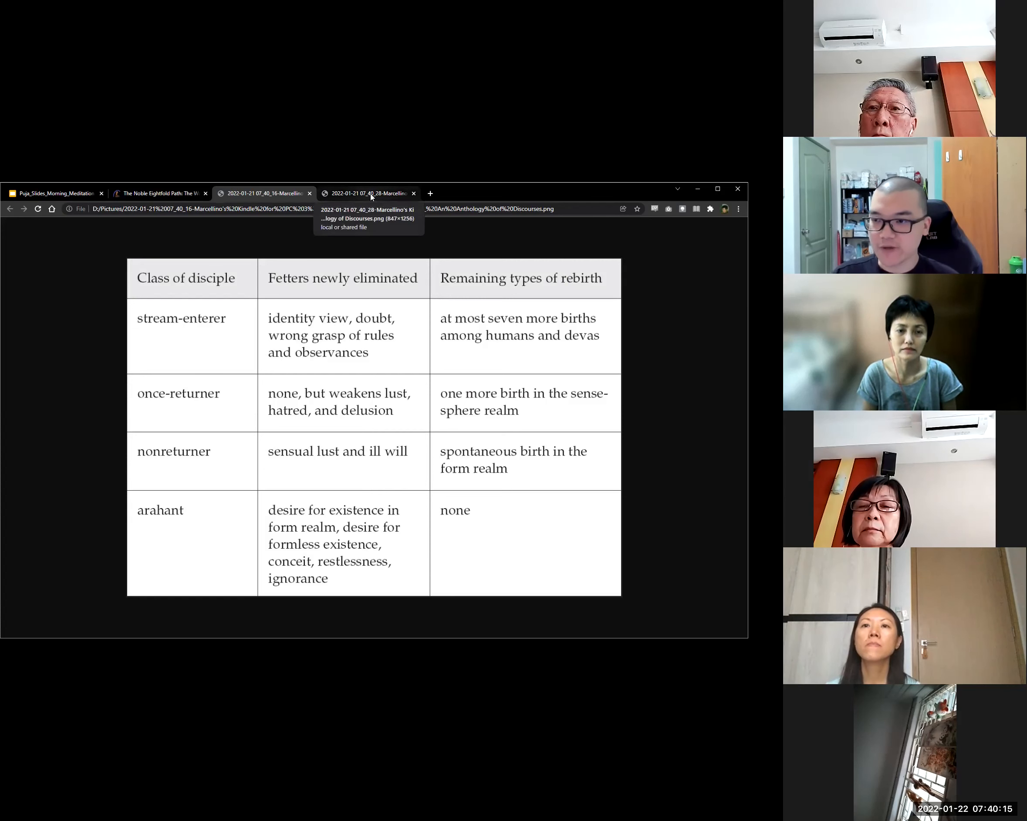
{"action": "left_click", "coordinate": [369, 193]}
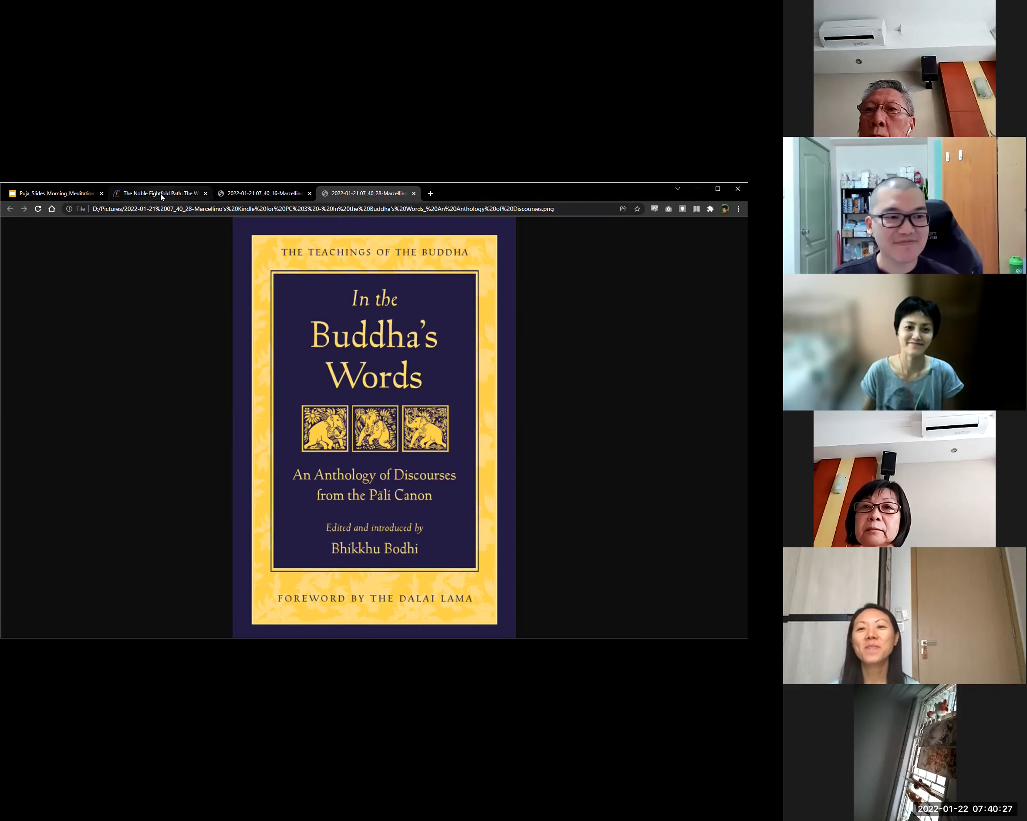
Return to The Noble Eightfold Path article at the ten fetters and stream-entry passage.
{"action": "left_click", "coordinate": [159, 194]}
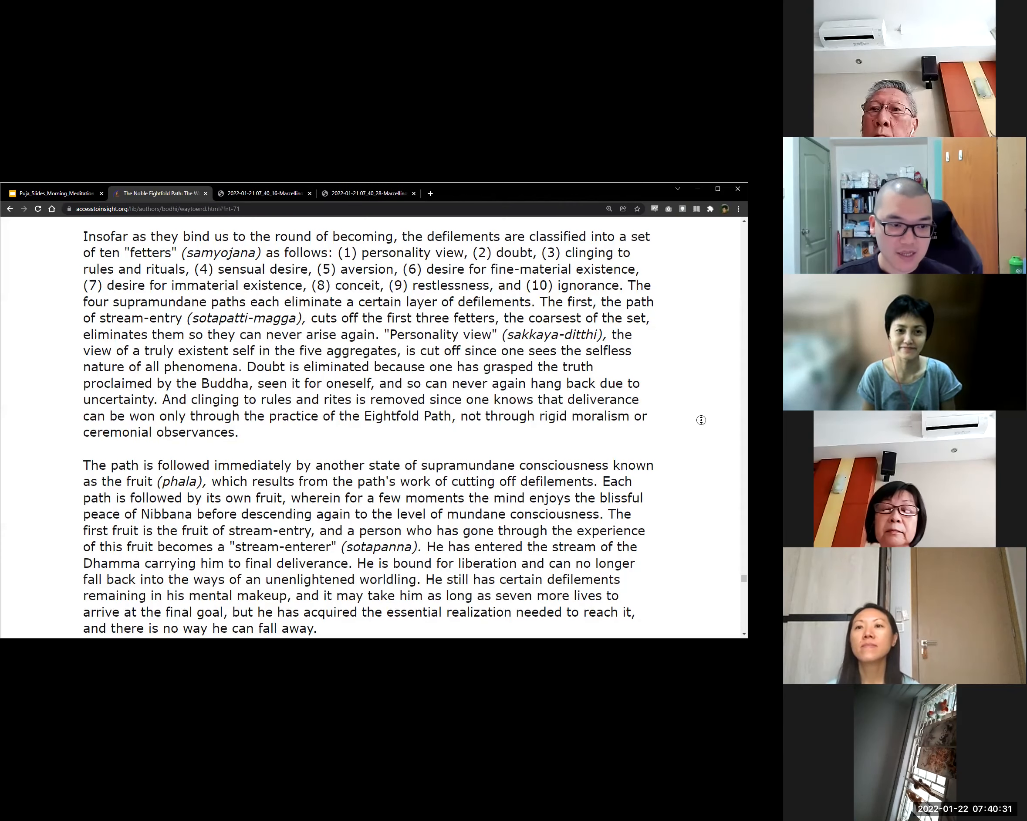
{"action": "scroll", "scroll_direction": "down", "scroll_amount": 3}
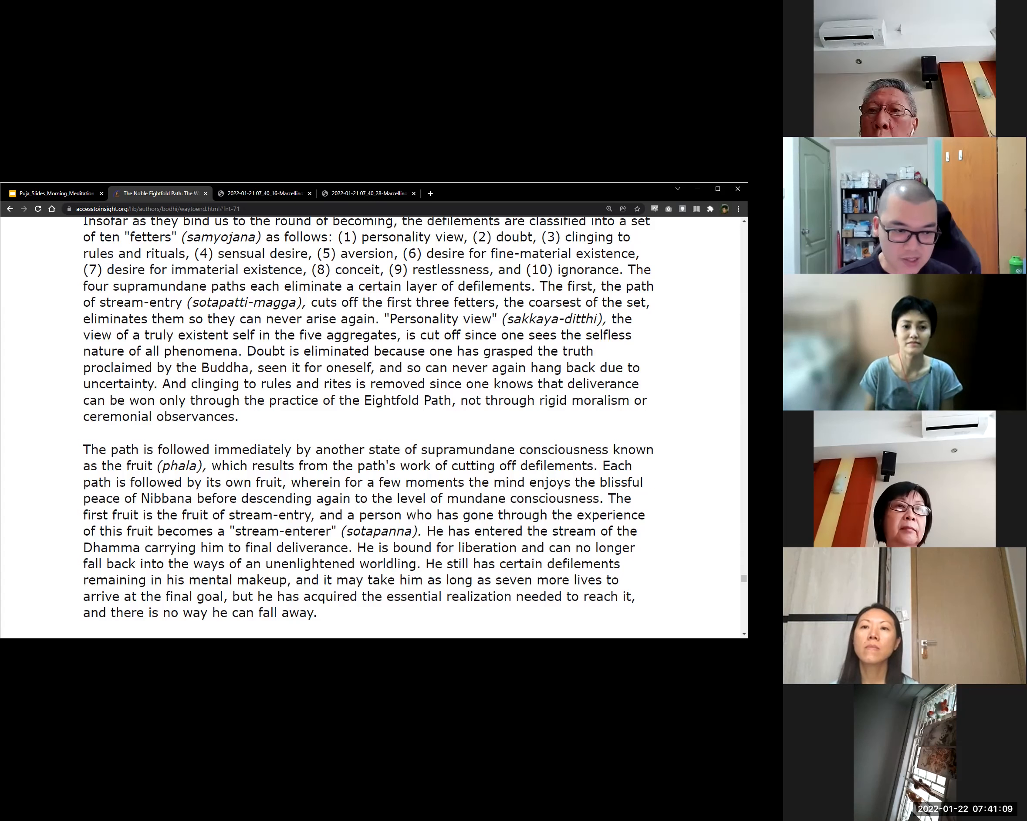
{"action": "mouse_move", "coordinate": [713, 383]}
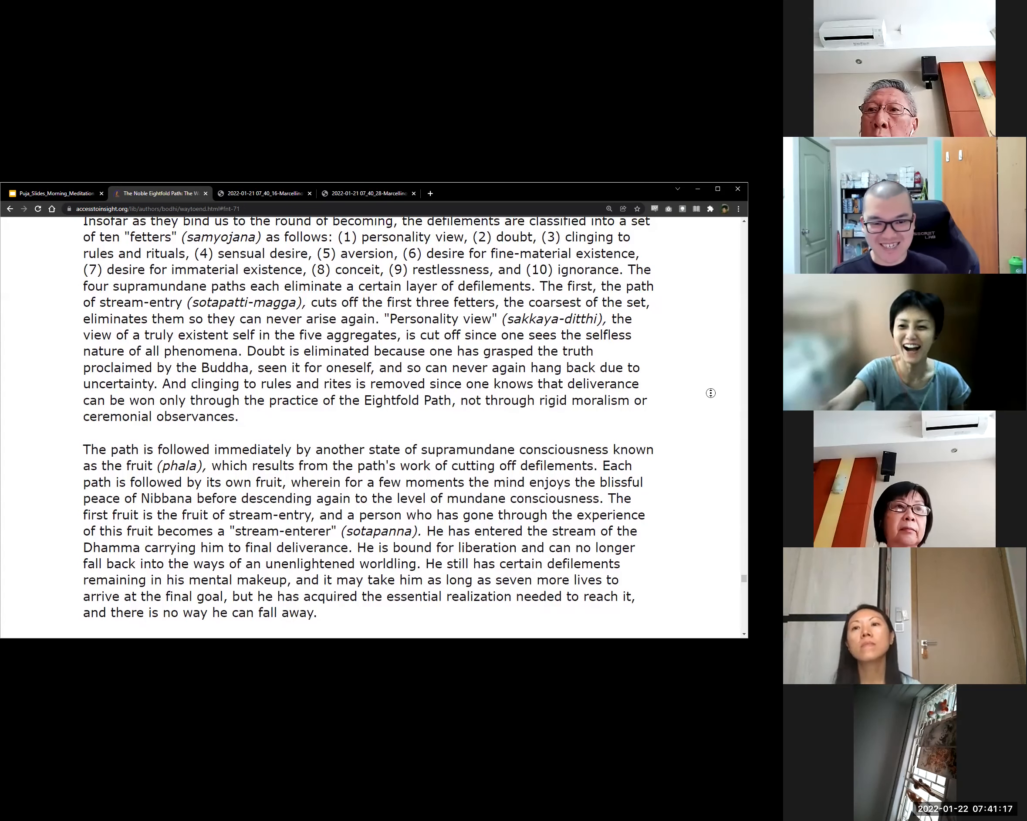
Scroll the article down to the once-returner and non-returner paragraphs.
{"action": "scroll", "scroll_direction": "down", "scroll_amount": 3}
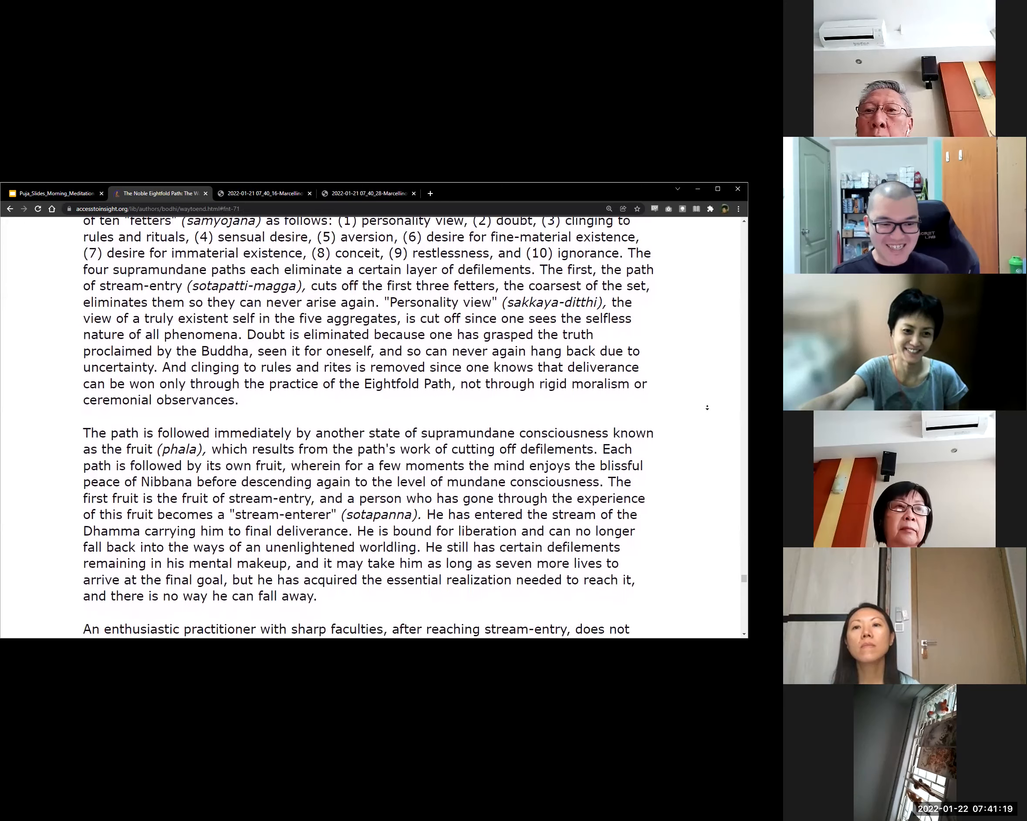
{"action": "scroll", "scroll_direction": "down", "scroll_amount": 3}
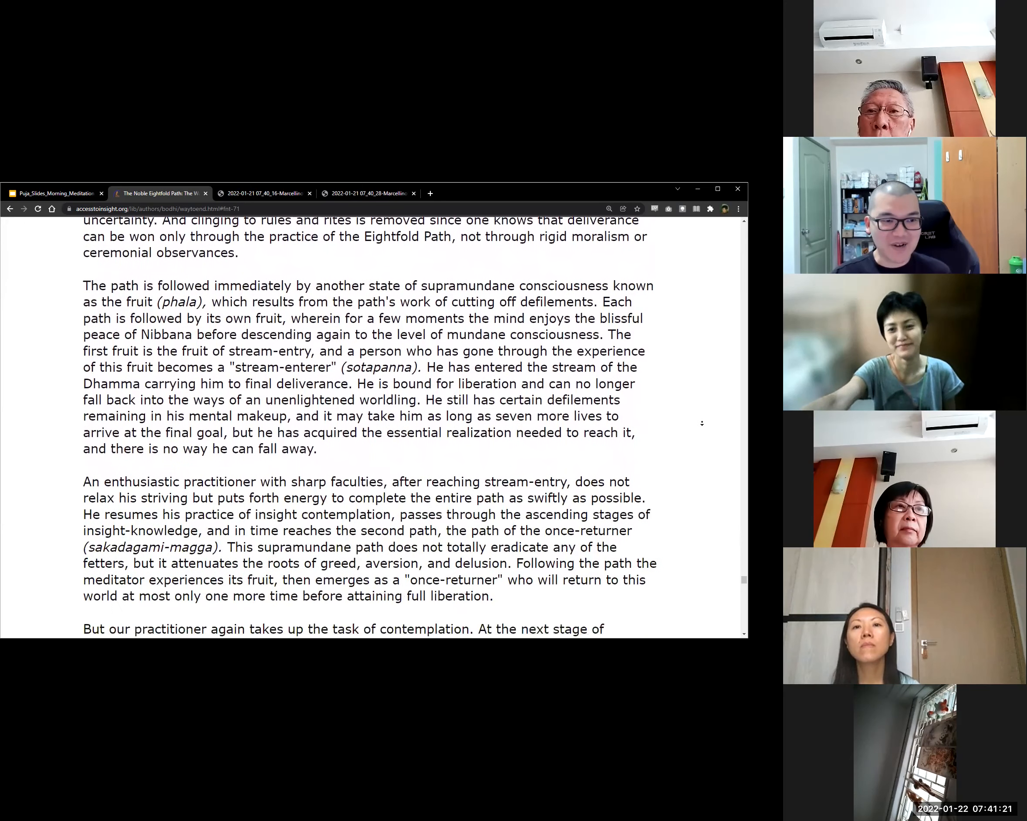
{"action": "scroll", "scroll_direction": "down", "scroll_amount": 3}
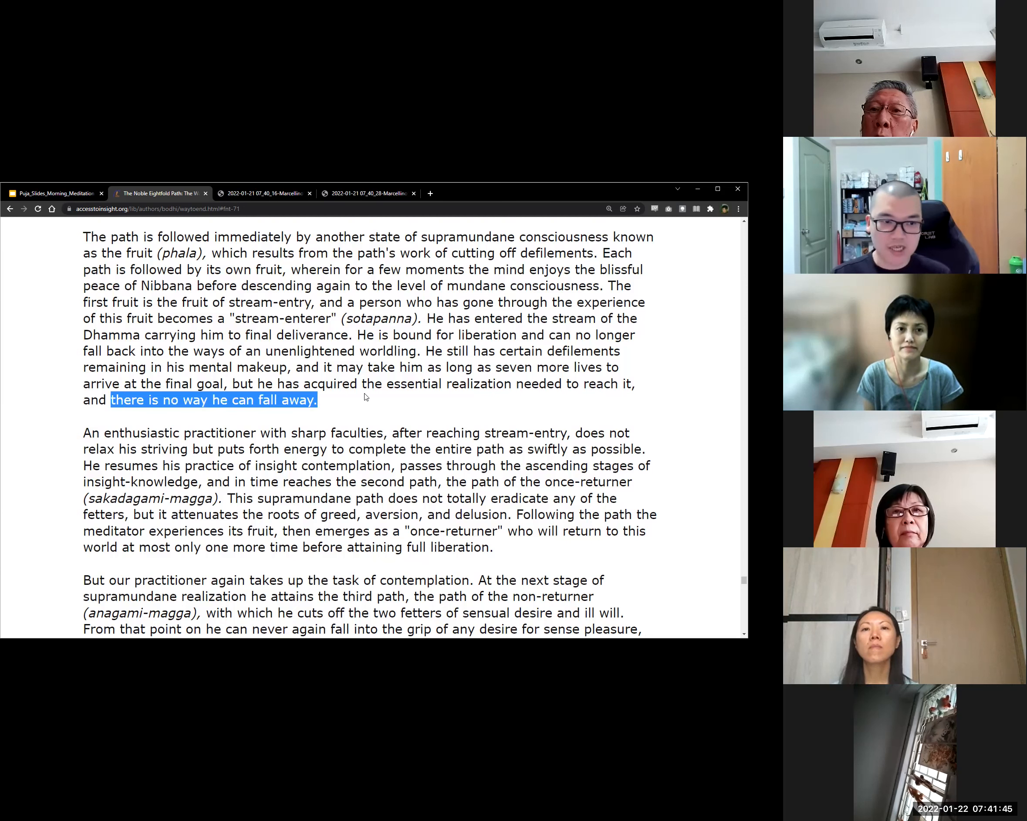
{"action": "mouse_move", "coordinate": [664, 401]}
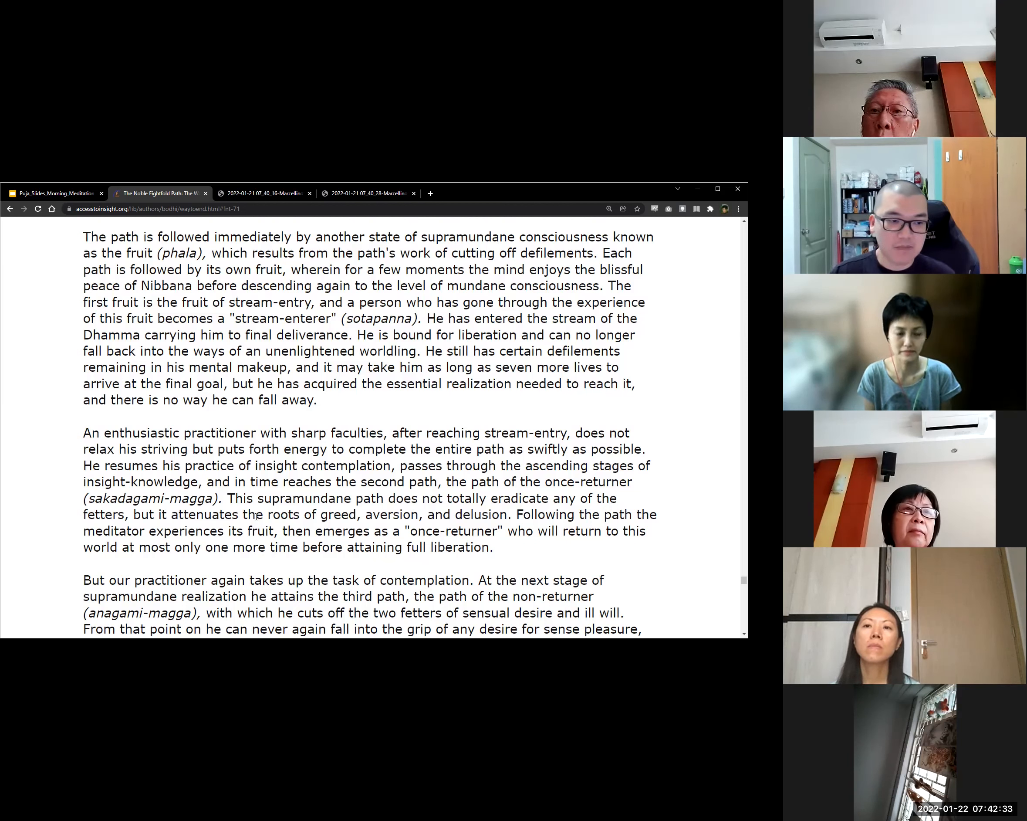
{"action": "double_click", "coordinate": [208, 515]}
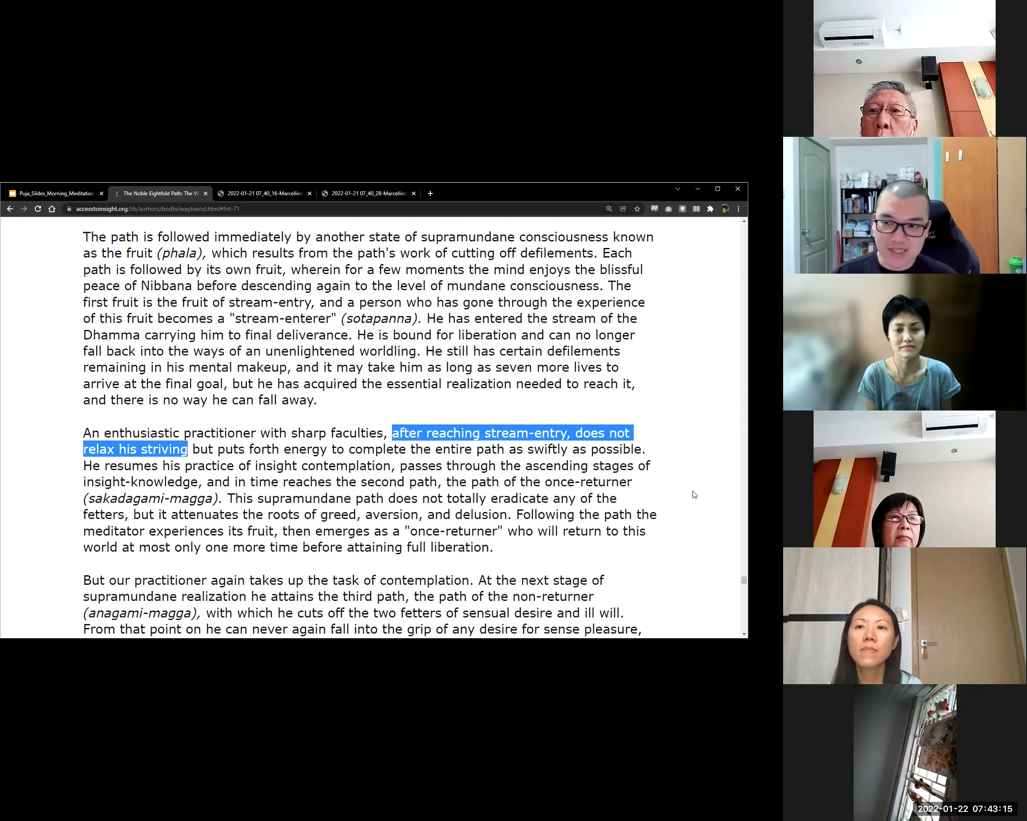
{"action": "mouse_move", "coordinate": [683, 496]}
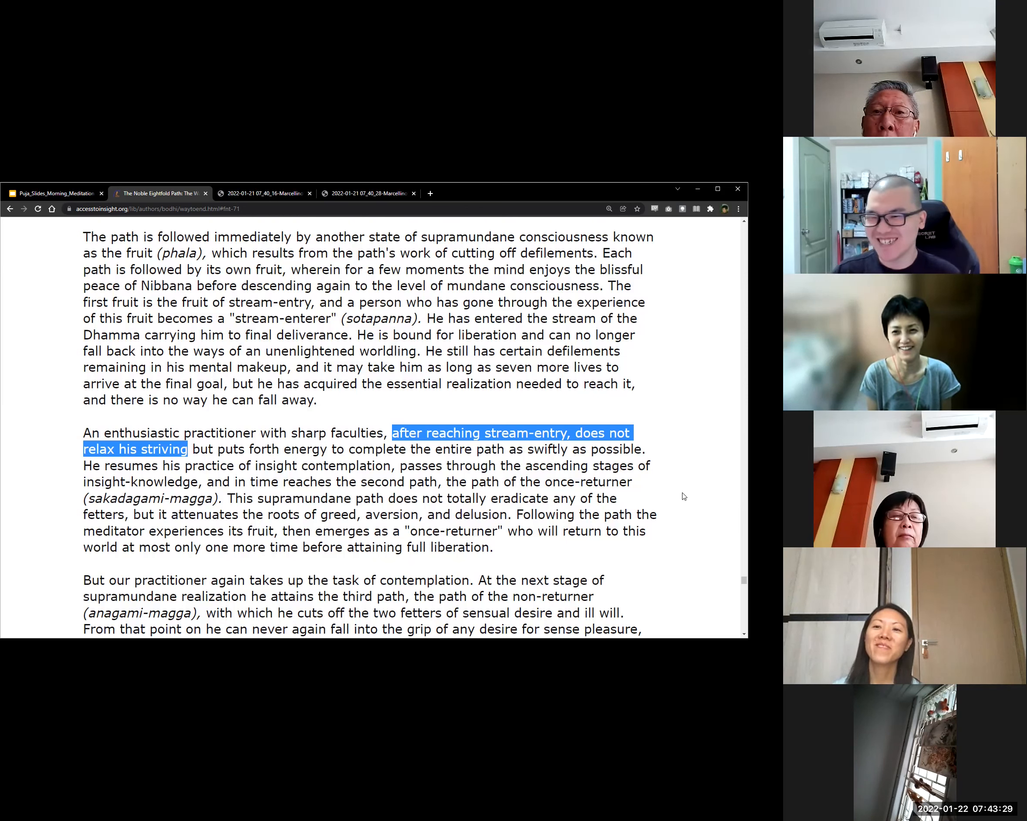
{"action": "mouse_move", "coordinate": [671, 458]}
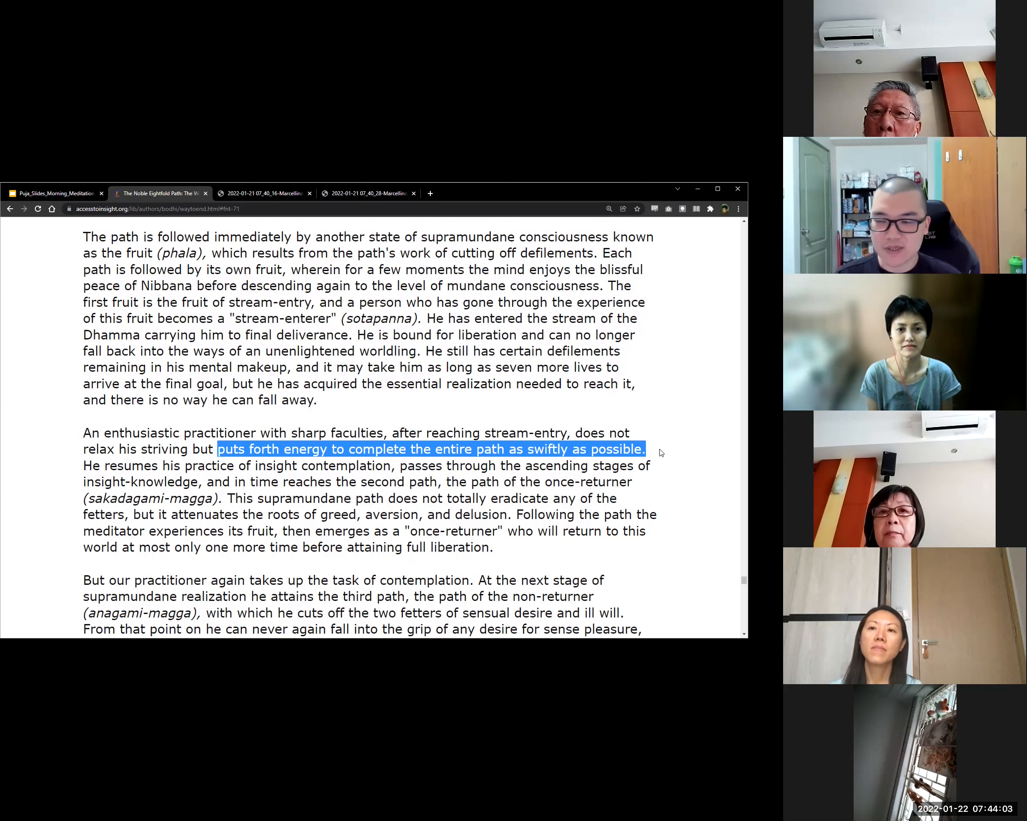
{"action": "mouse_move", "coordinate": [667, 474]}
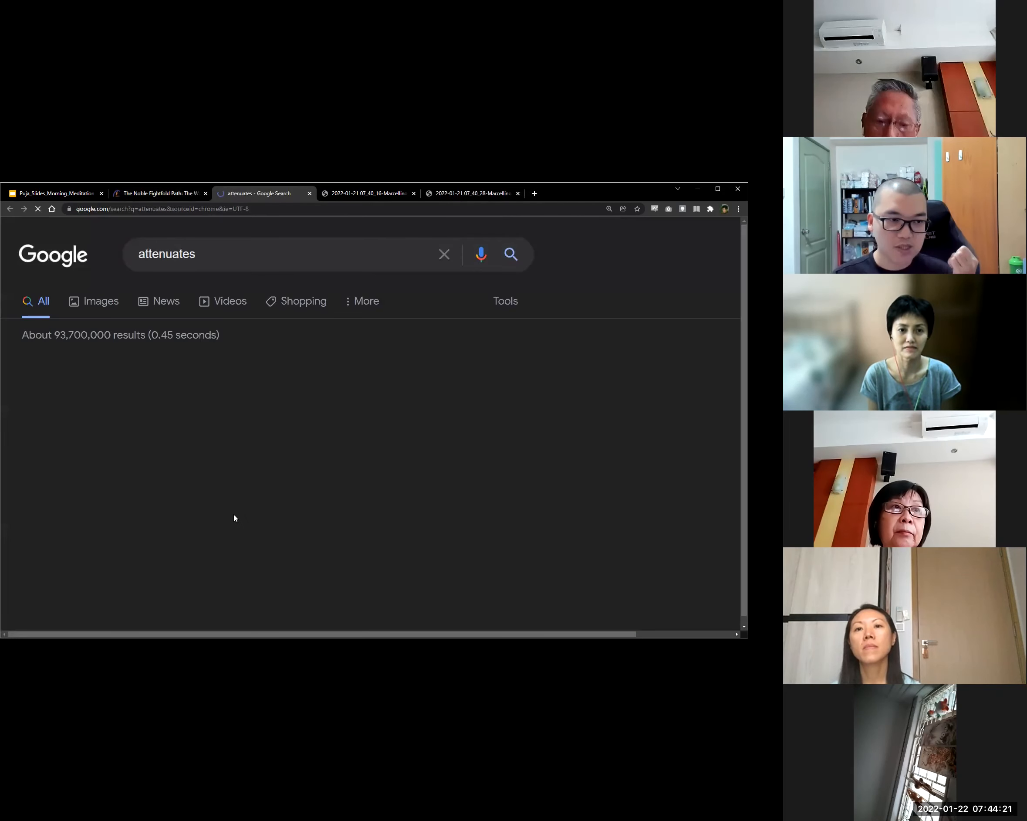
Bring the dictionary card for 'attenuates' into view and clear the highlighted definition.
{"action": "scroll", "scroll_direction": "down", "scroll_amount": 3}
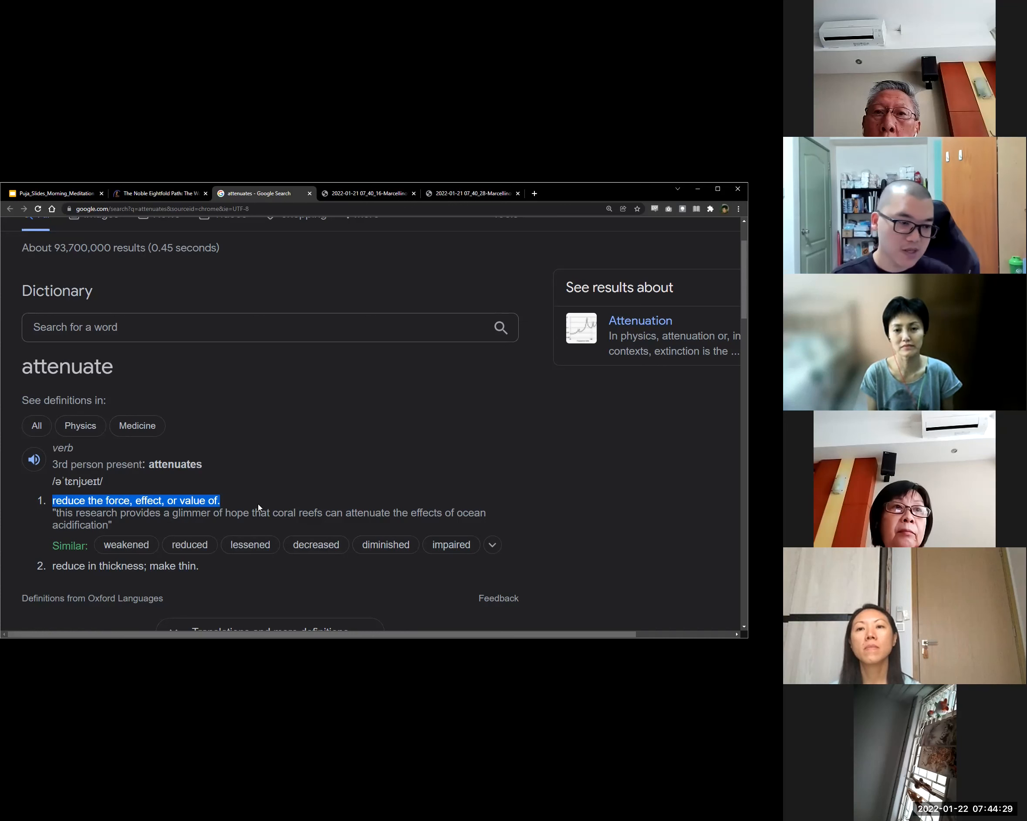
{"action": "left_click", "coordinate": [218, 416]}
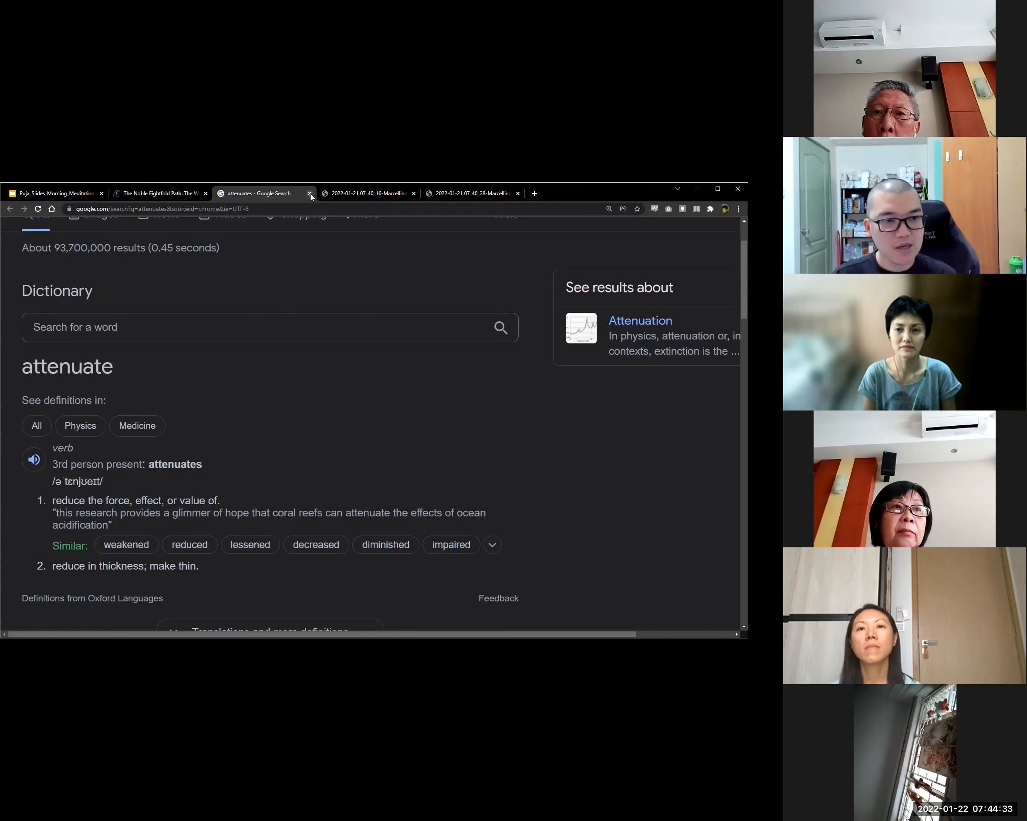
Close the 'attenuates' Google Search tab.
{"action": "left_click", "coordinate": [309, 193]}
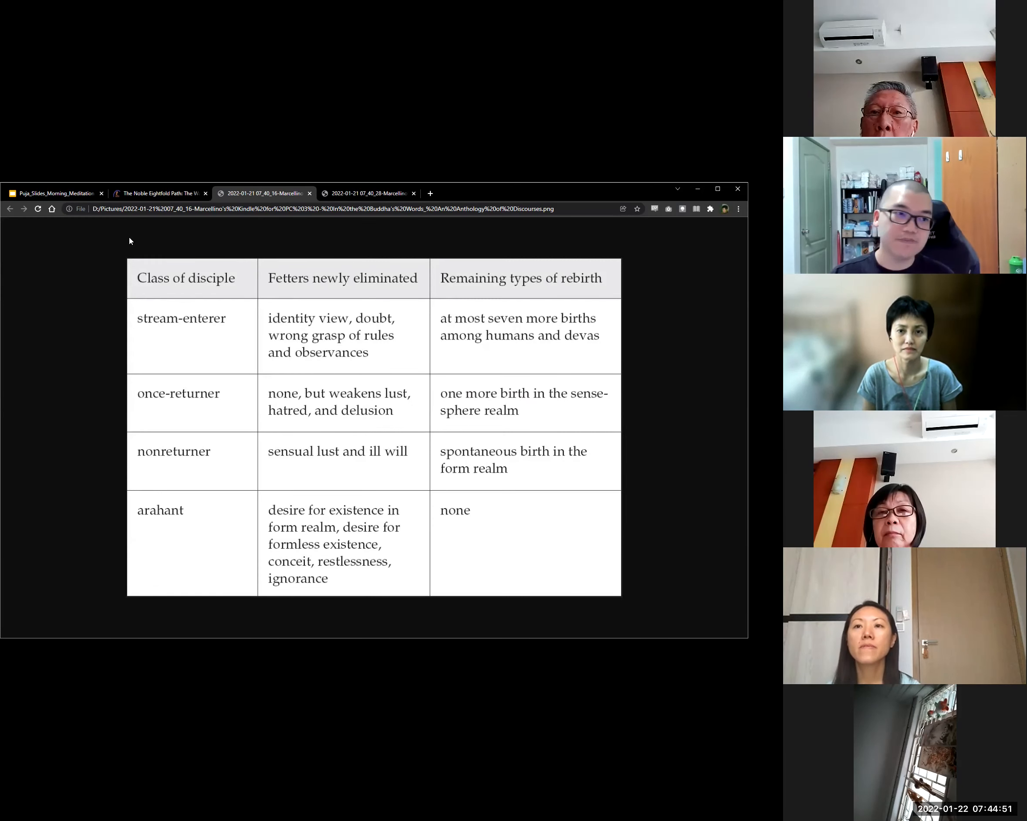
{"action": "mouse_move", "coordinate": [159, 193]}
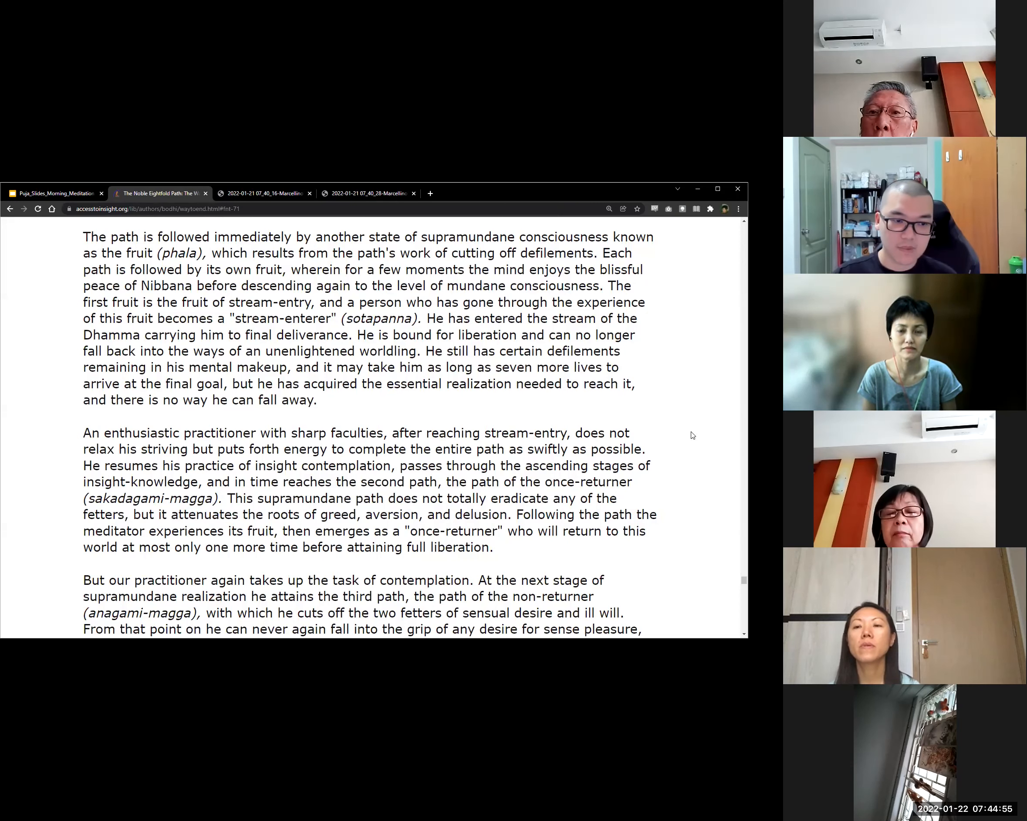
Scroll the article down to the anagami-magga and arahatta-magga paragraphs.
{"action": "scroll", "scroll_direction": "down", "scroll_amount": 3}
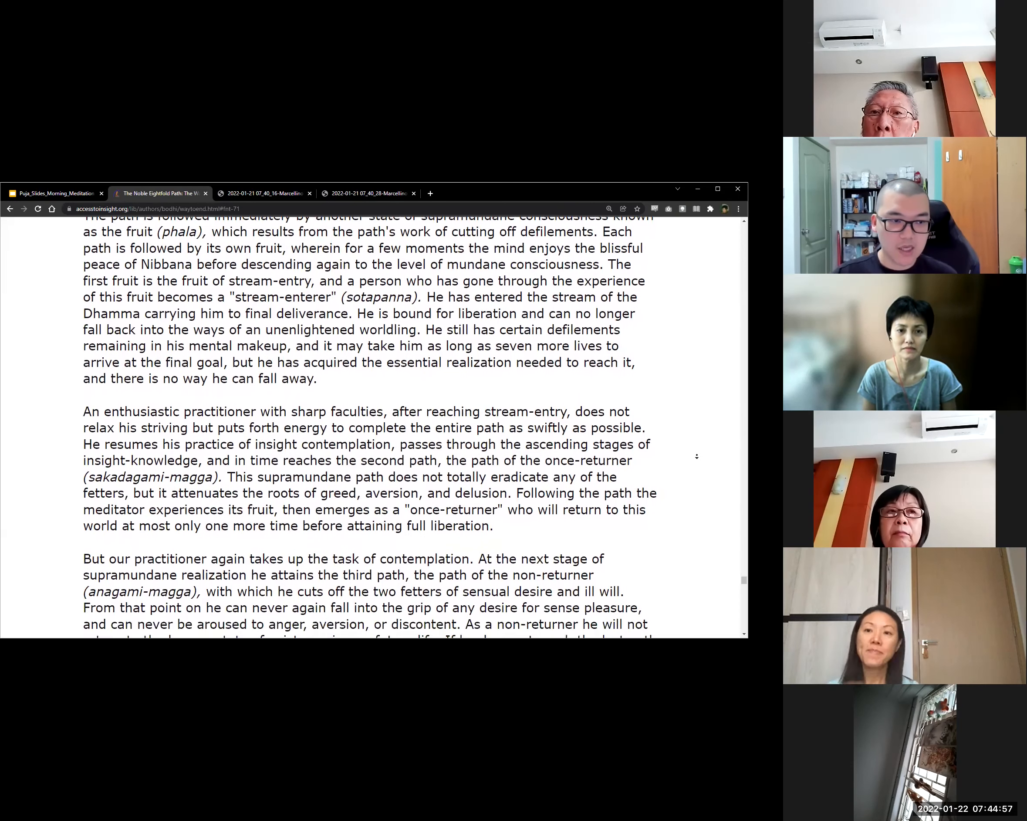
{"action": "scroll", "scroll_direction": "down", "scroll_amount": 3}
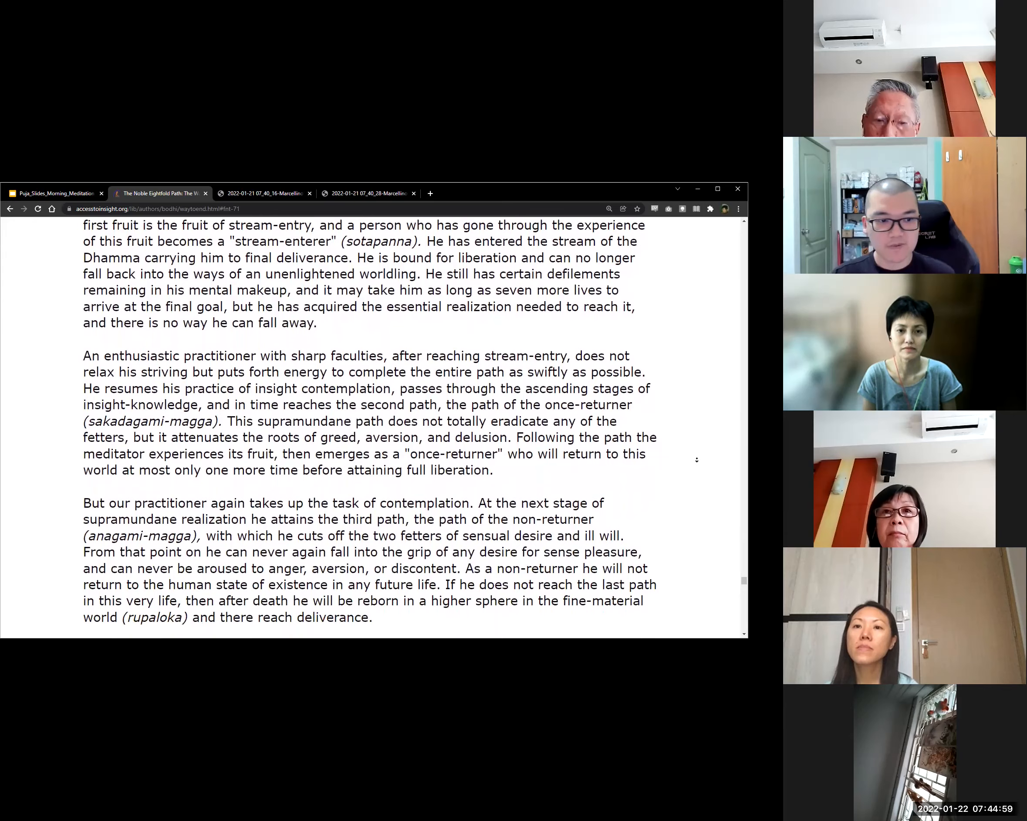
{"action": "scroll", "scroll_direction": "down", "scroll_amount": 3}
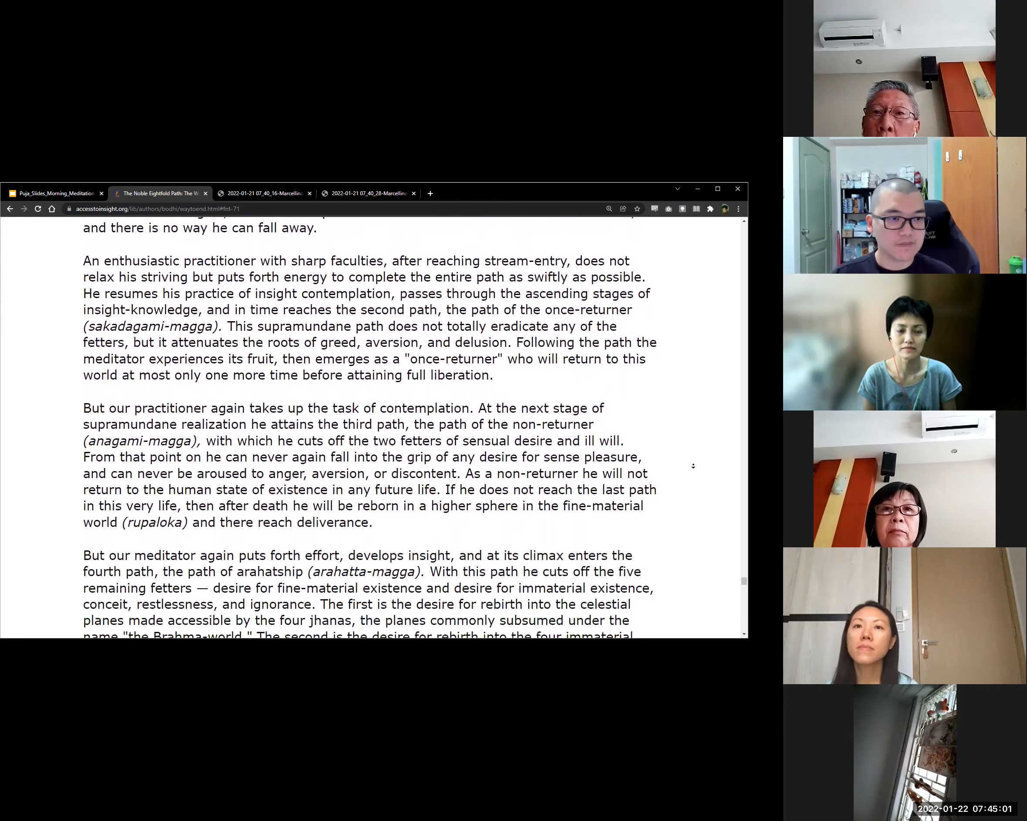
{"action": "scroll", "scroll_direction": "down", "scroll_amount": 3}
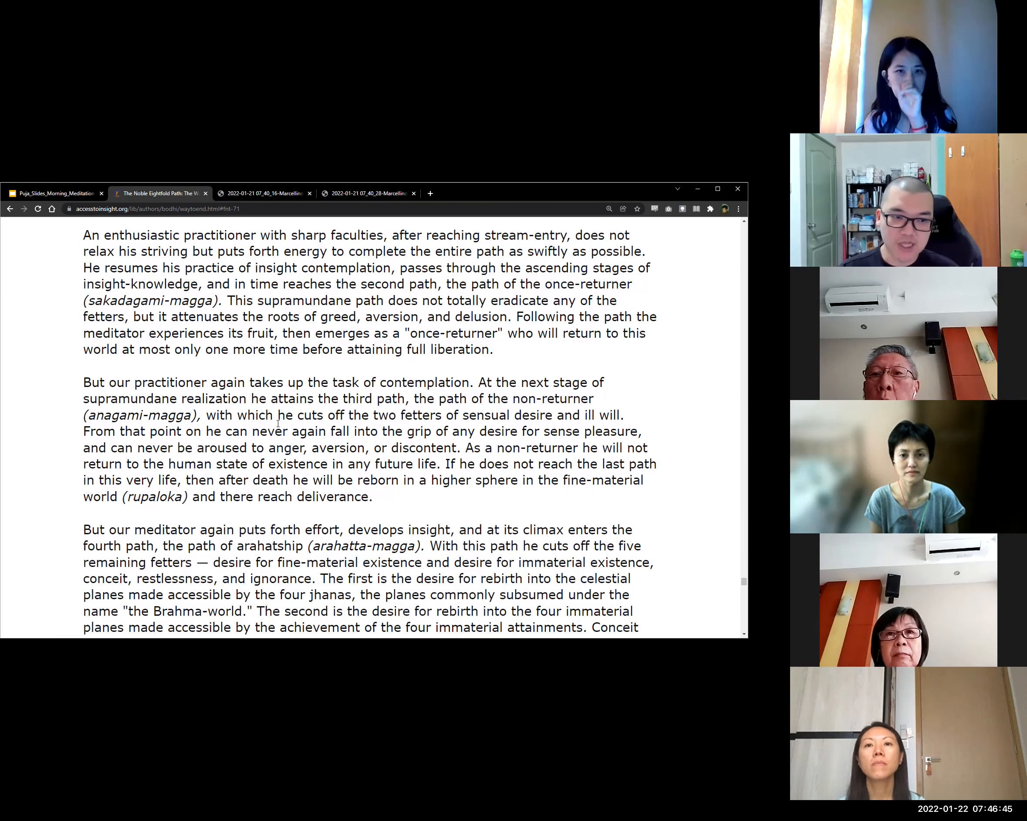
Highlight 'world (rupaloka)' in the non-returner paragraph.
{"action": "double_click", "coordinate": [288, 415]}
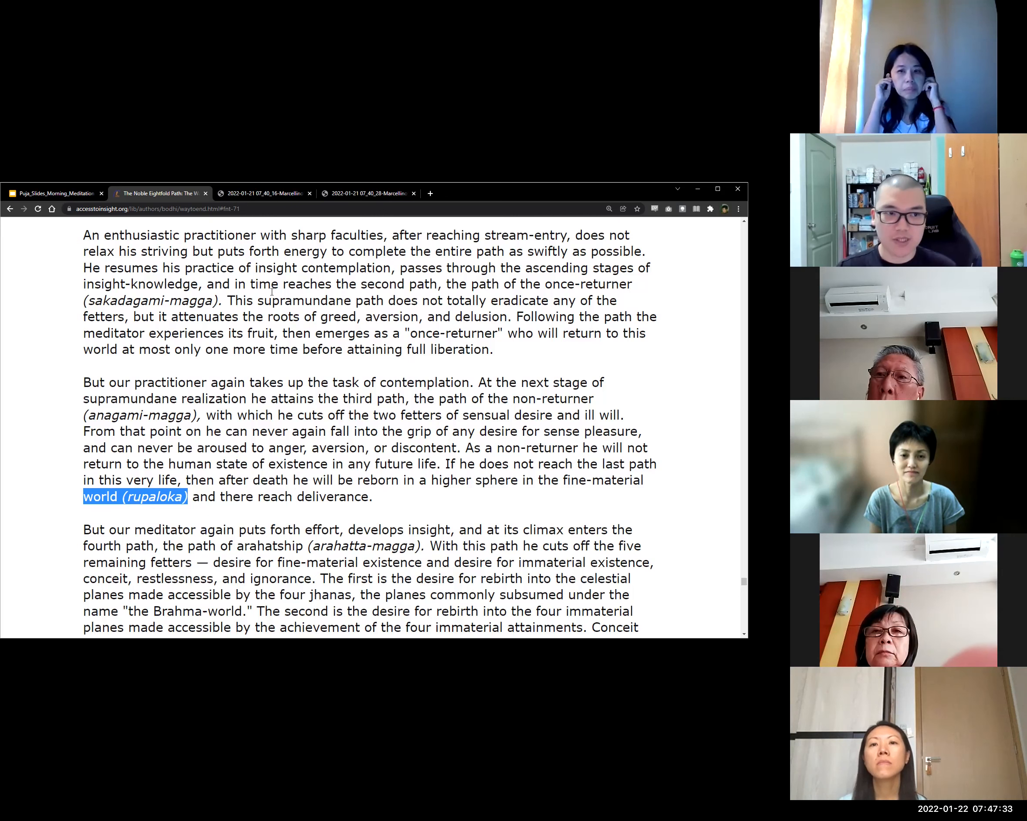
{"action": "mouse_move", "coordinate": [264, 192]}
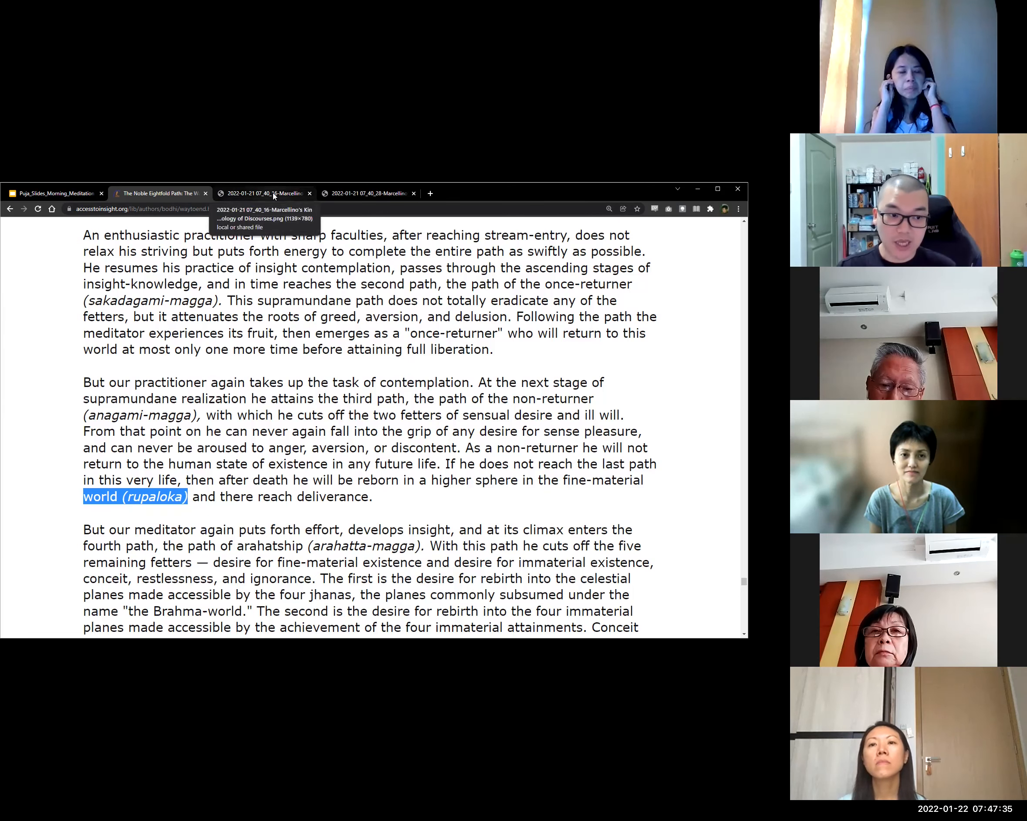
{"action": "left_click", "coordinate": [266, 193]}
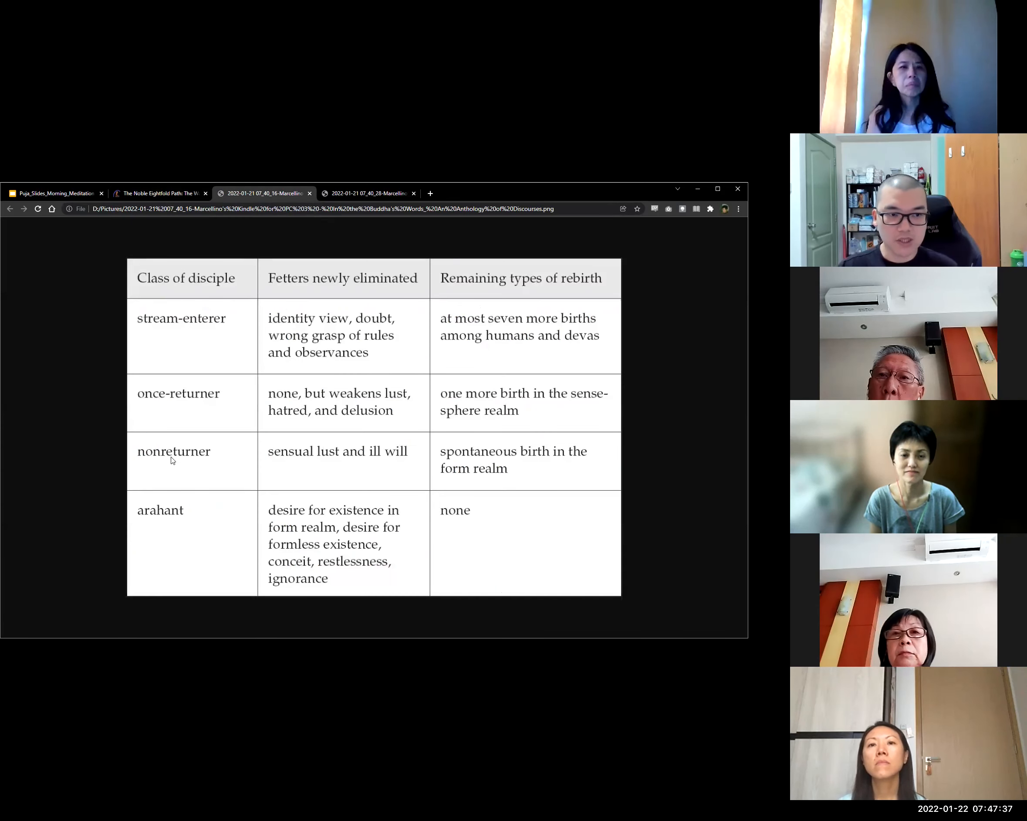
{"action": "mouse_move", "coordinate": [276, 461]}
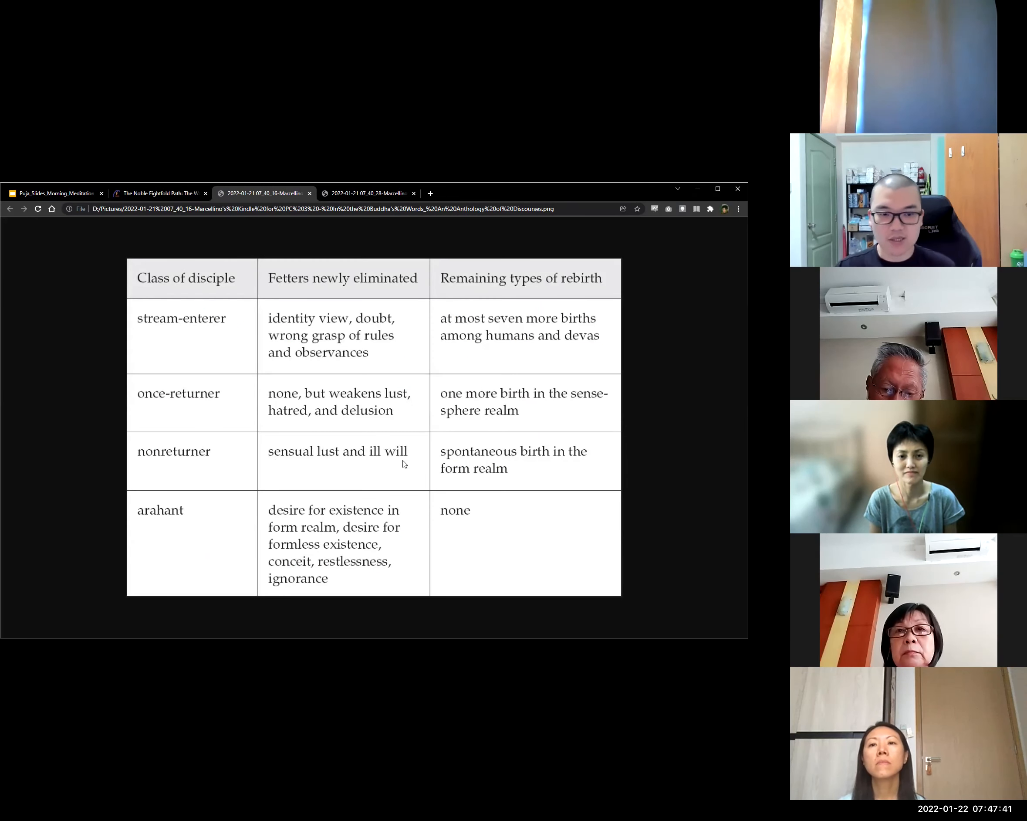
{"action": "mouse_move", "coordinate": [497, 477]}
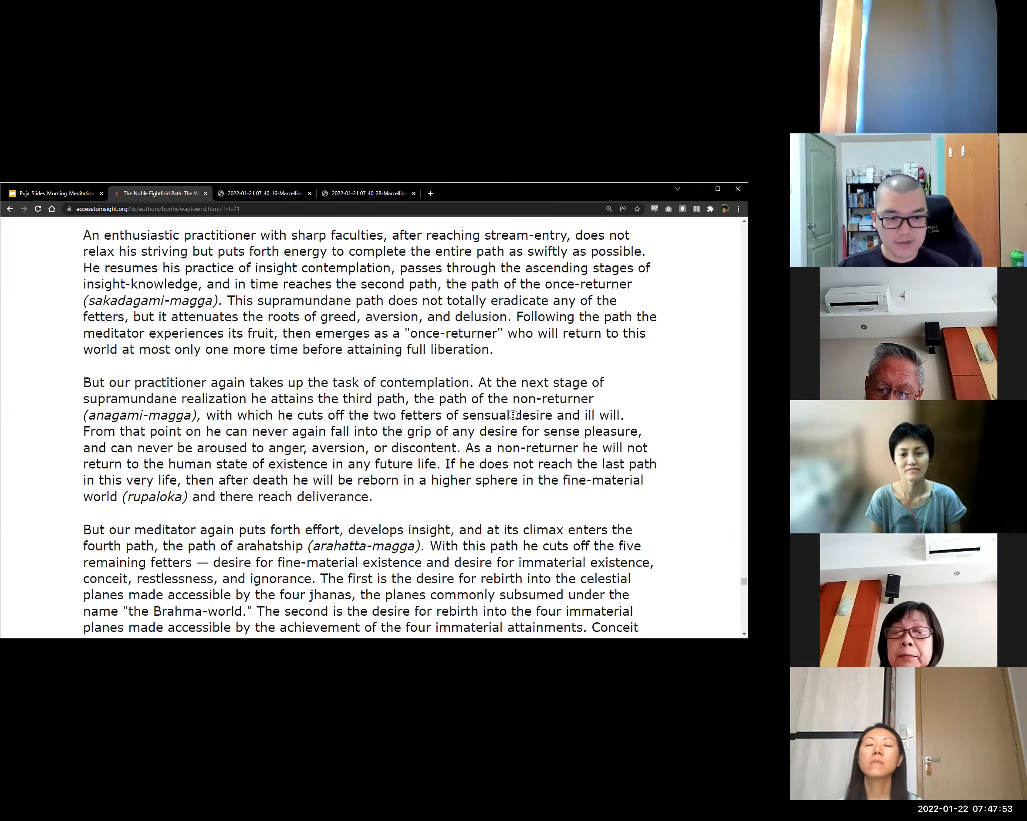
Scroll to the arahatship paragraph on conceit, restlessness and ignorance as final fetters.
{"action": "scroll", "scroll_direction": "down", "scroll_amount": 3}
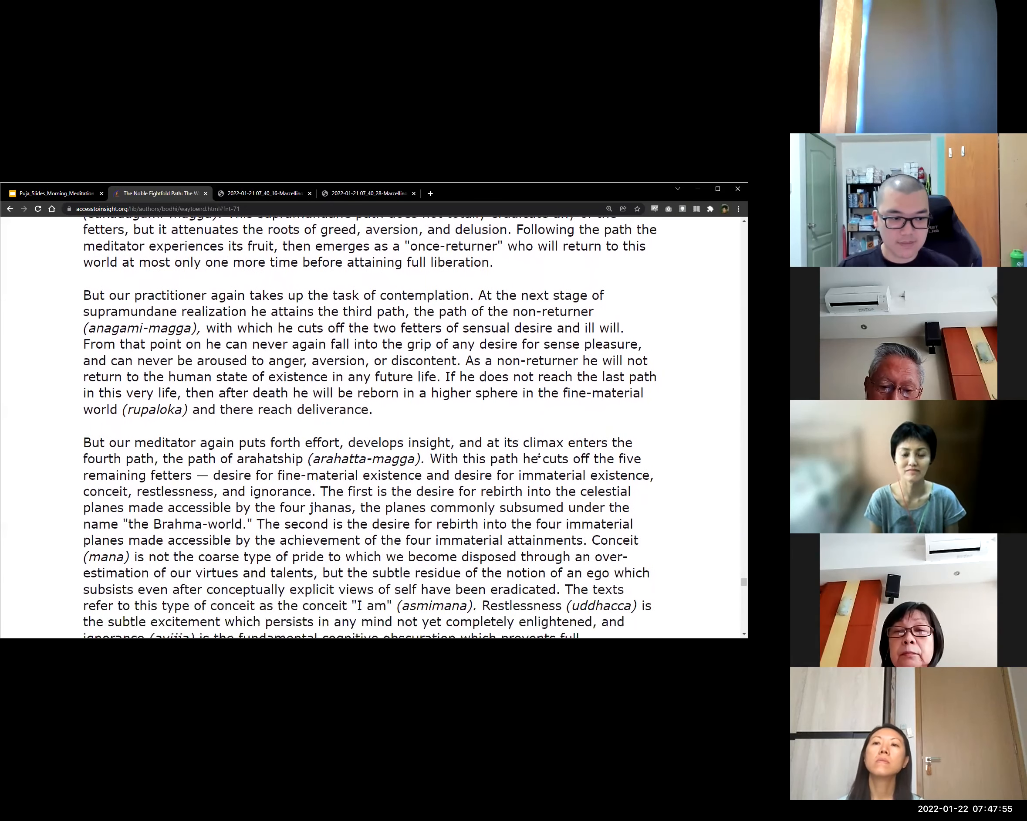
{"action": "scroll", "scroll_direction": "down", "scroll_amount": 3}
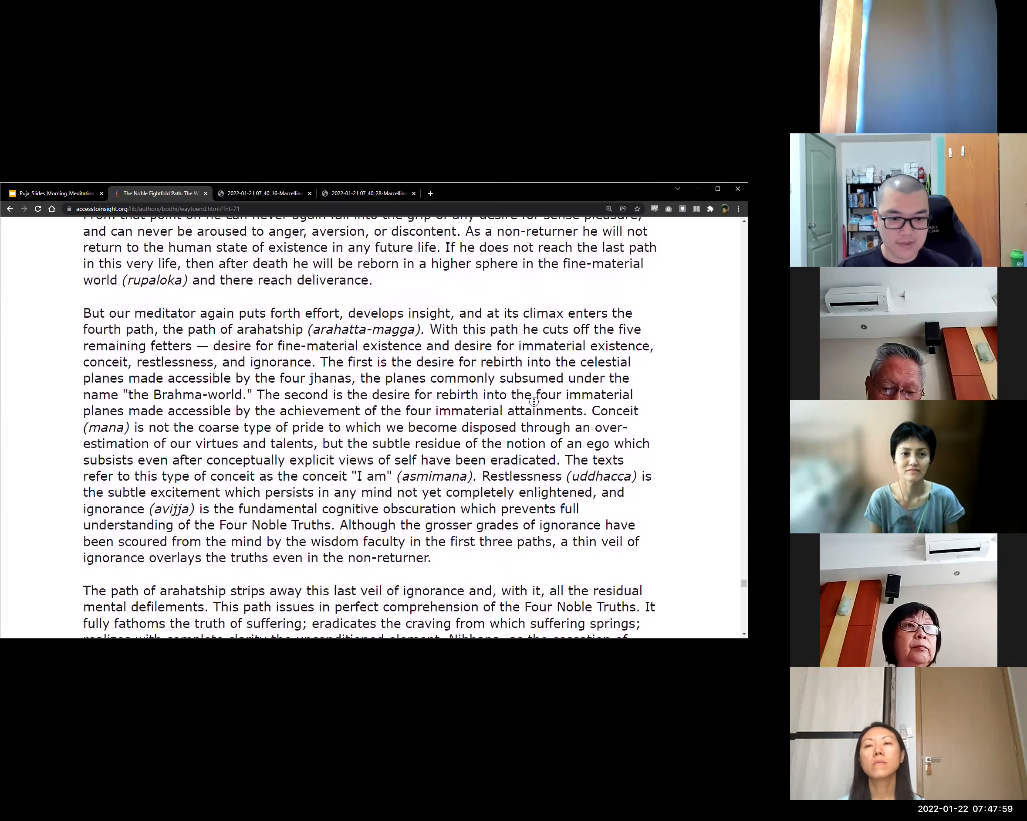
{"action": "scroll", "scroll_direction": "up", "scroll_amount": 3}
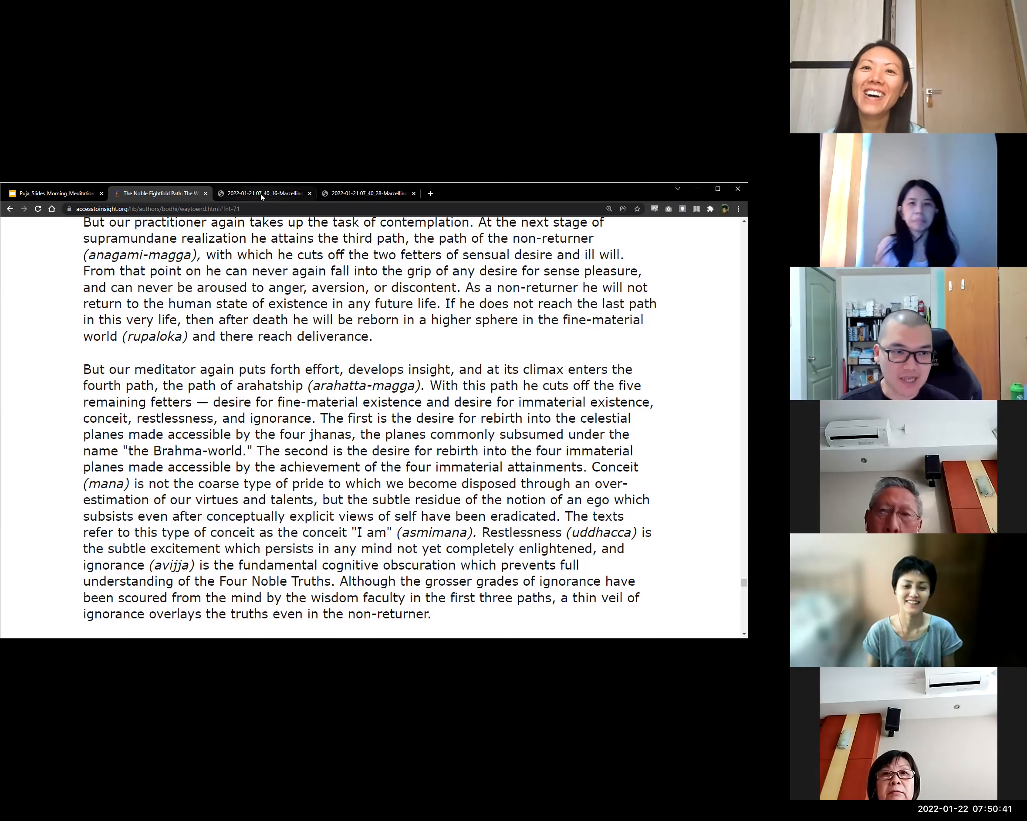
{"action": "left_click", "coordinate": [263, 193]}
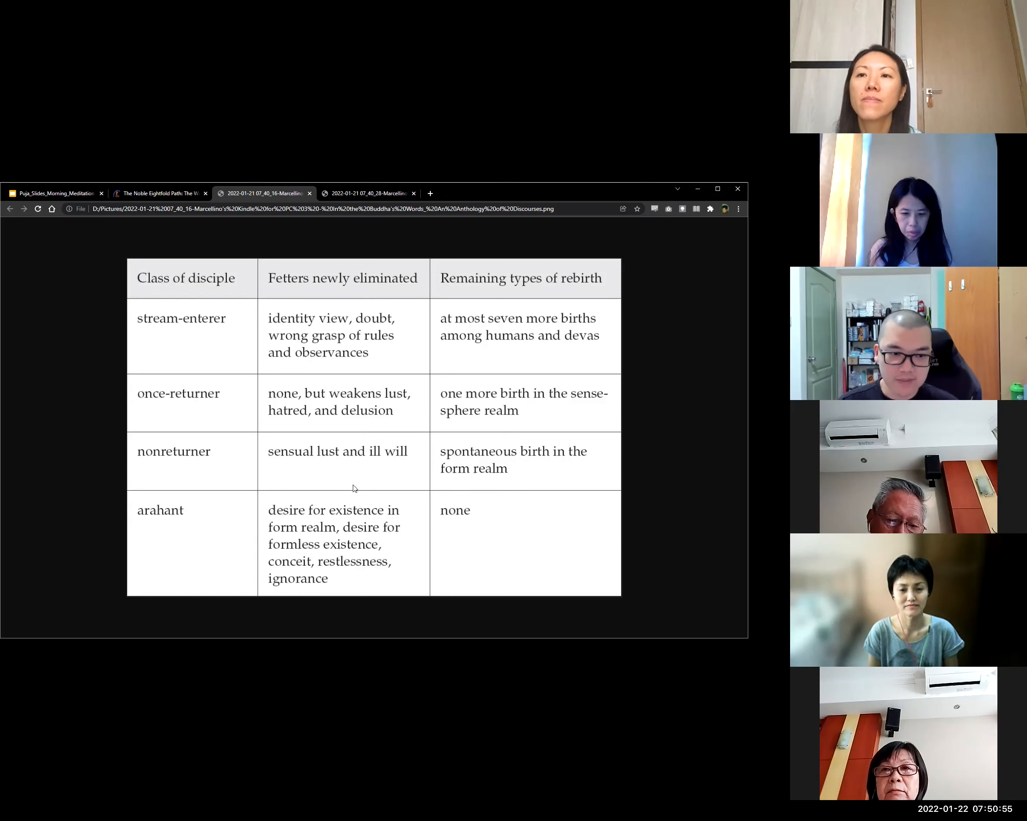
{"action": "mouse_move", "coordinate": [266, 514]}
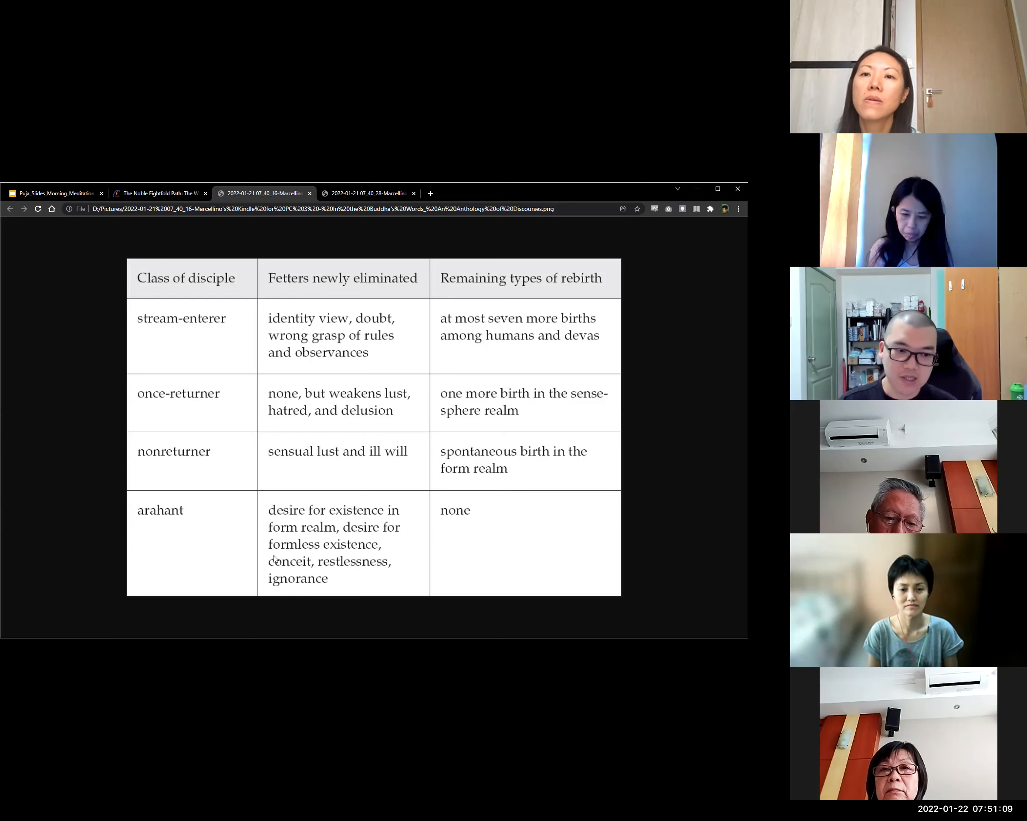
{"action": "mouse_move", "coordinate": [346, 577]}
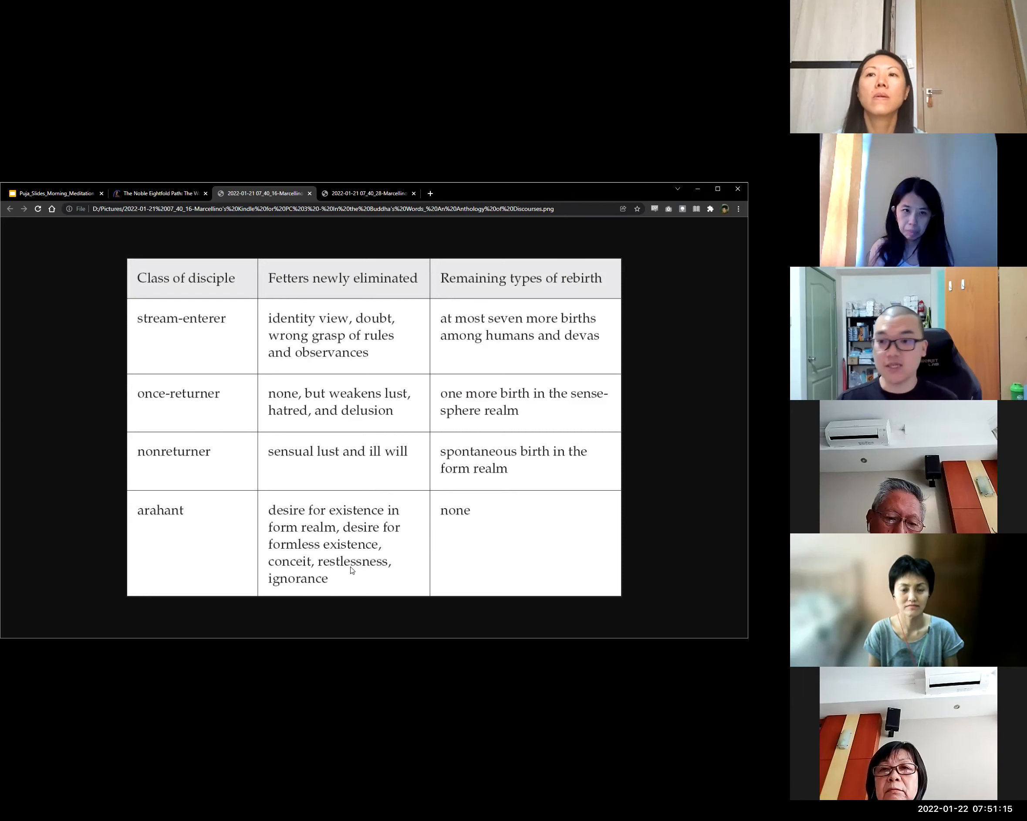
{"action": "mouse_move", "coordinate": [461, 556]}
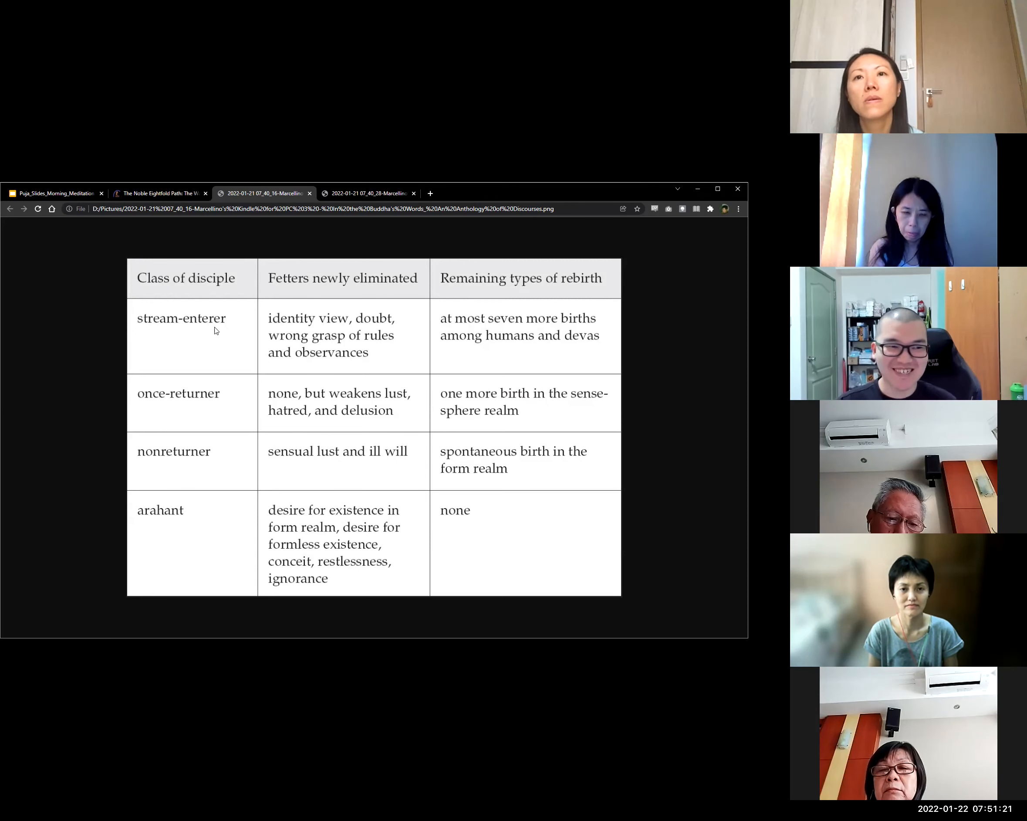
{"action": "mouse_move", "coordinate": [160, 192]}
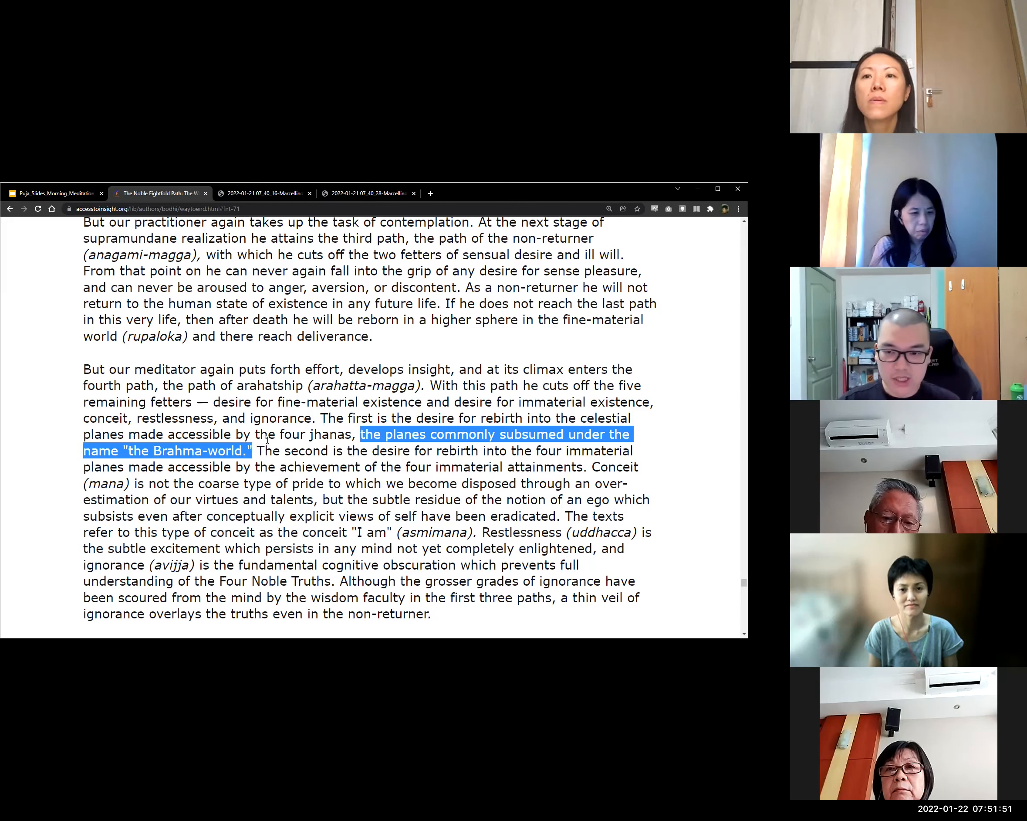
Open the Access to Insight article 'The Thirty-one Planes of Existence'.
{"action": "left_click", "coordinate": [336, 495]}
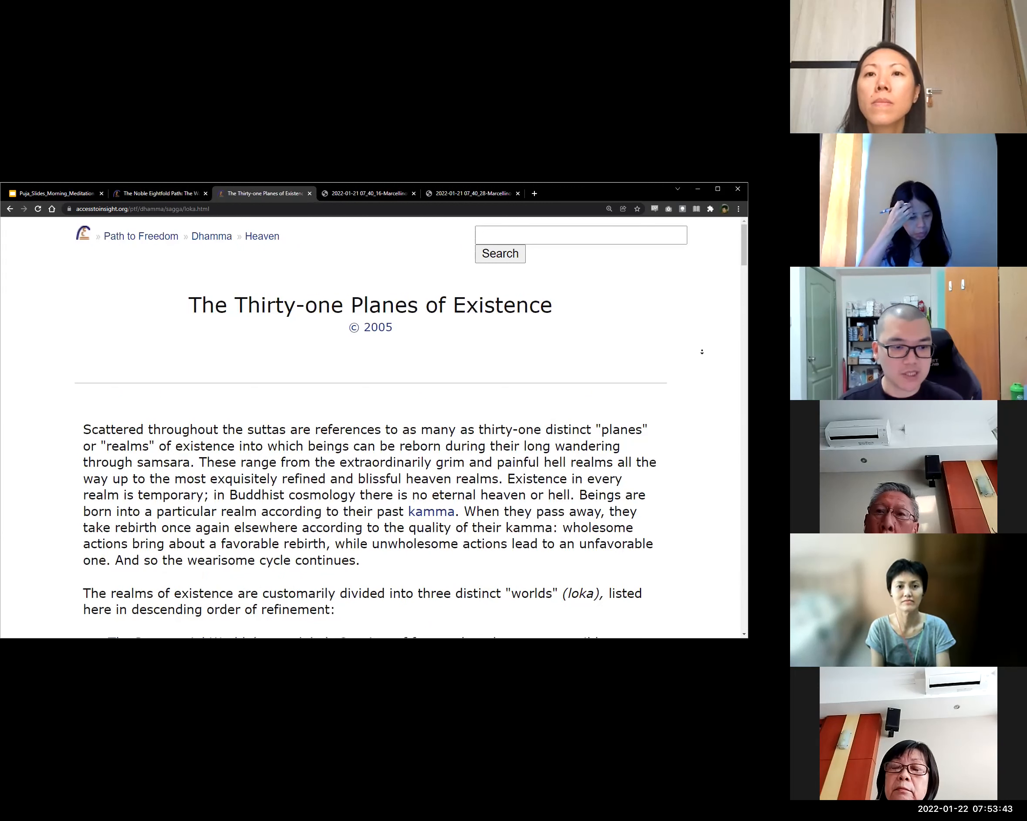
Scroll the Thirty-one Planes page to the Immaterial World table of realms 28–31.
{"action": "scroll", "scroll_direction": "down", "scroll_amount": 3}
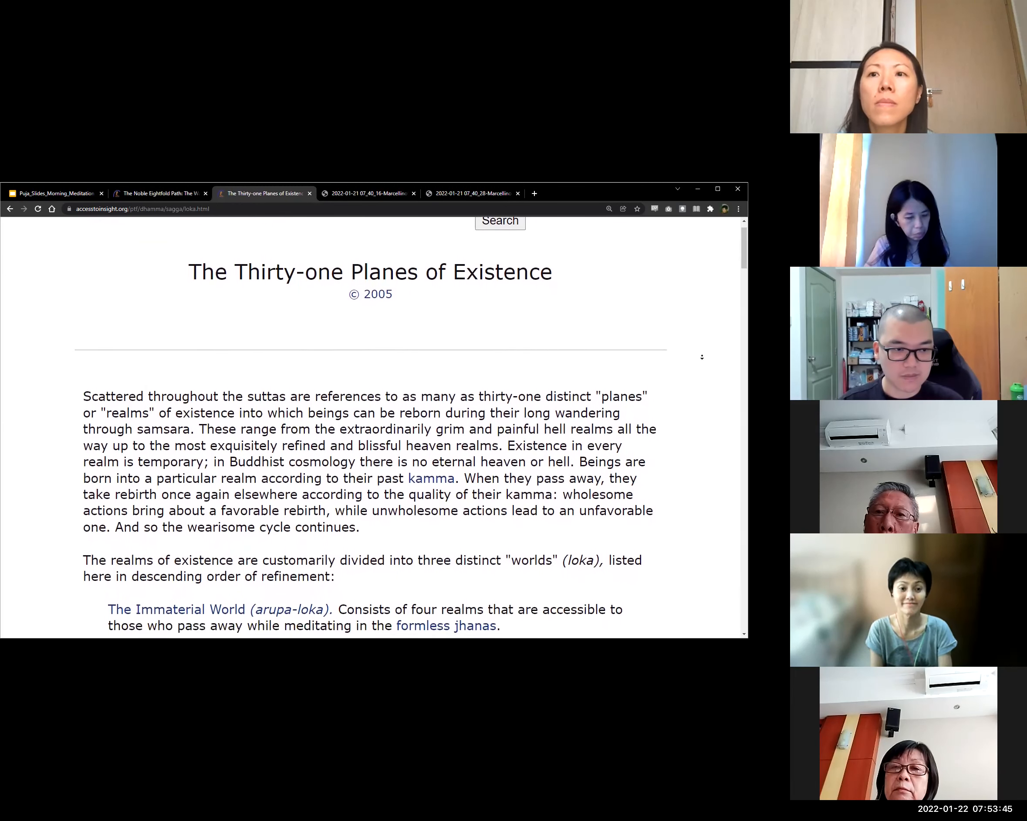
{"action": "scroll", "scroll_direction": "up", "scroll_amount": 3}
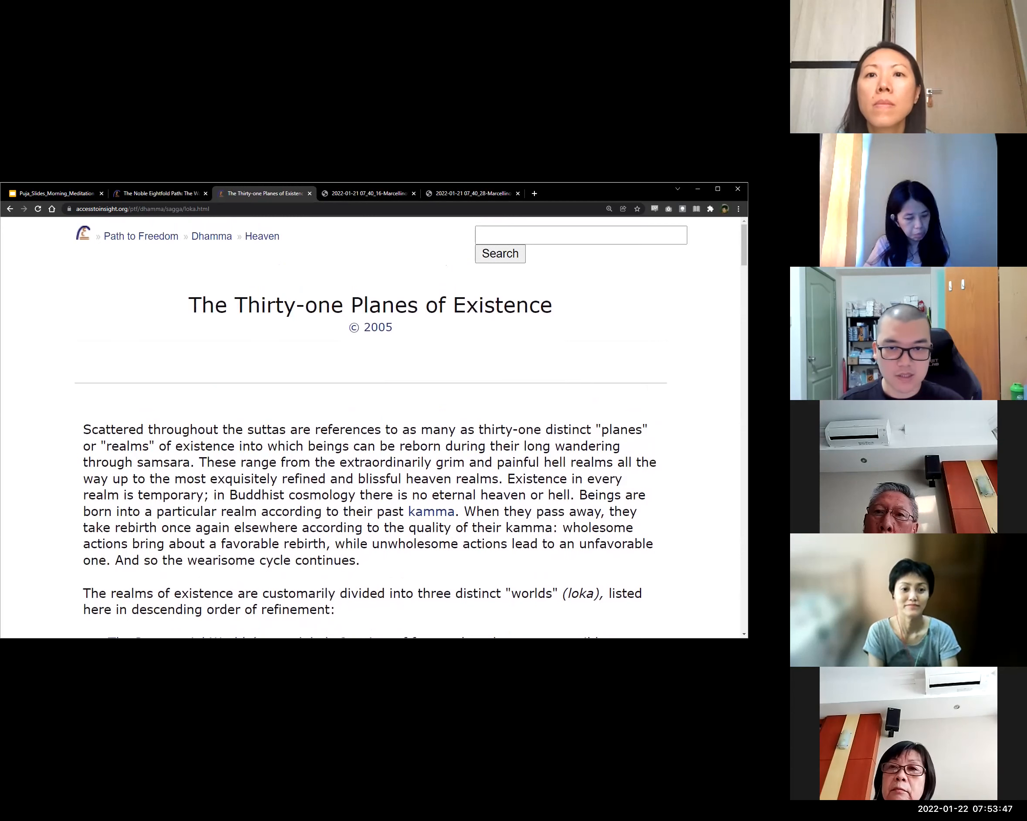
{"action": "scroll", "scroll_direction": "down", "scroll_amount": 3}
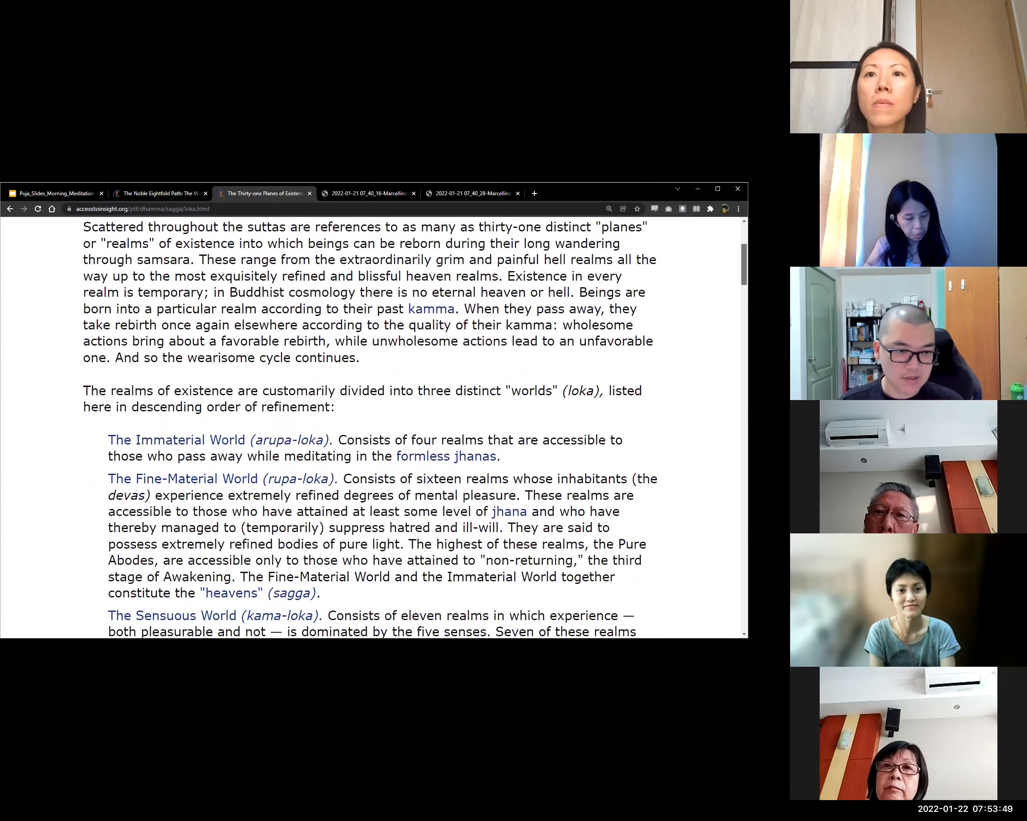
{"action": "scroll", "scroll_direction": "down", "scroll_amount": 3}
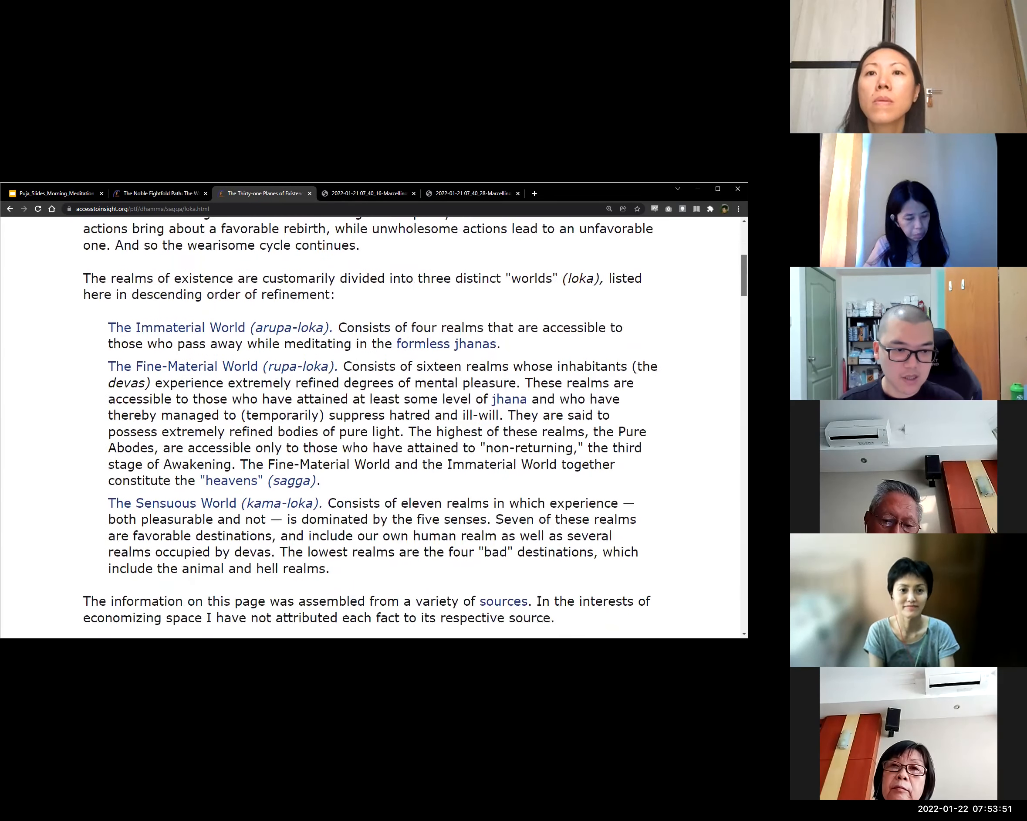
{"action": "scroll", "scroll_direction": "down", "scroll_amount": 3}
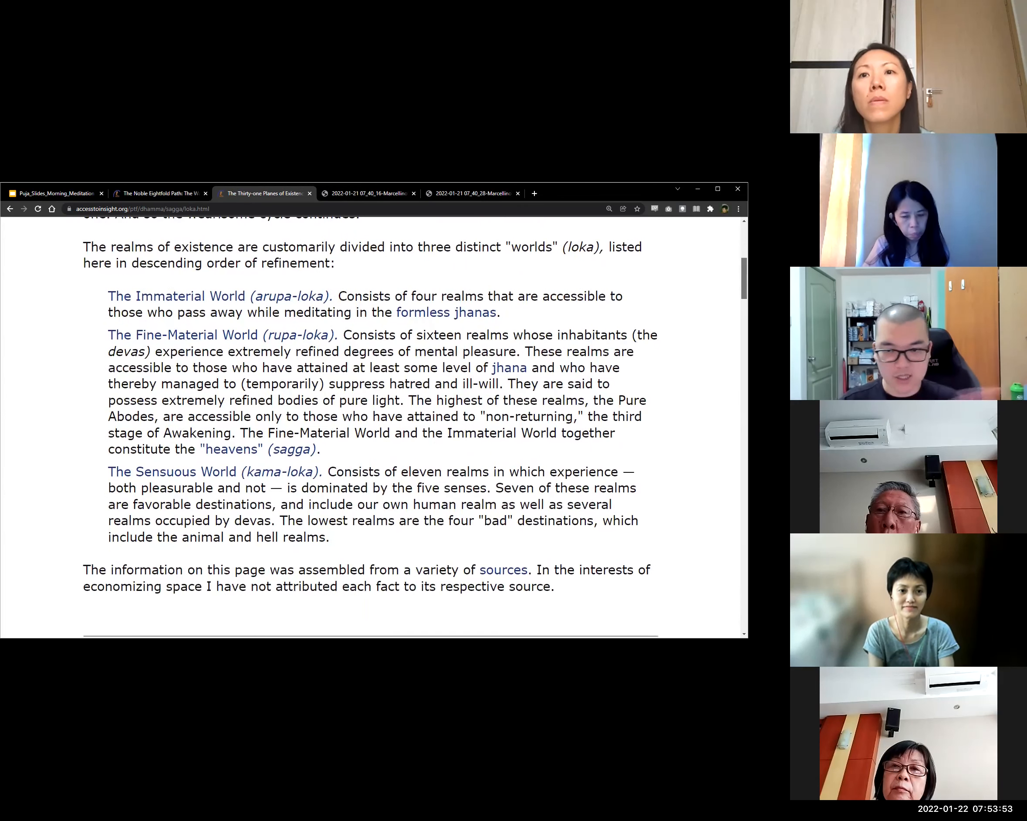
{"action": "scroll", "scroll_direction": "down", "scroll_amount": 3}
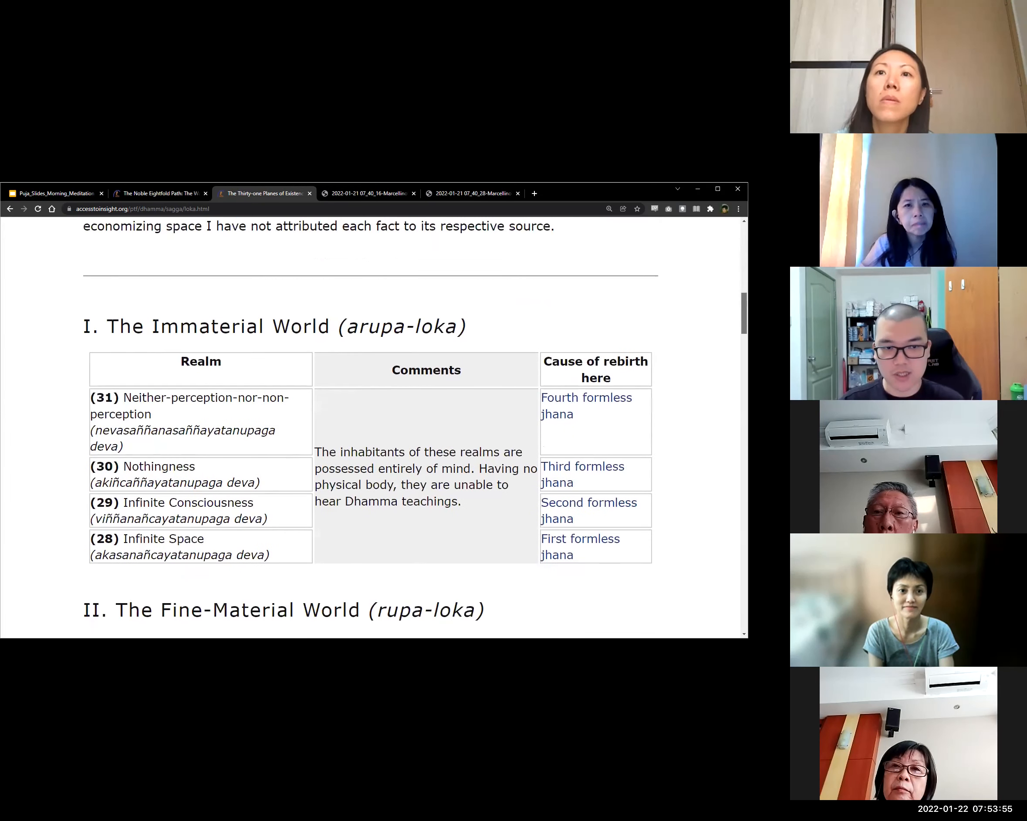
{"action": "scroll", "scroll_direction": "down", "scroll_amount": 3}
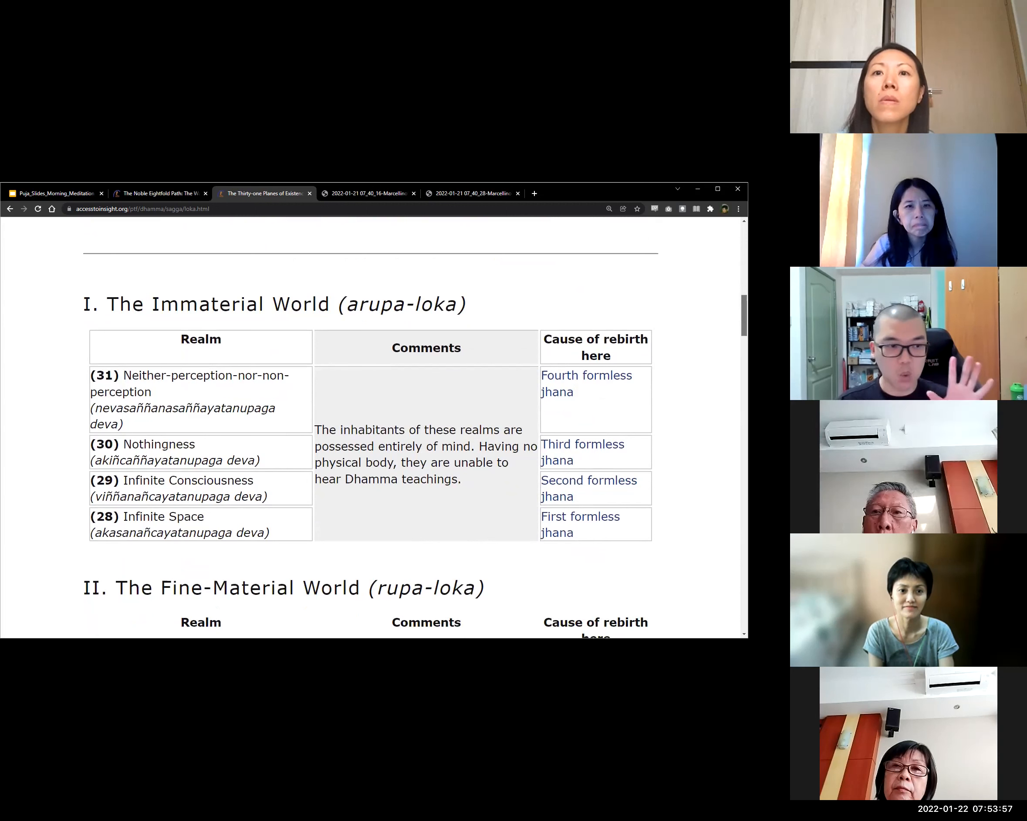
{"action": "scroll", "scroll_direction": "down", "scroll_amount": 3}
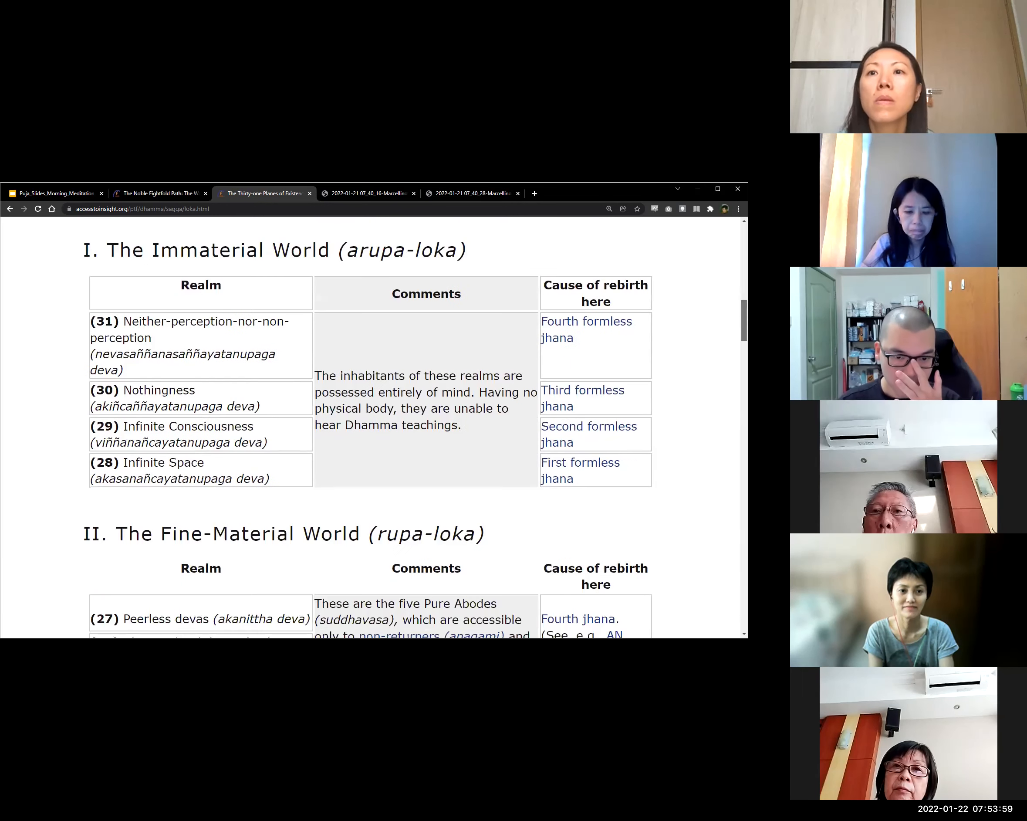
{"action": "scroll", "scroll_direction": "up", "scroll_amount": 3}
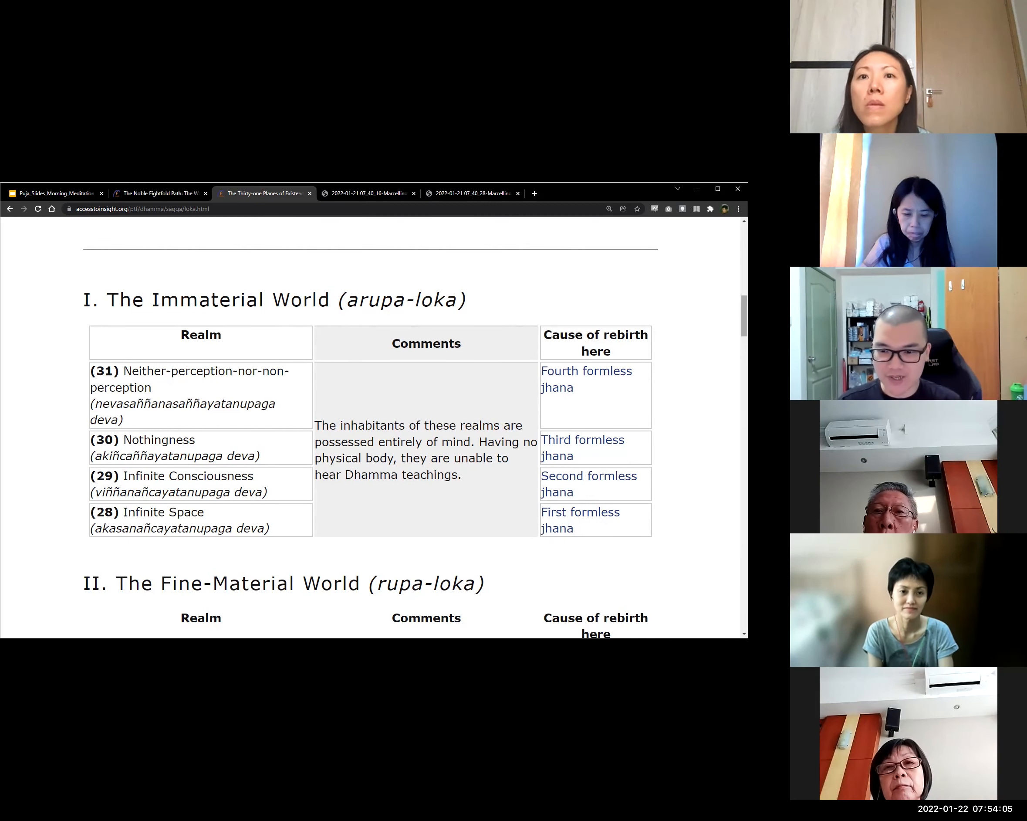
Scroll the Thirty-one Planes article down to the States of Deprivation and Hell table.
{"action": "scroll", "scroll_direction": "down", "scroll_amount": 3}
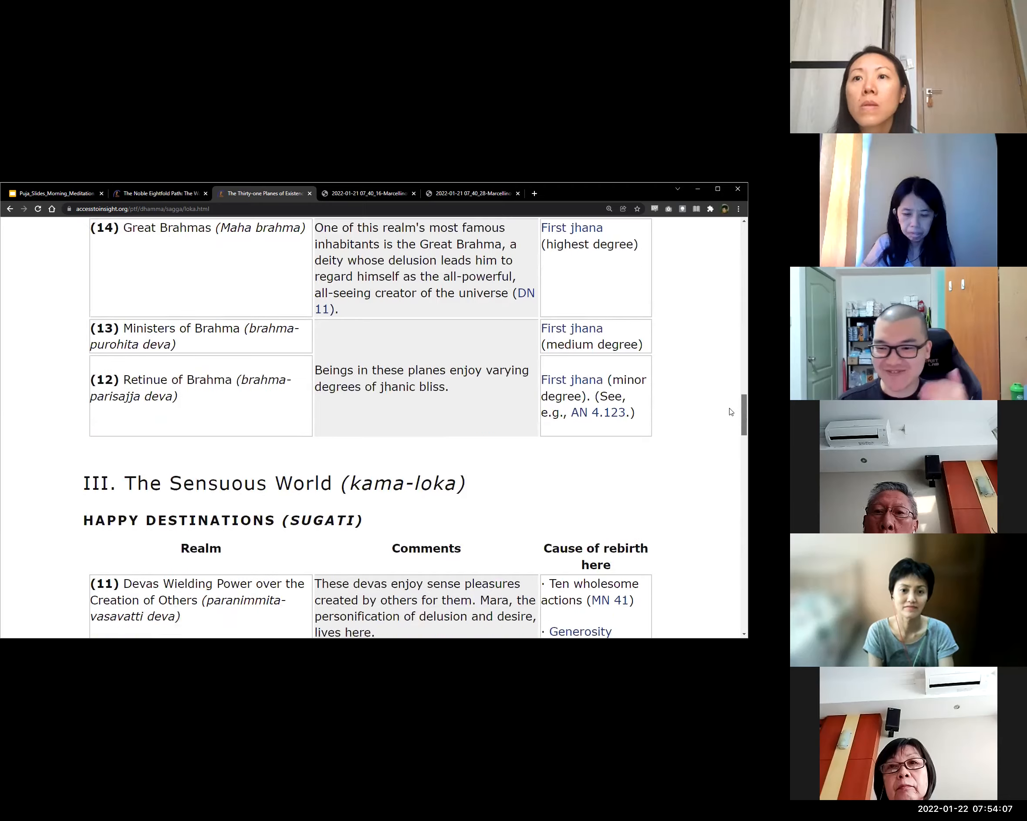
{"action": "scroll", "scroll_direction": "down", "scroll_amount": 3}
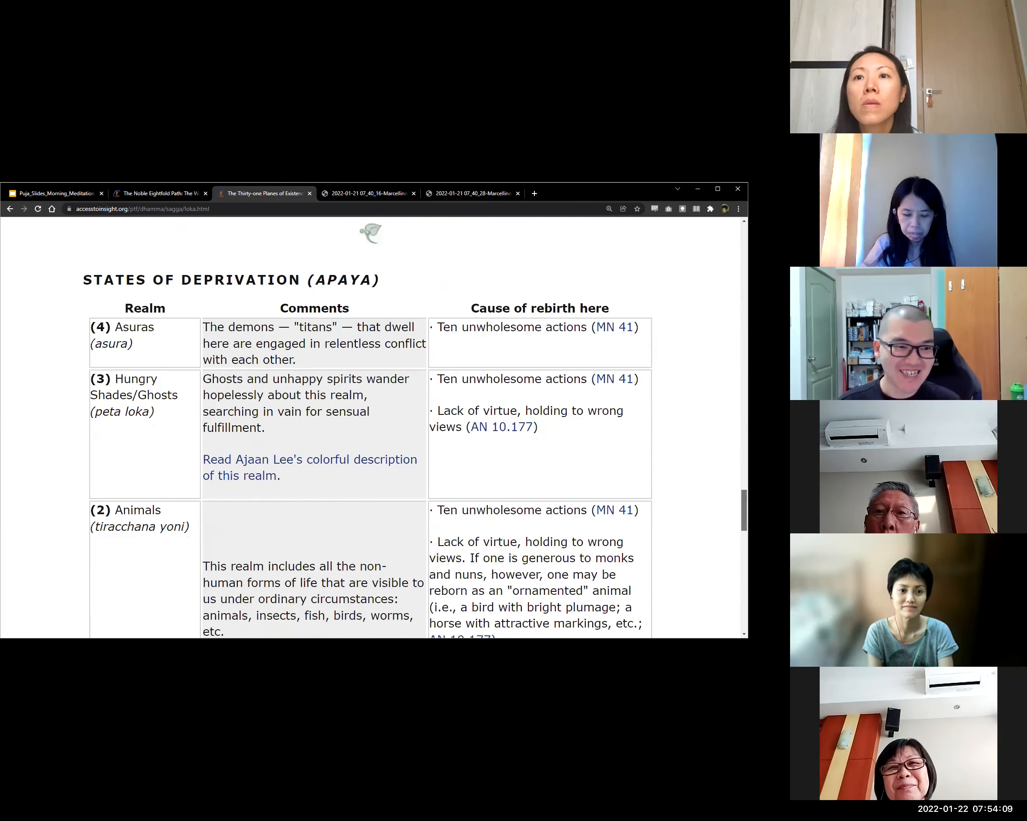
{"action": "scroll", "scroll_direction": "down", "scroll_amount": 3}
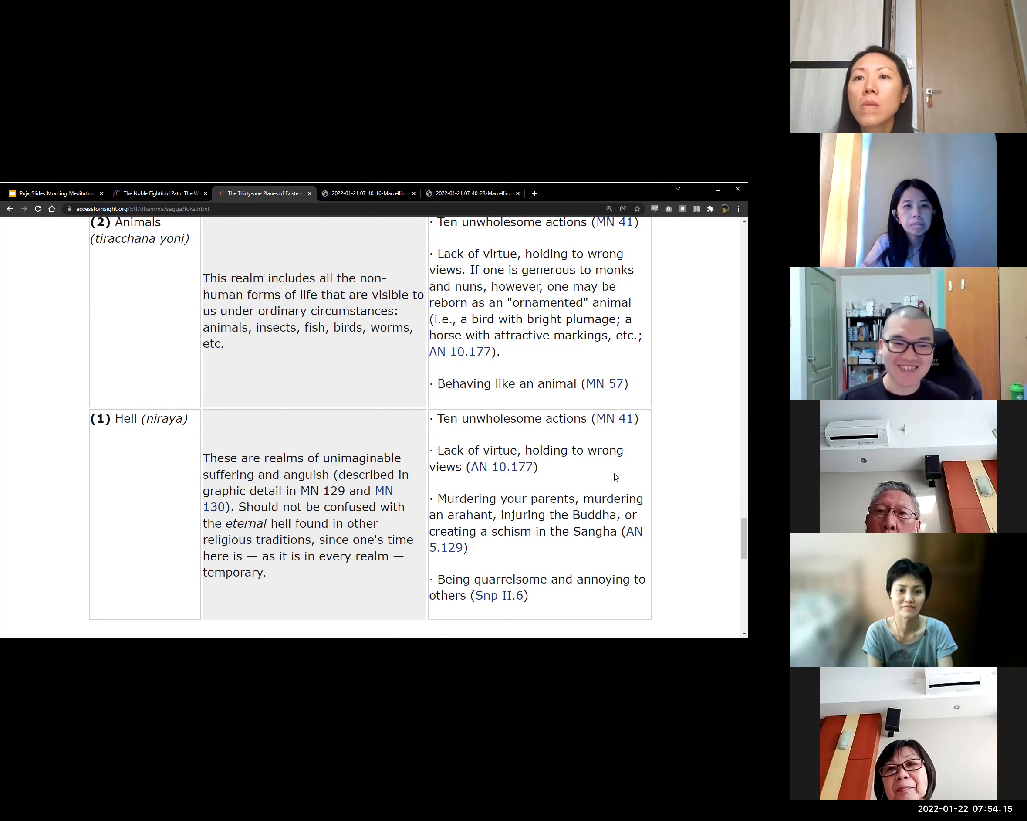
Scroll back up through the Human beings realm descriptions.
{"action": "scroll", "scroll_direction": "up", "scroll_amount": 3}
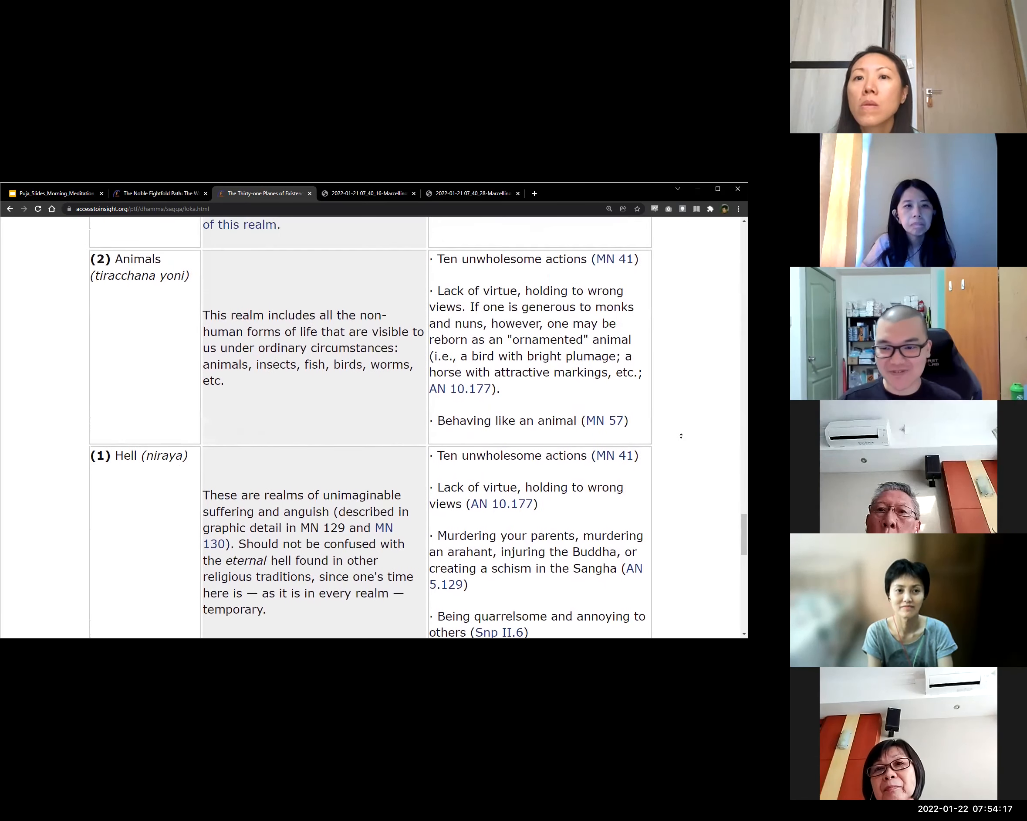
{"action": "scroll", "scroll_direction": "up", "scroll_amount": 3}
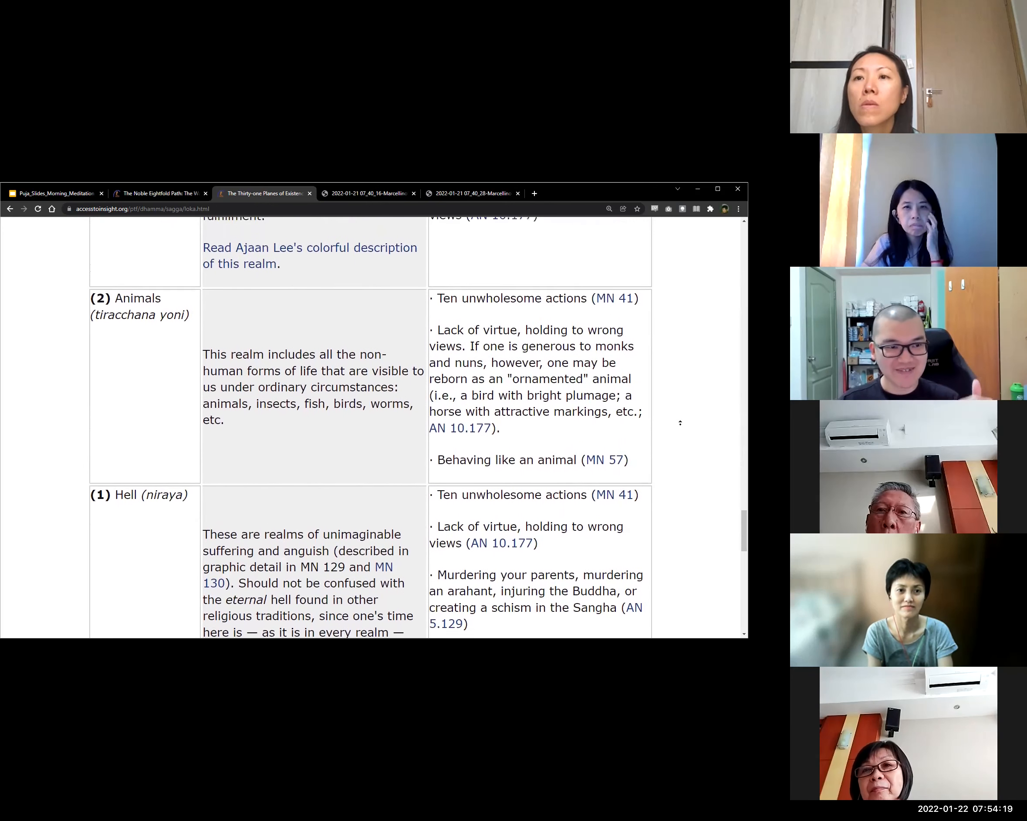
{"action": "scroll", "scroll_direction": "up", "scroll_amount": 3}
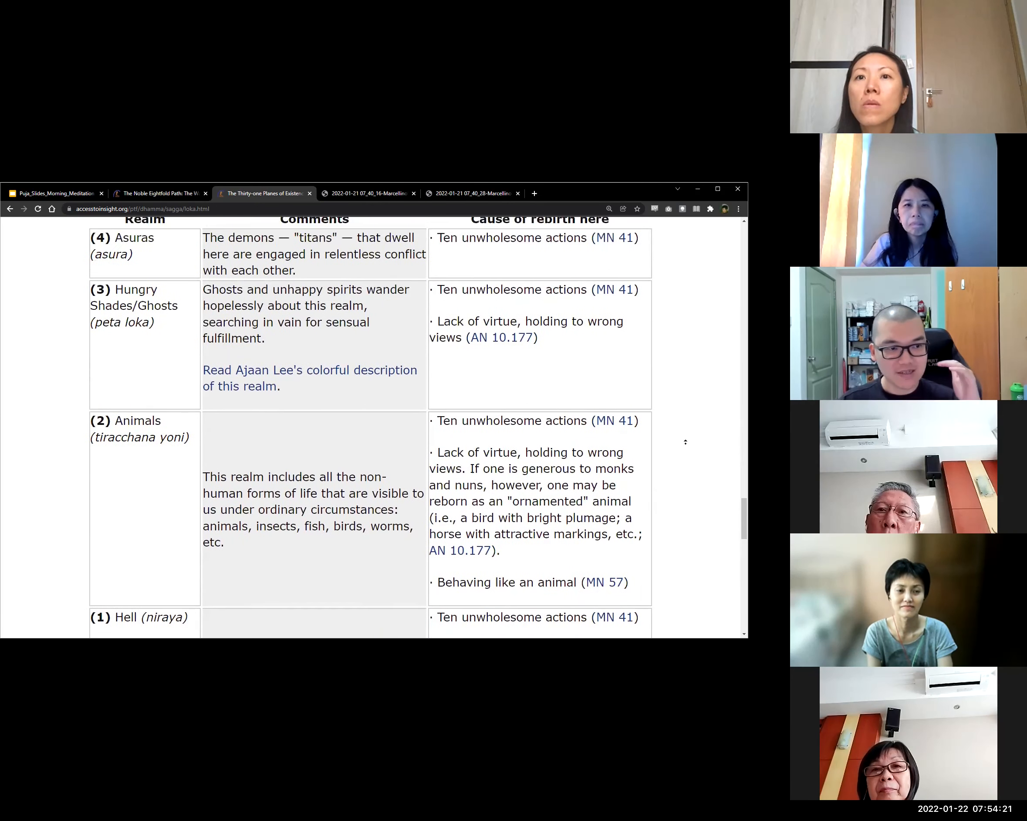
{"action": "scroll", "scroll_direction": "up", "scroll_amount": 3}
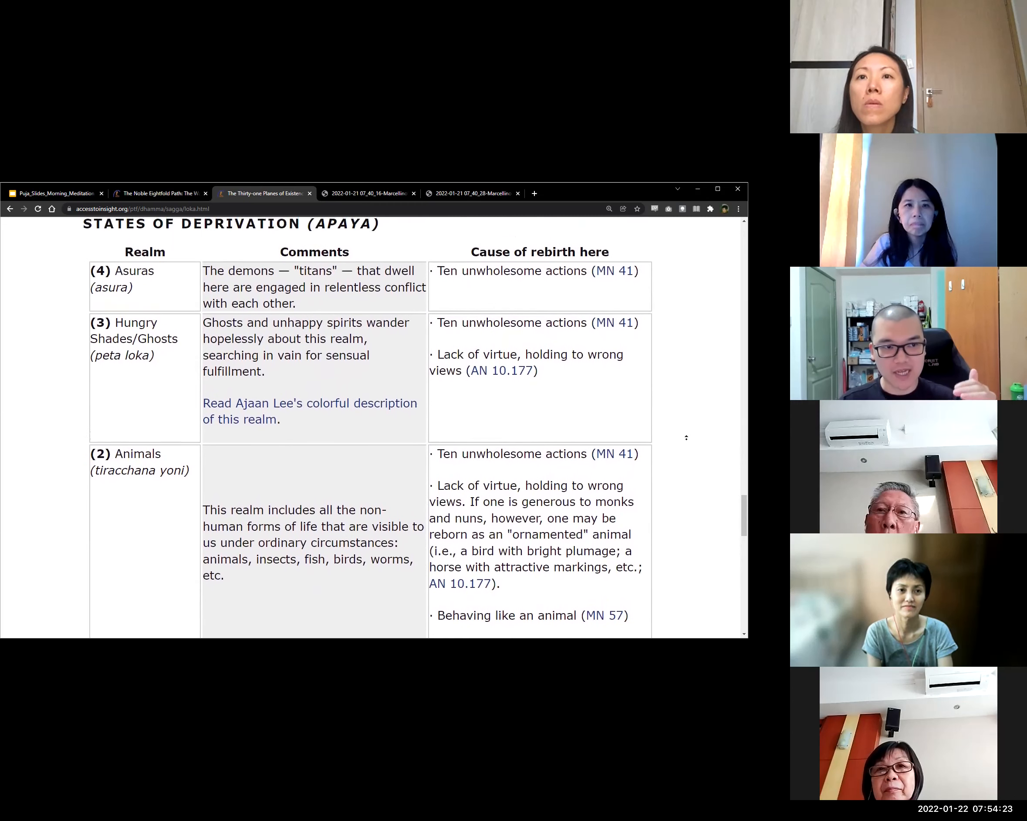
{"action": "scroll", "scroll_direction": "up", "scroll_amount": 3}
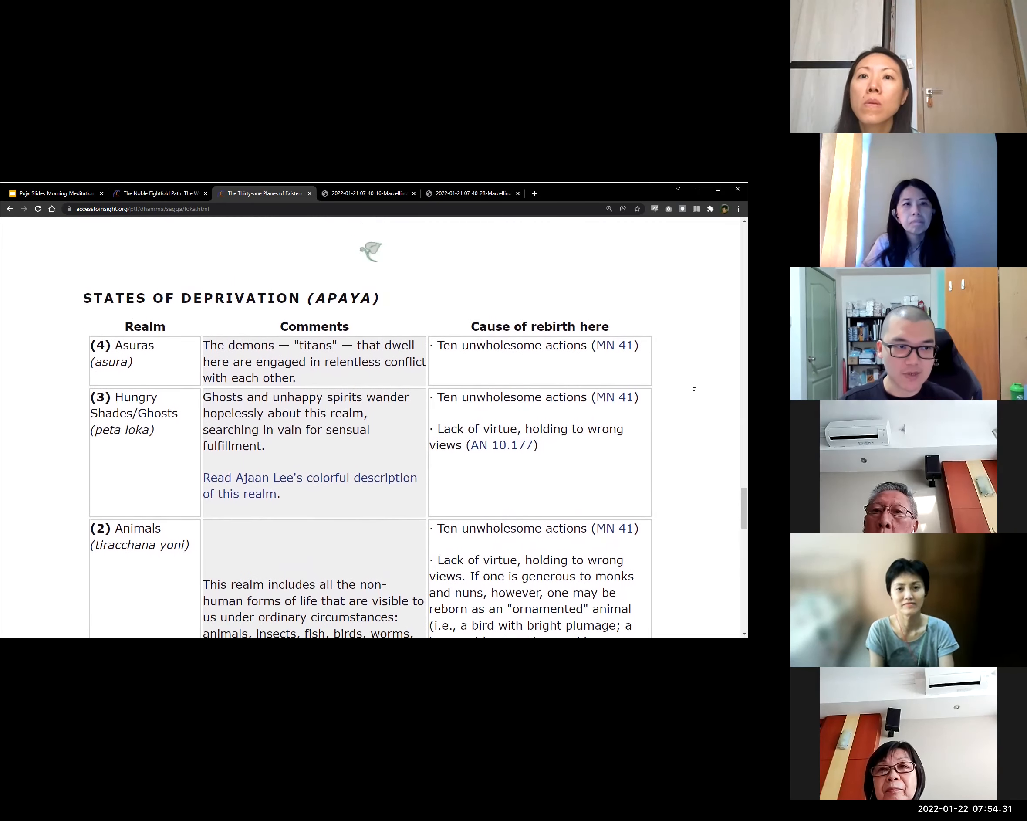
{"action": "scroll", "scroll_direction": "up", "scroll_amount": 3}
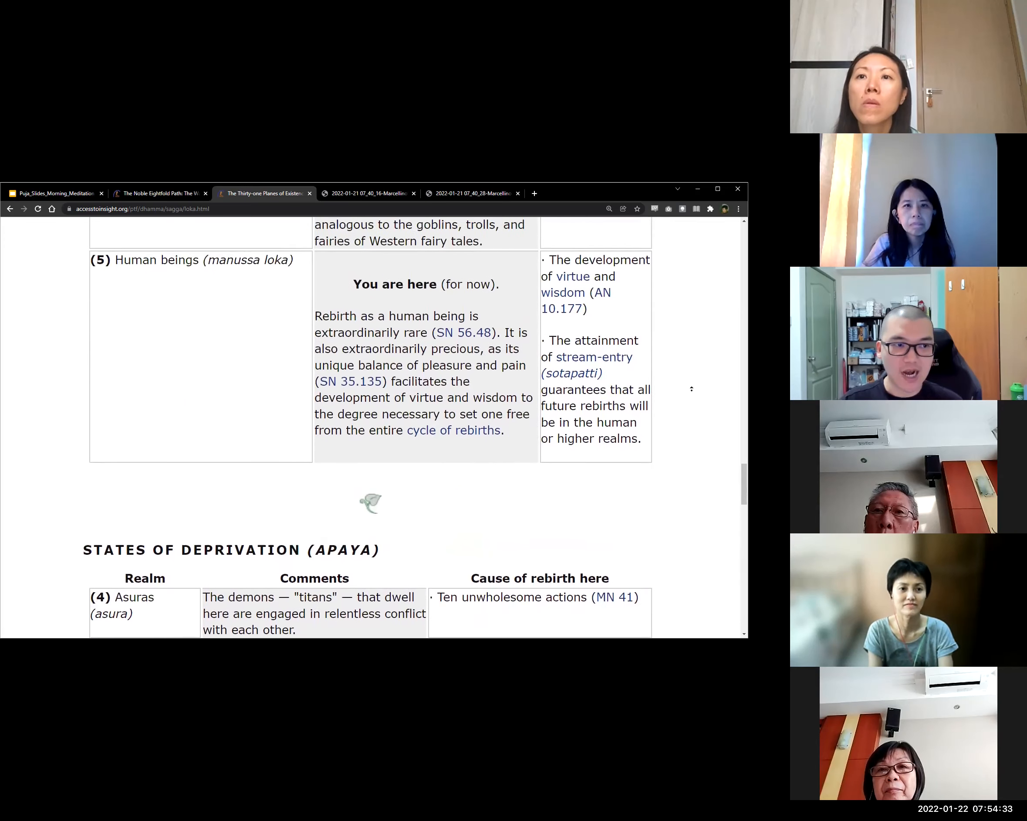
{"action": "scroll", "scroll_direction": "up", "scroll_amount": 3}
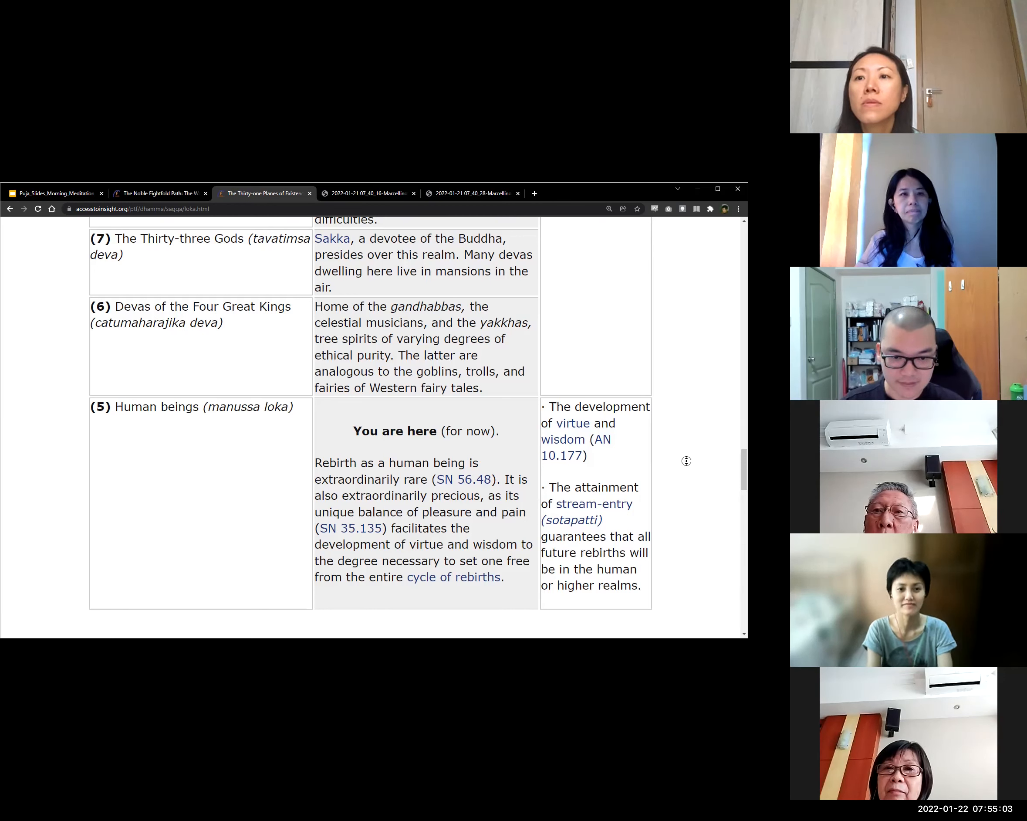
Continue up to the Sensuous World Happy Destinations table of deva realms 11 to 7.
{"action": "scroll", "scroll_direction": "up", "scroll_amount": 3}
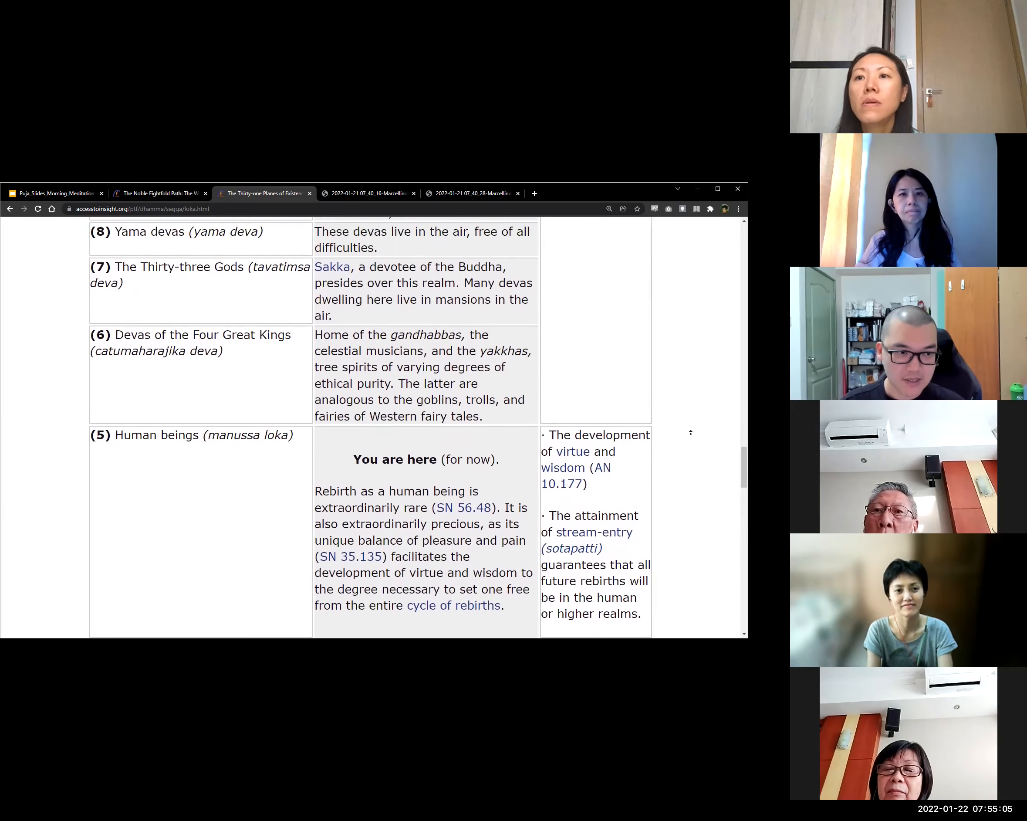
{"action": "scroll", "scroll_direction": "up", "scroll_amount": 3}
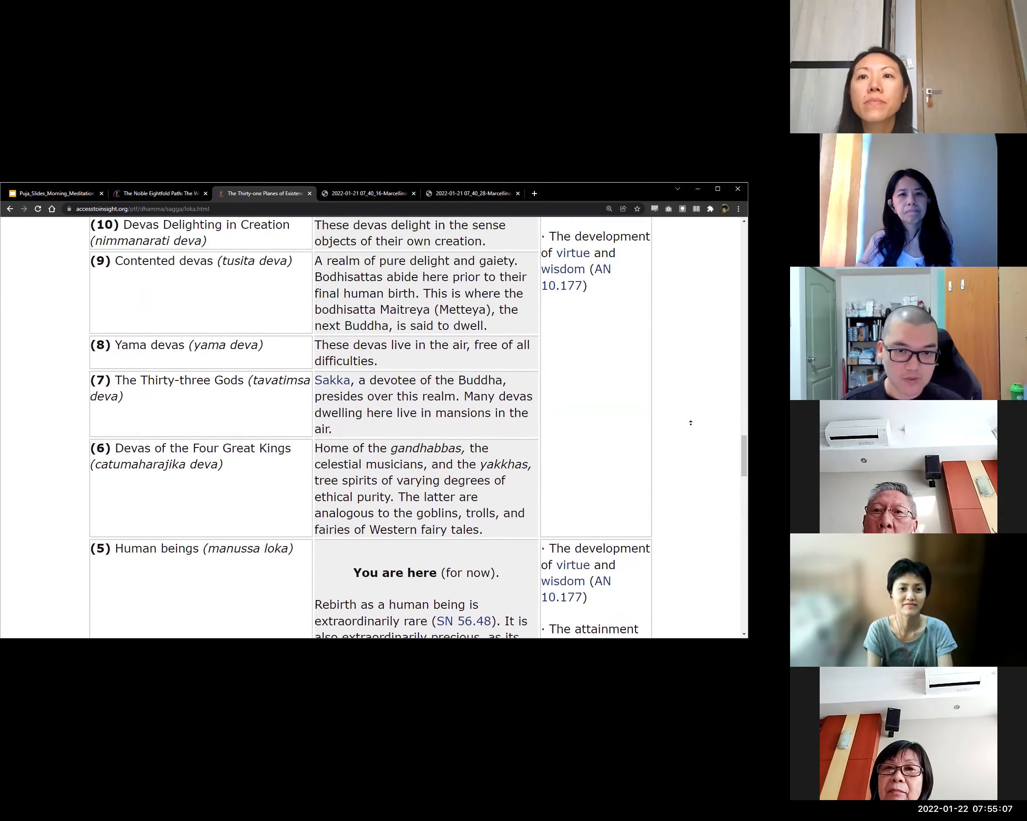
{"action": "scroll", "scroll_direction": "up", "scroll_amount": 3}
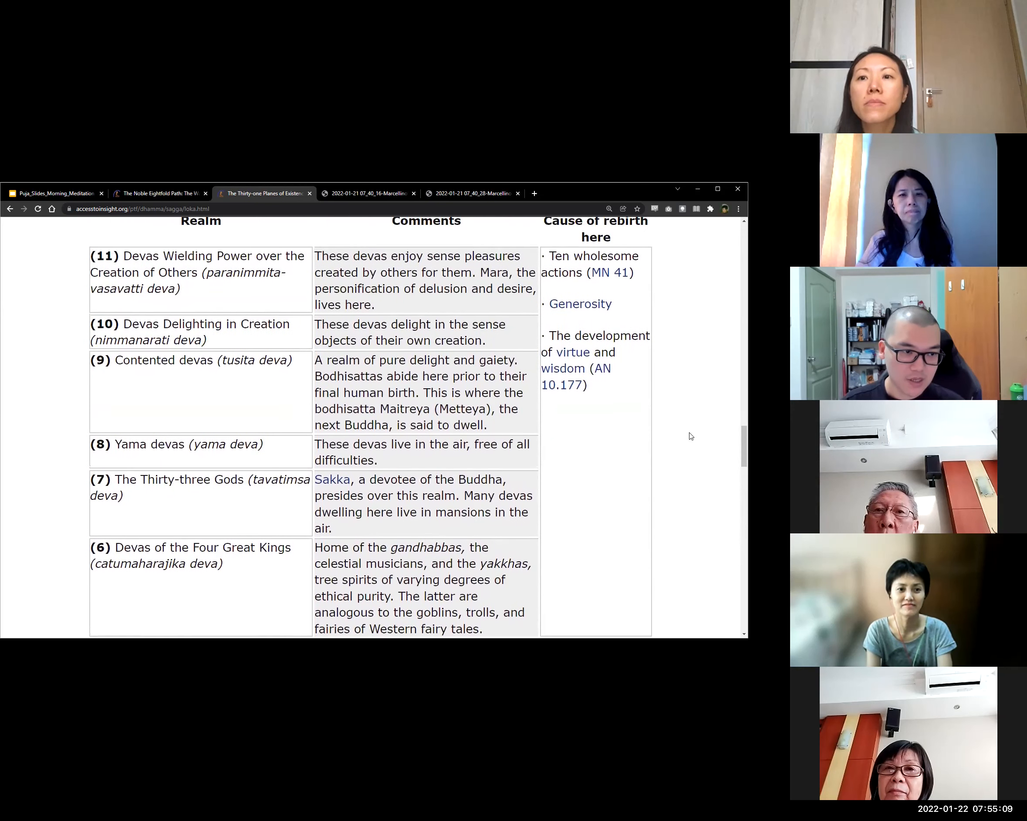
{"action": "mouse_move", "coordinate": [229, 579]}
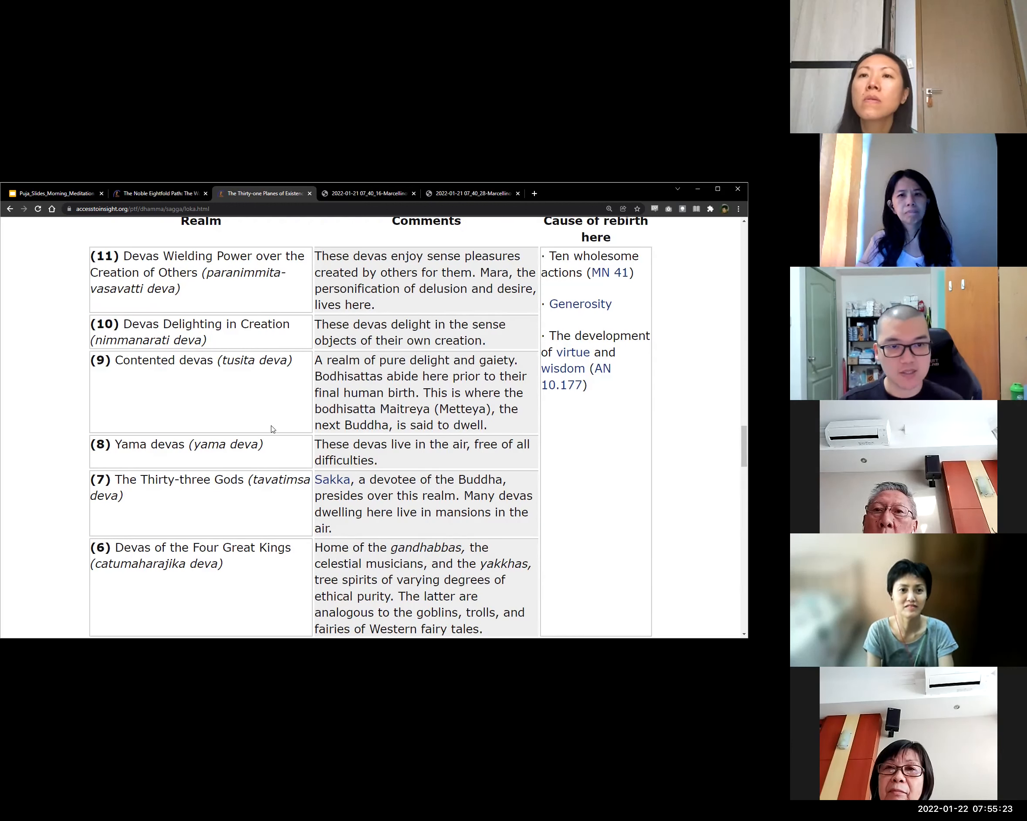
{"action": "scroll", "scroll_direction": "up", "scroll_amount": 3}
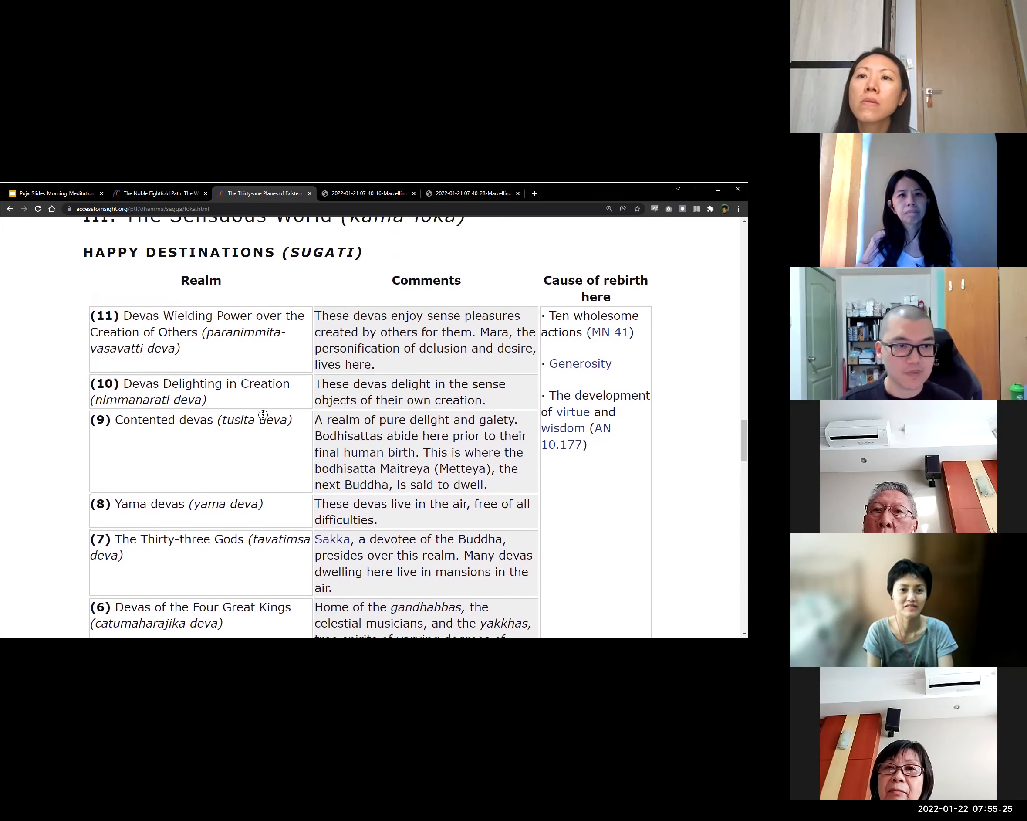
{"action": "scroll", "scroll_direction": "up", "scroll_amount": 3}
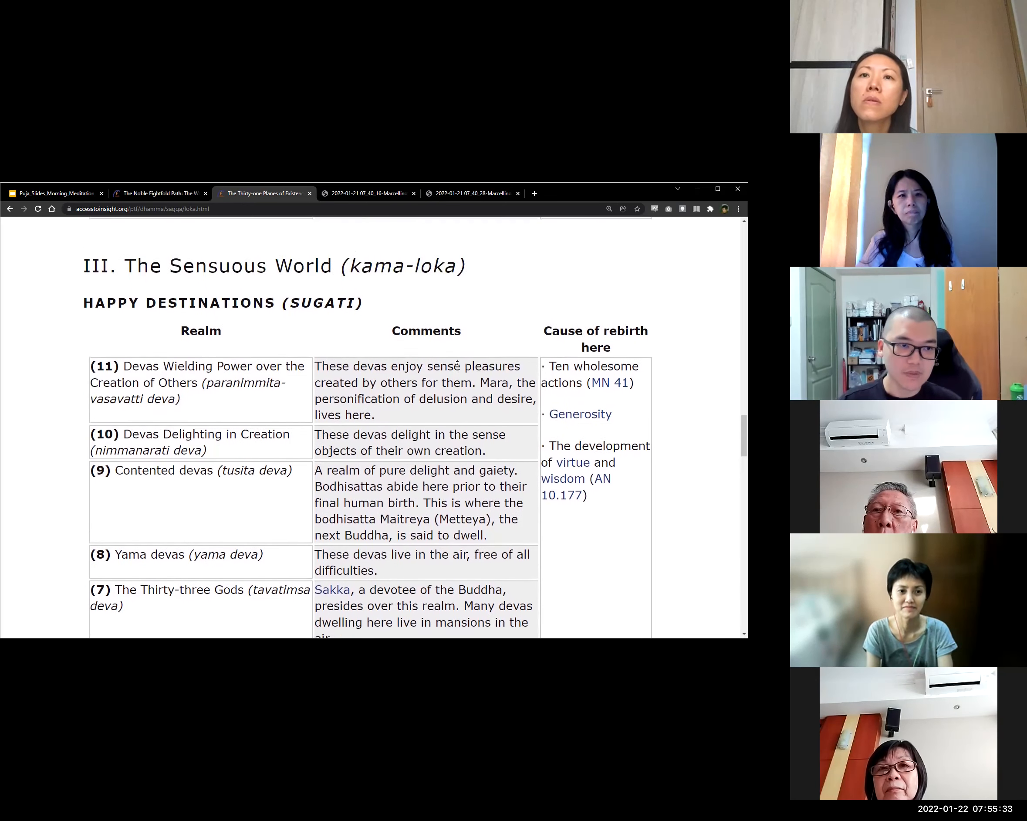
{"action": "scroll", "scroll_direction": "up", "scroll_amount": 3}
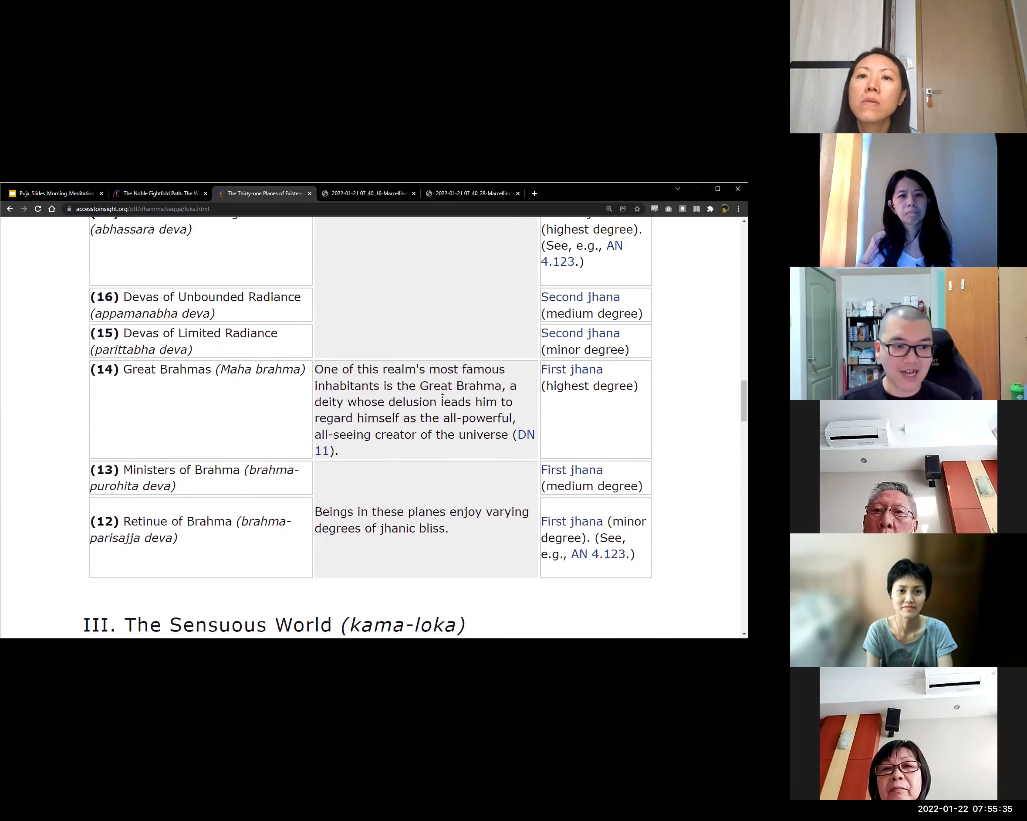
{"action": "scroll", "scroll_direction": "up", "scroll_amount": 3}
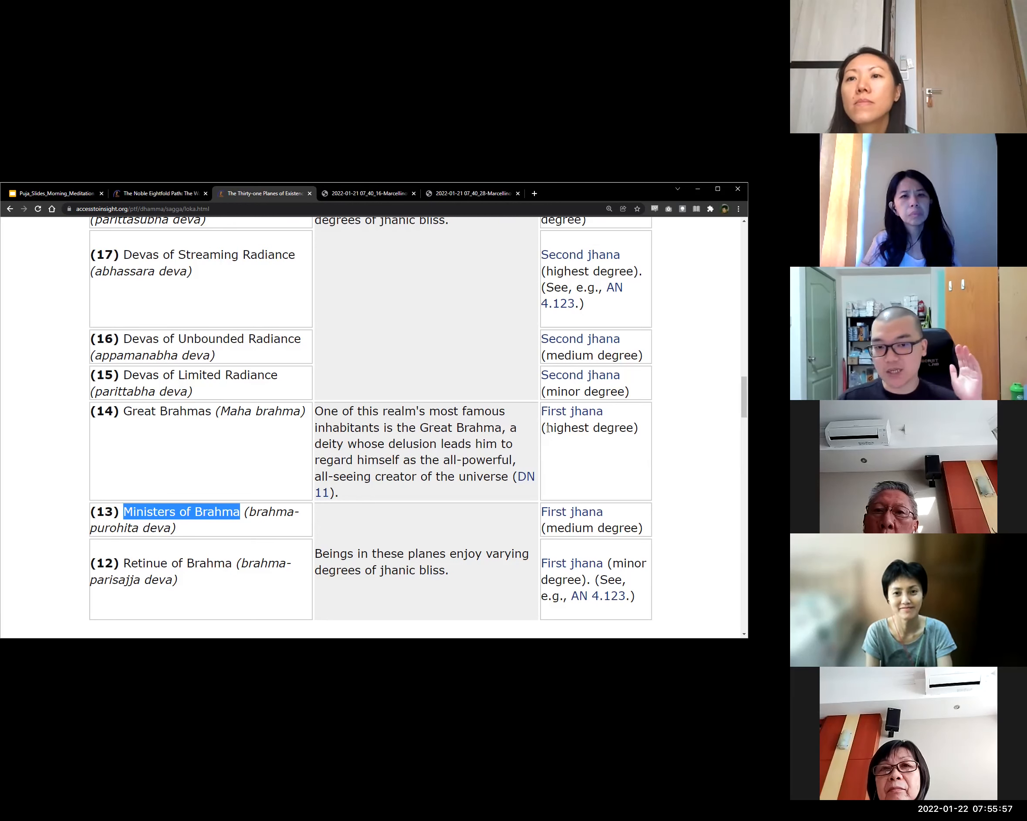
{"action": "double_click", "coordinate": [588, 427]}
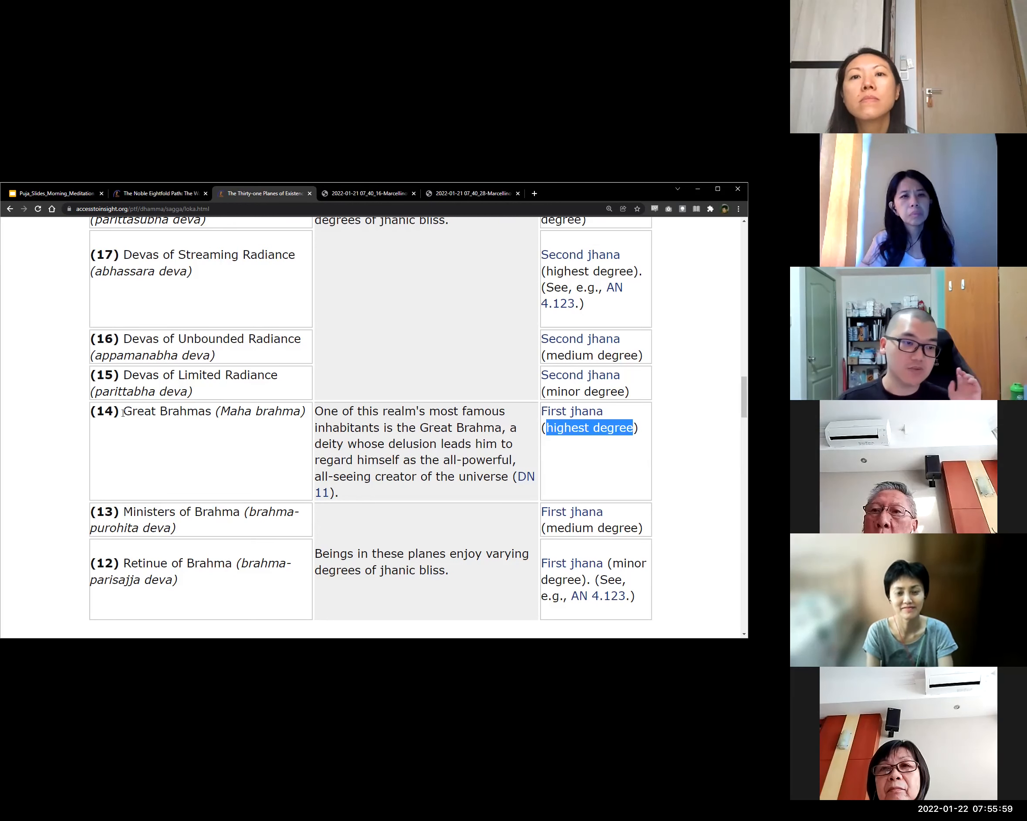
{"action": "double_click", "coordinate": [165, 410]}
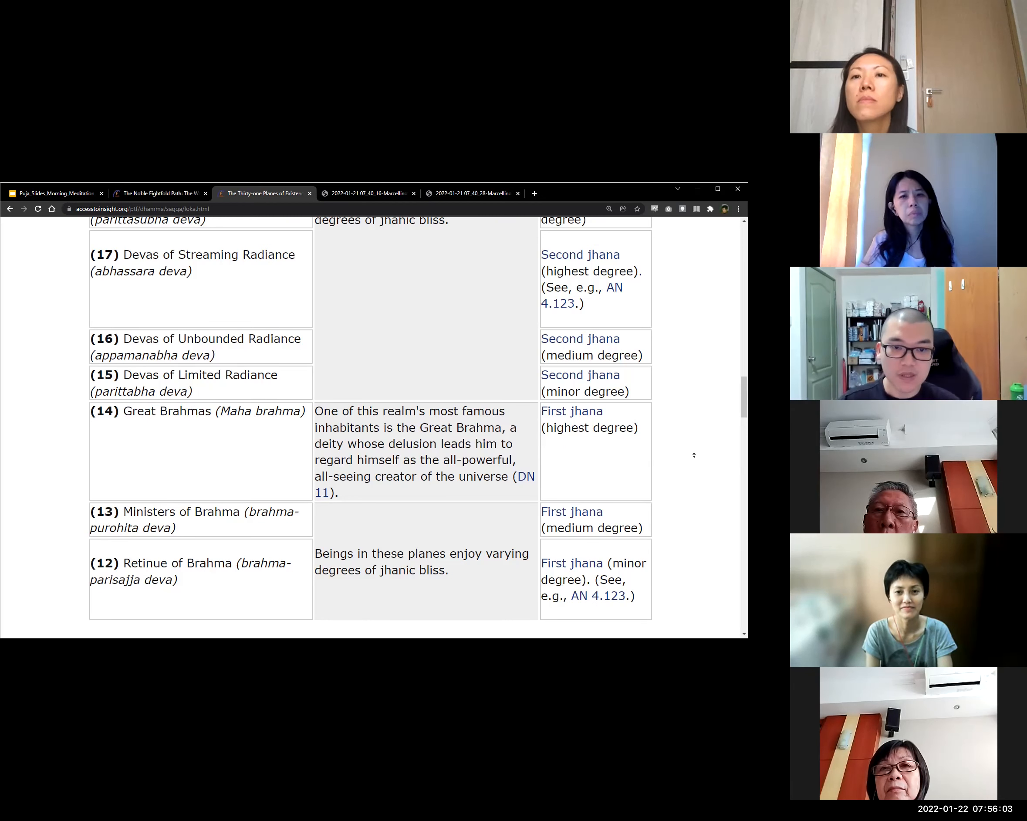
{"action": "scroll", "scroll_direction": "up", "scroll_amount": 3}
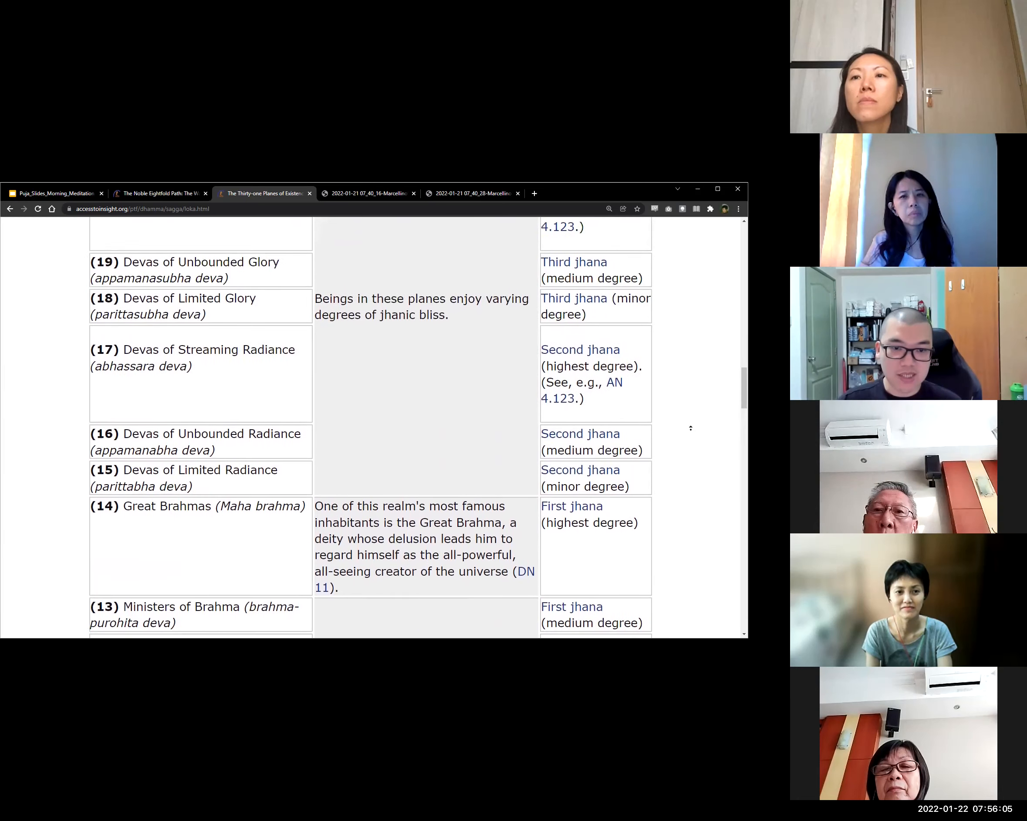
{"action": "scroll", "scroll_direction": "up", "scroll_amount": 3}
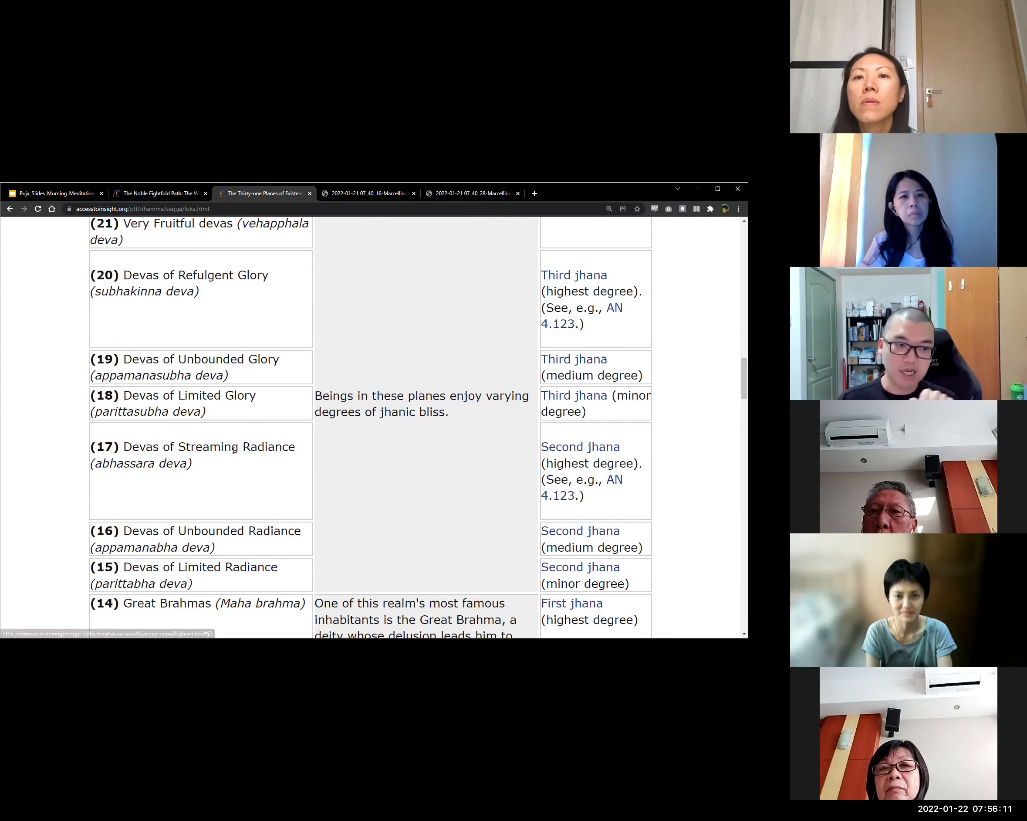
{"action": "mouse_move", "coordinate": [302, 482]}
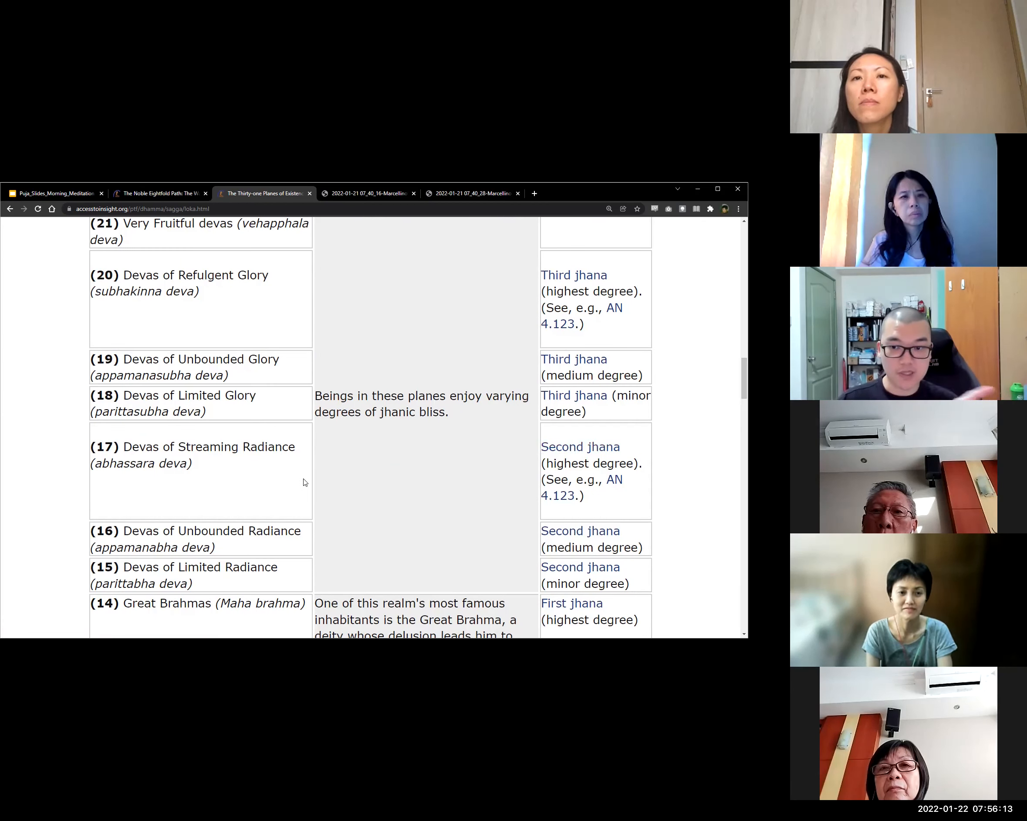
{"action": "mouse_move", "coordinate": [472, 434]}
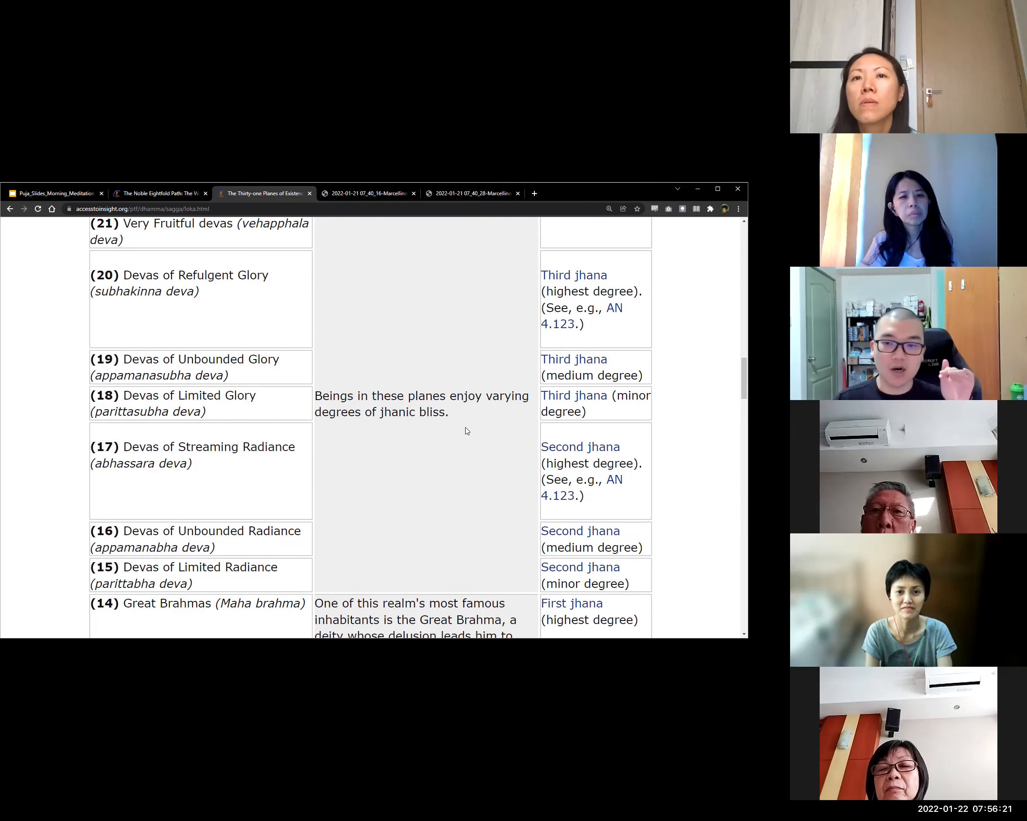
{"action": "mouse_move", "coordinate": [615, 421]}
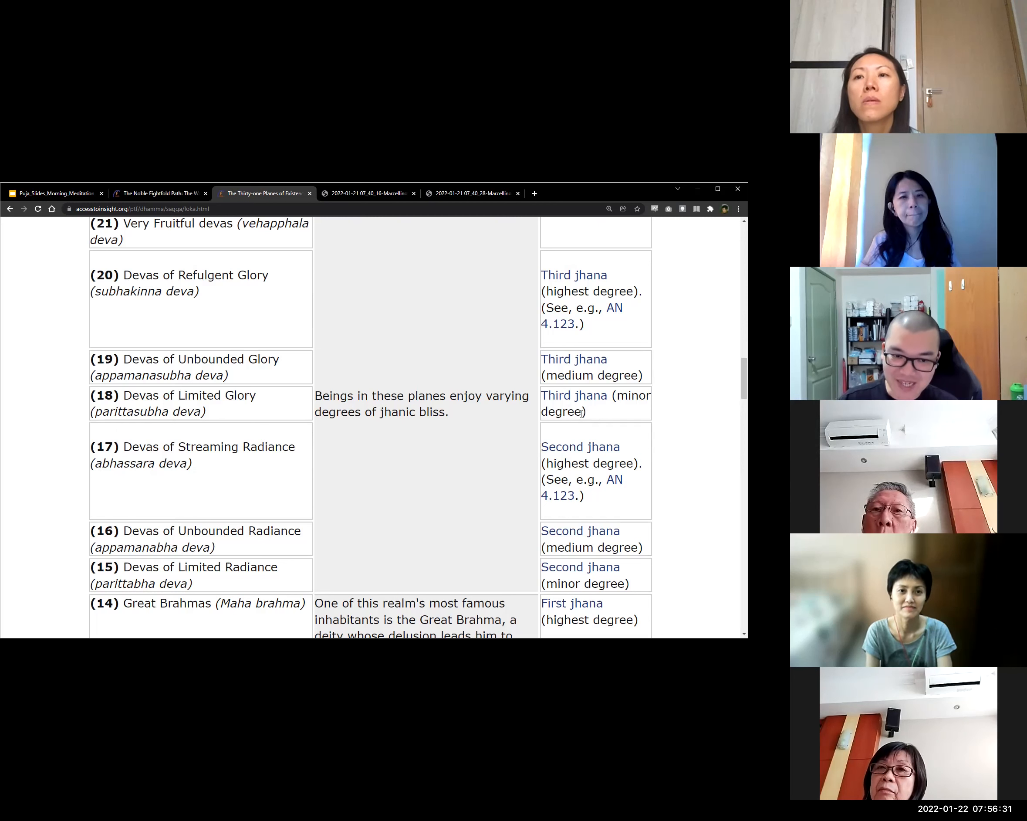
{"action": "double_click", "coordinate": [574, 394]}
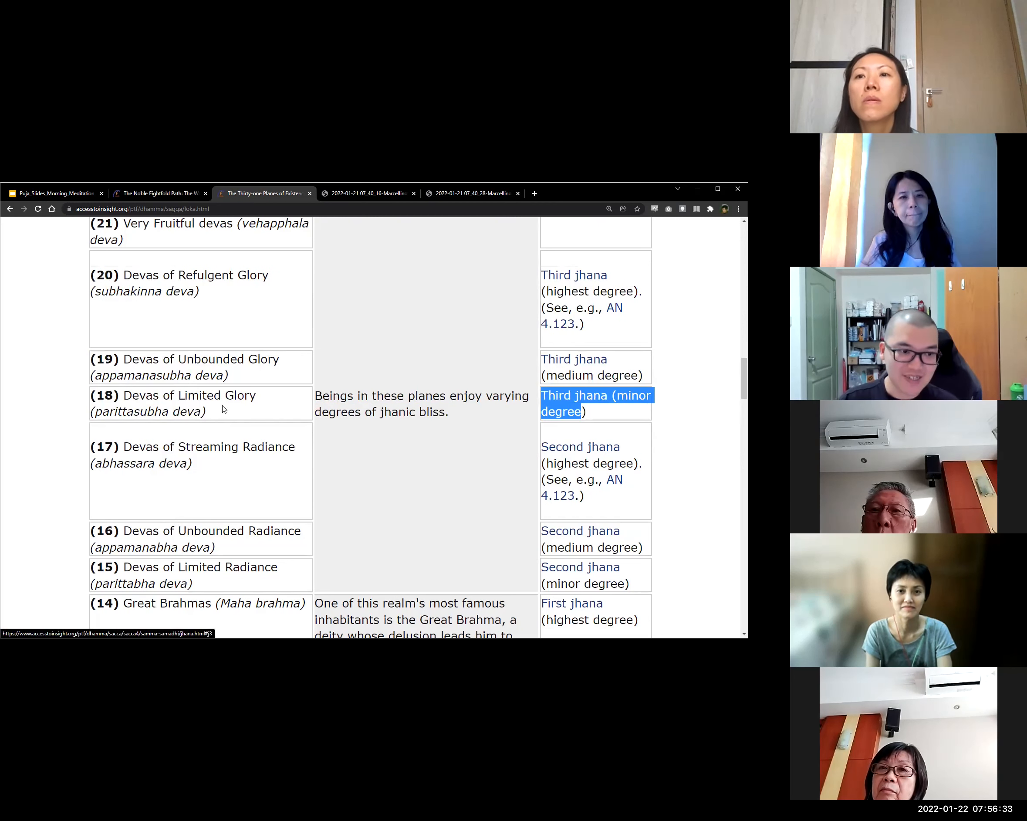
{"action": "double_click", "coordinate": [216, 395]}
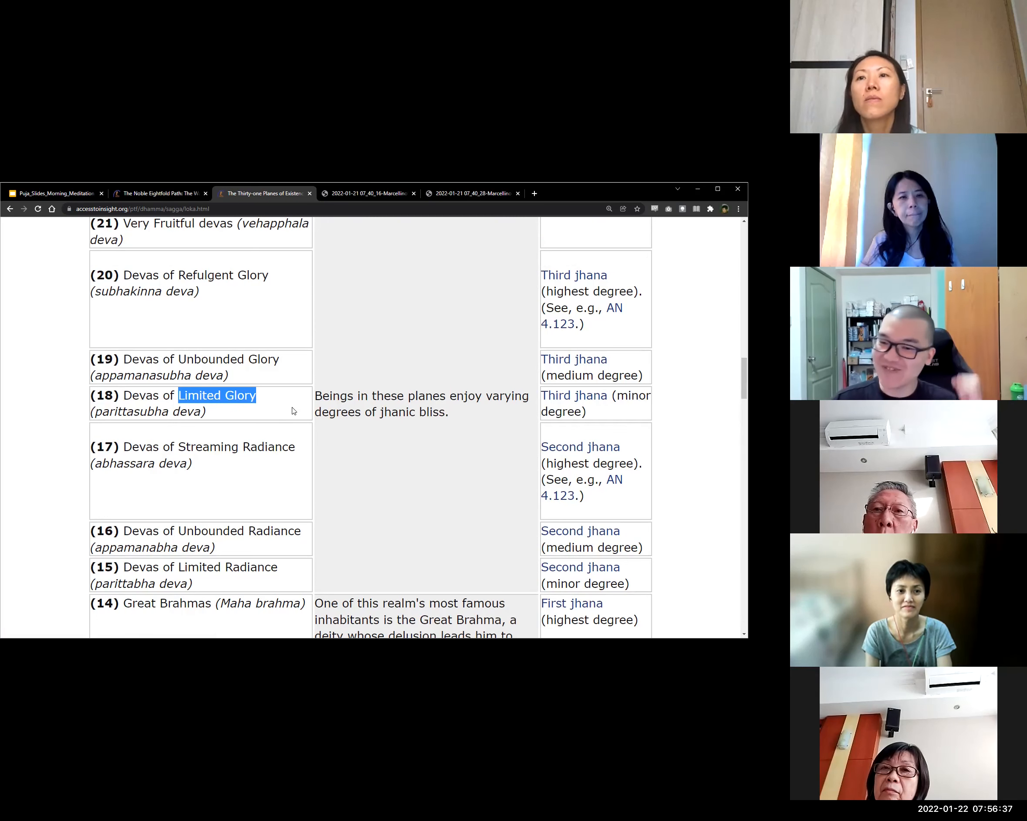
{"action": "mouse_move", "coordinate": [392, 458]}
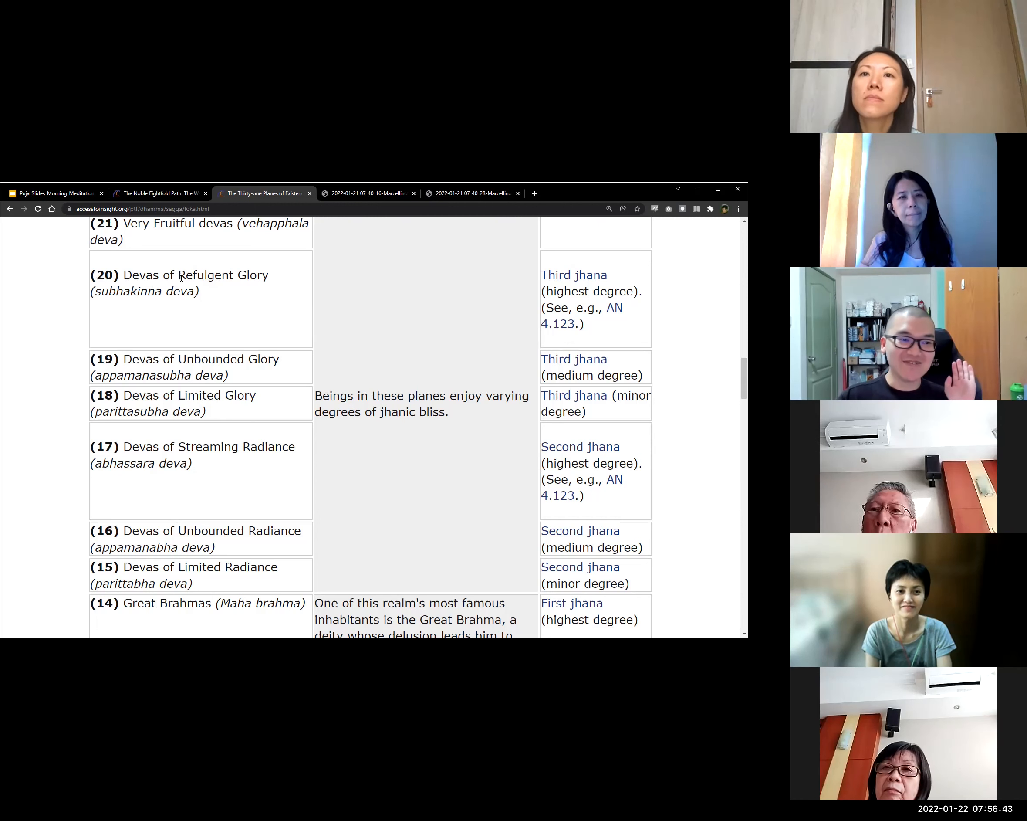
{"action": "double_click", "coordinate": [220, 275]}
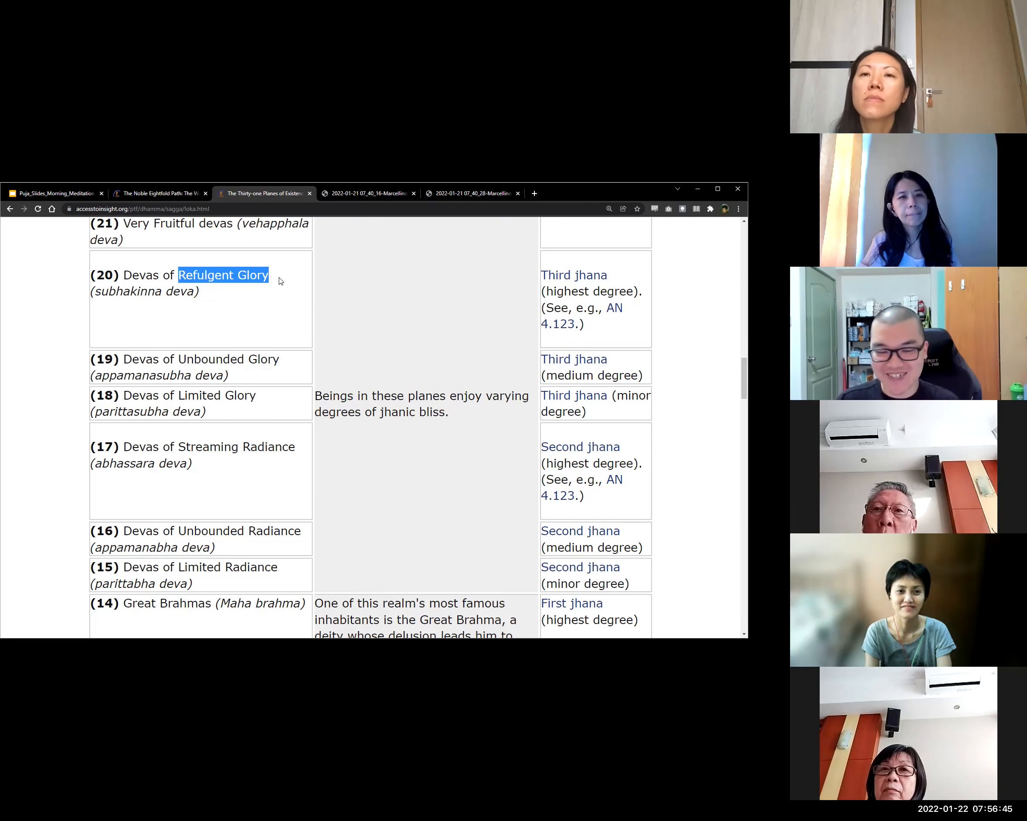
Search Google for the selected word 'Refulgent' to show its definition, 'shining very brightly'.
{"action": "right_click", "coordinate": [207, 275]}
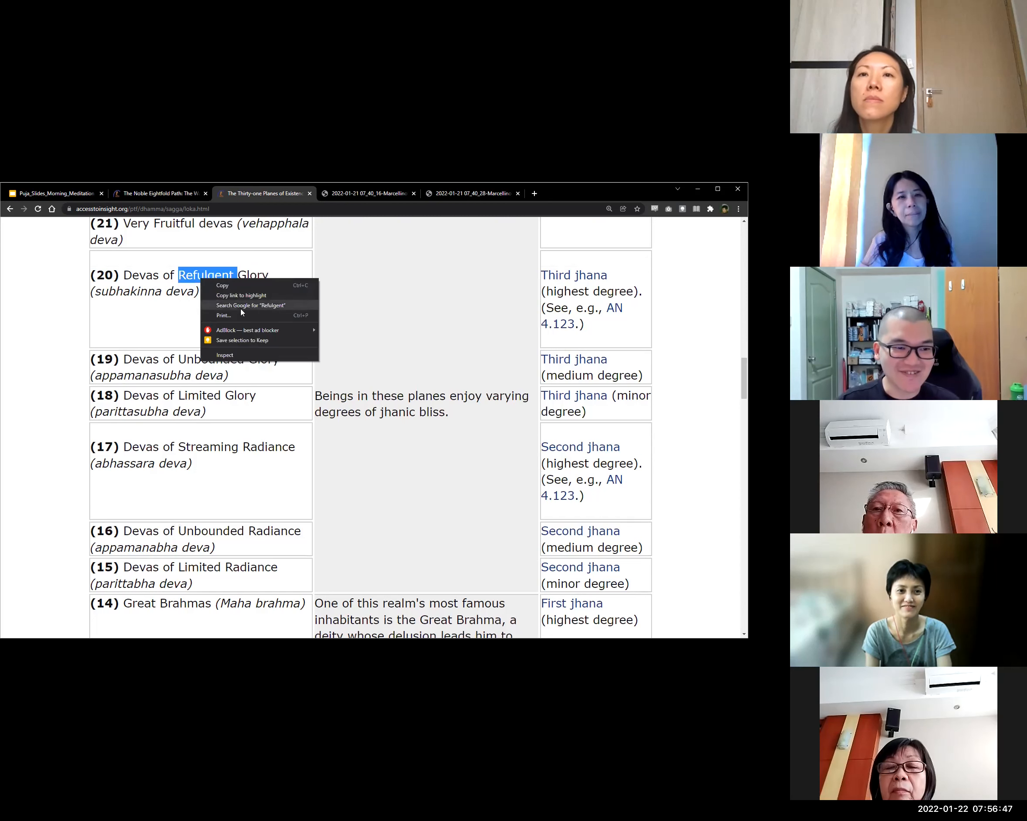
{"action": "left_click", "coordinate": [252, 305]}
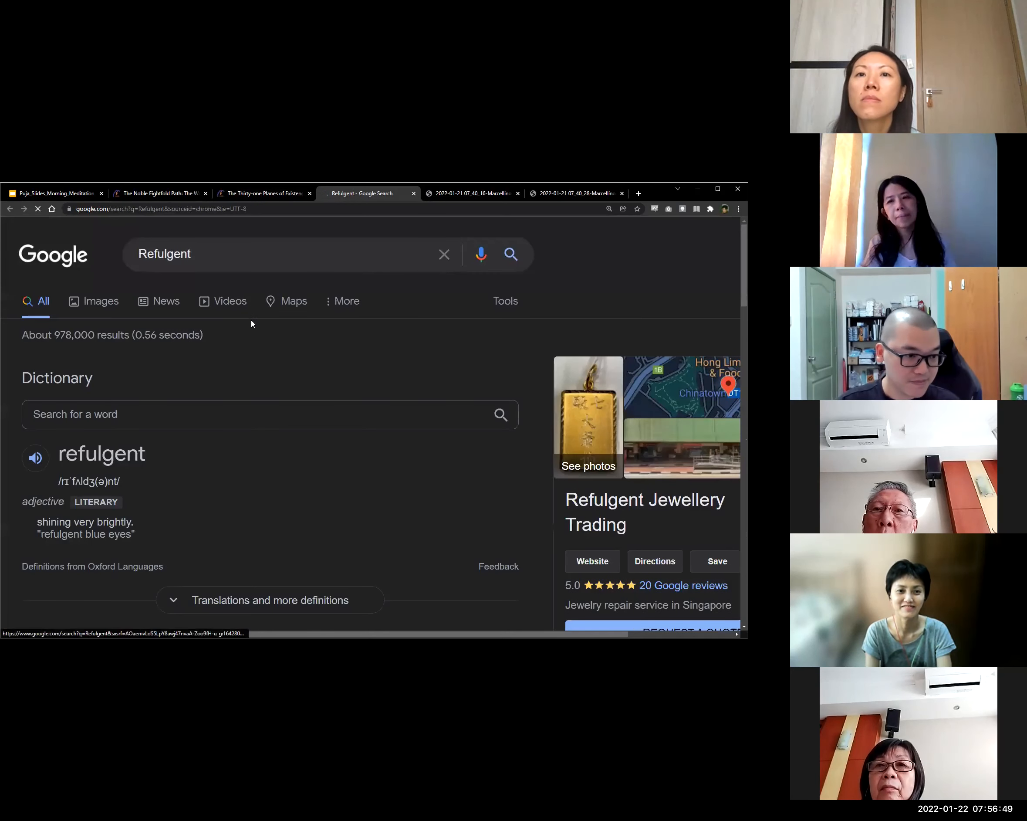
{"action": "scroll", "scroll_direction": "down", "scroll_amount": 3}
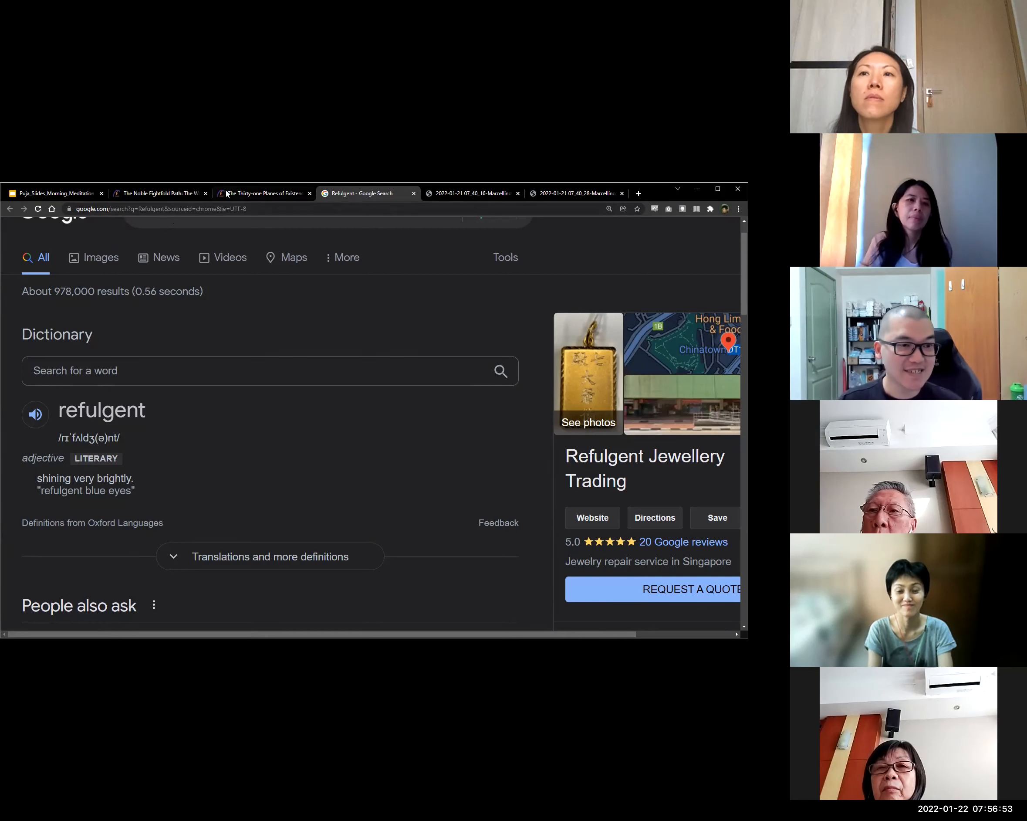
Return to the Thirty-one Planes article and scroll up from the Sensuous World tables.
{"action": "left_click", "coordinate": [263, 193]}
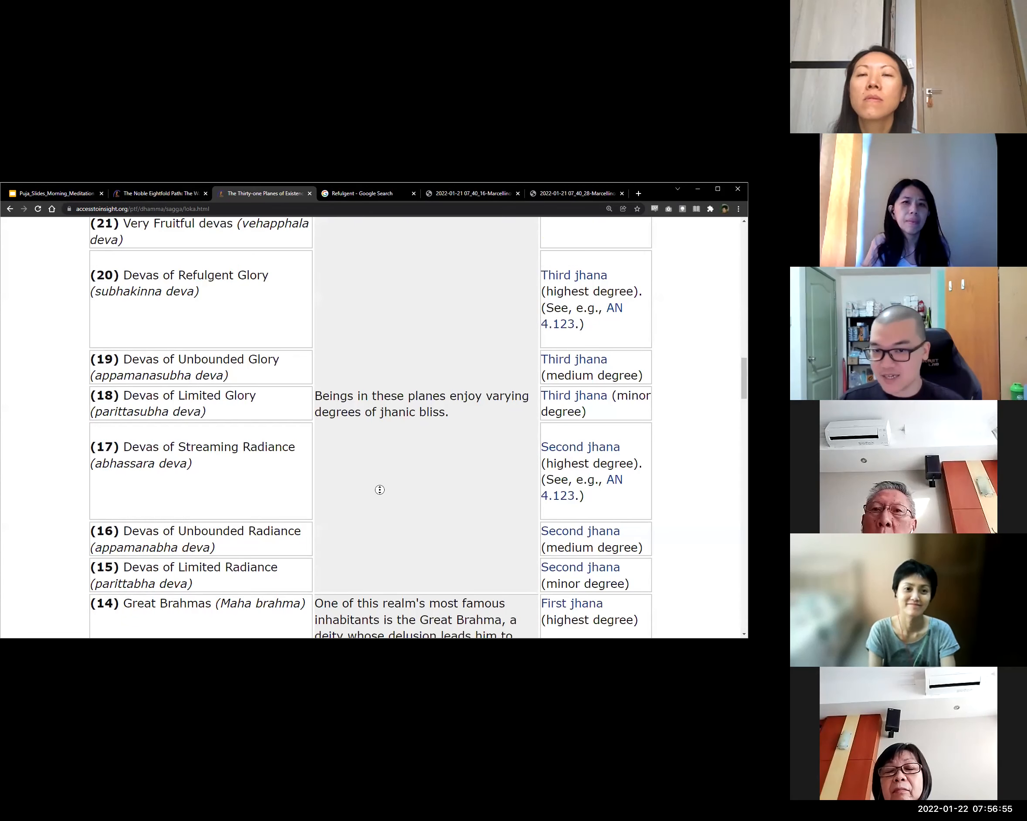
{"action": "scroll", "scroll_direction": "up", "scroll_amount": 3}
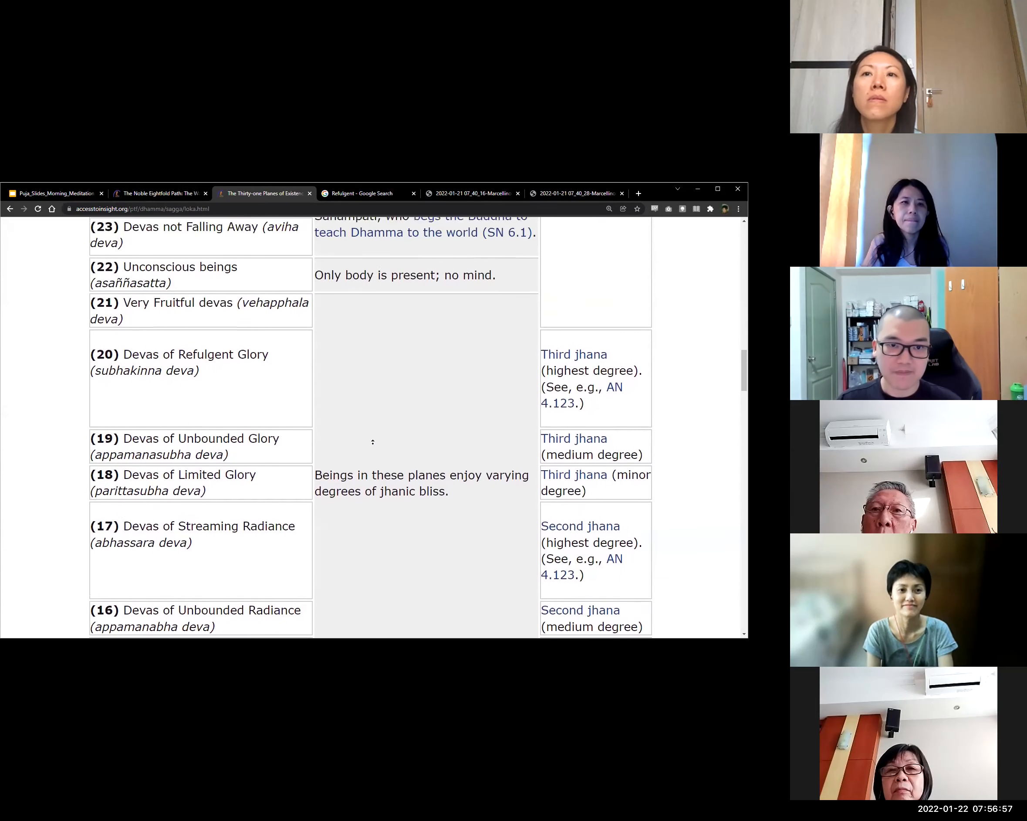
{"action": "scroll", "scroll_direction": "up", "scroll_amount": 3}
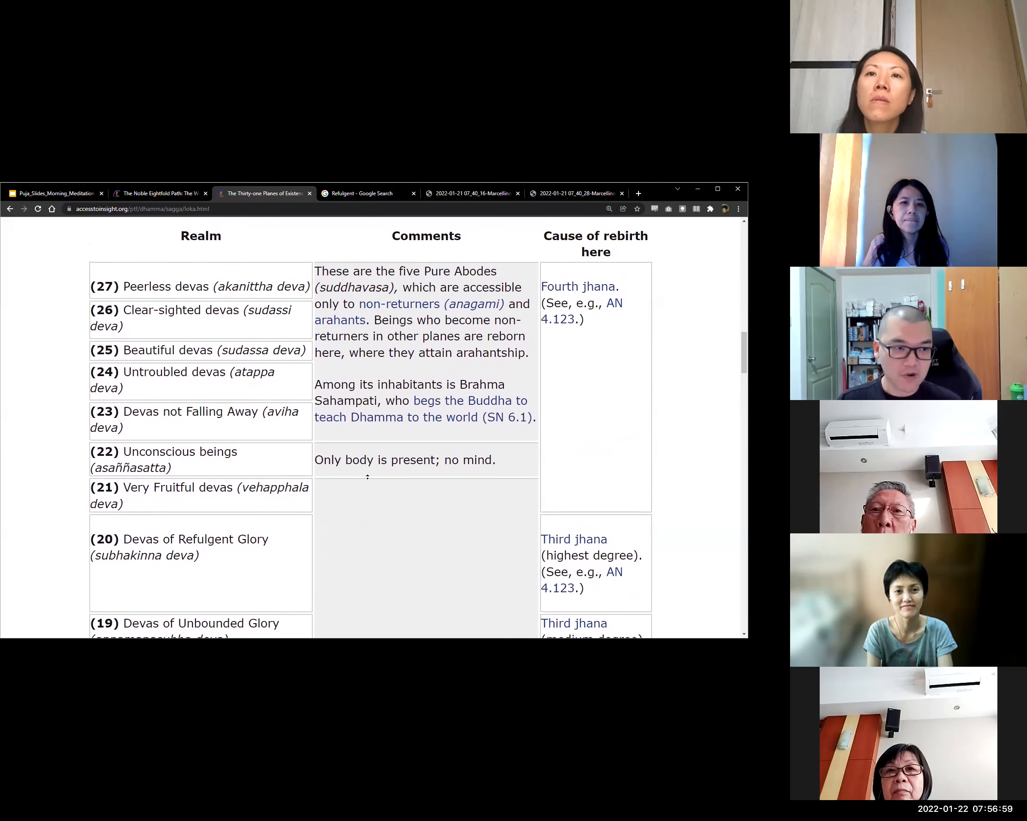
{"action": "scroll", "scroll_direction": "up", "scroll_amount": 3}
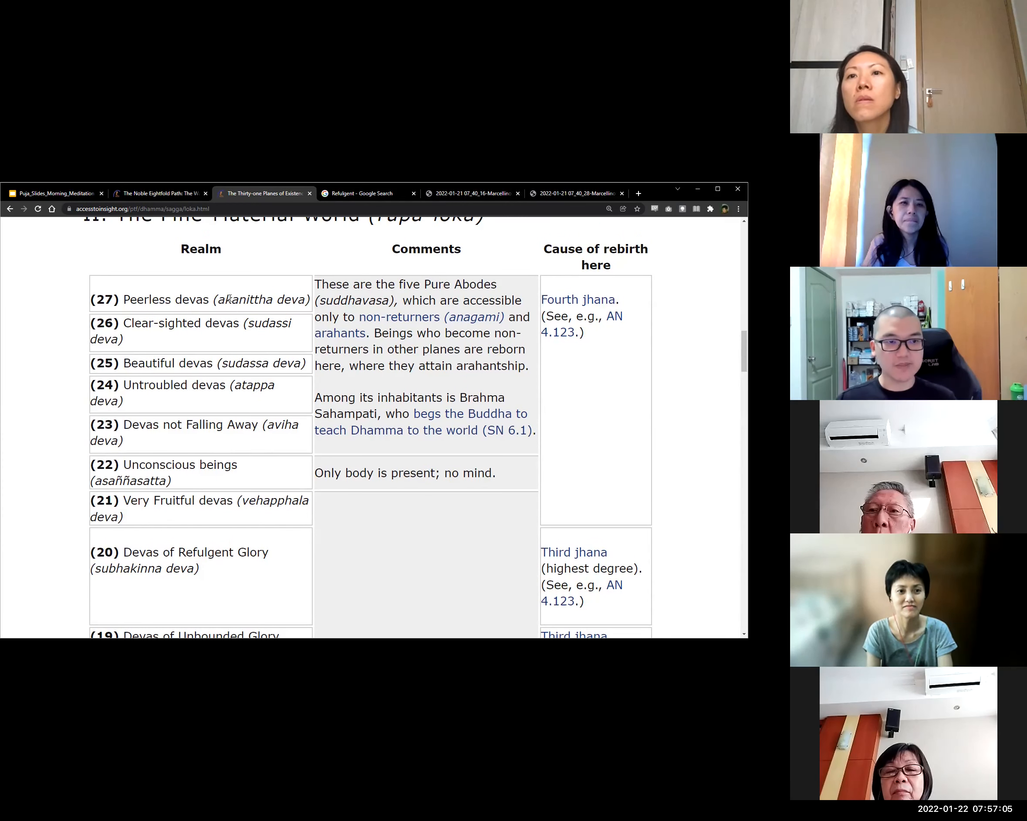
{"action": "mouse_move", "coordinate": [704, 410]}
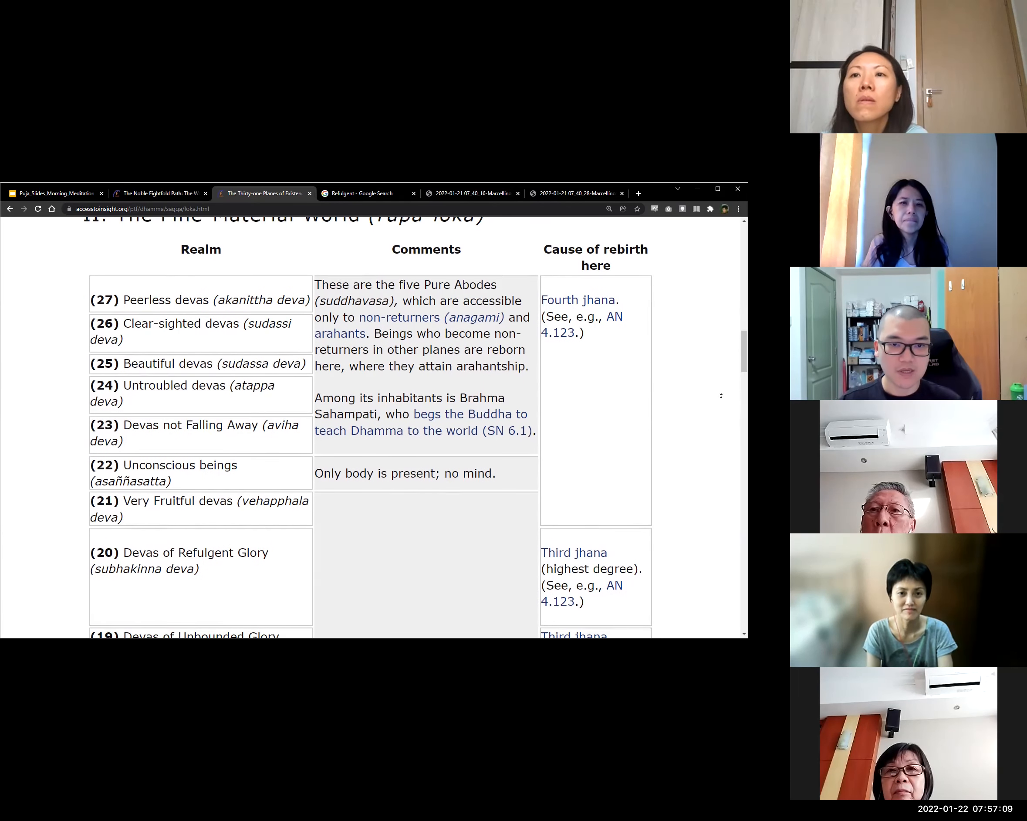
Bring the Immaterial World table of realms 28–31 into view.
{"action": "scroll", "scroll_direction": "up", "scroll_amount": 3}
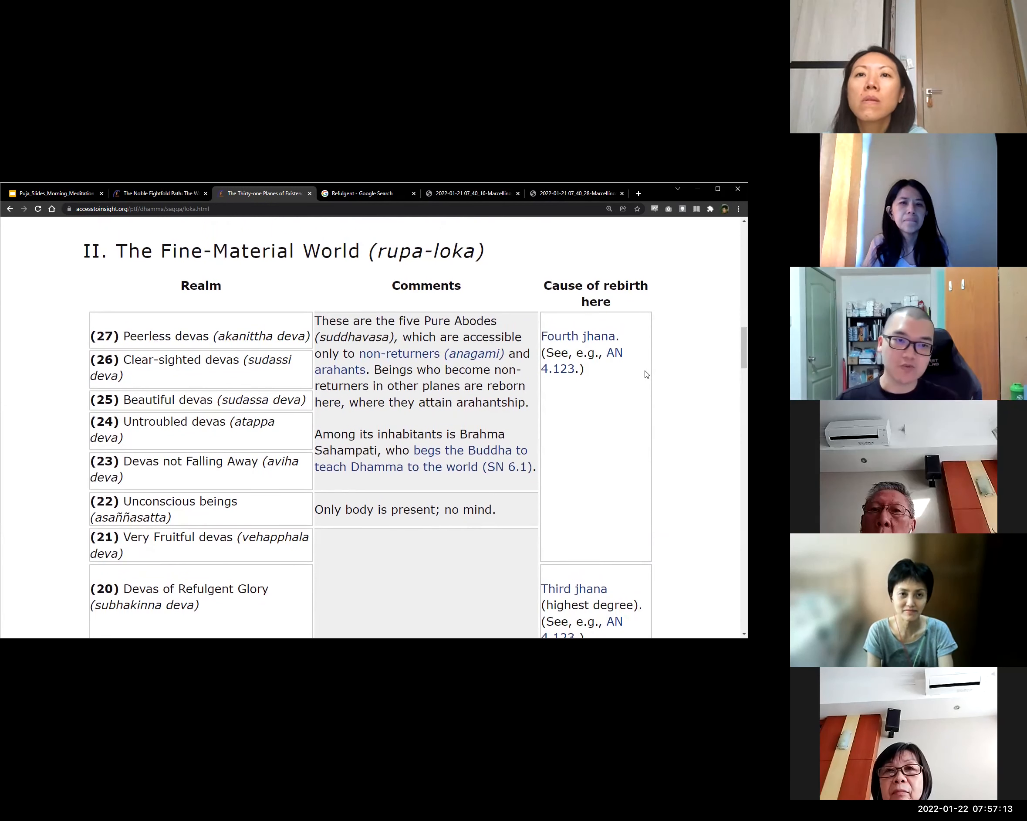
{"action": "mouse_move", "coordinate": [684, 392]}
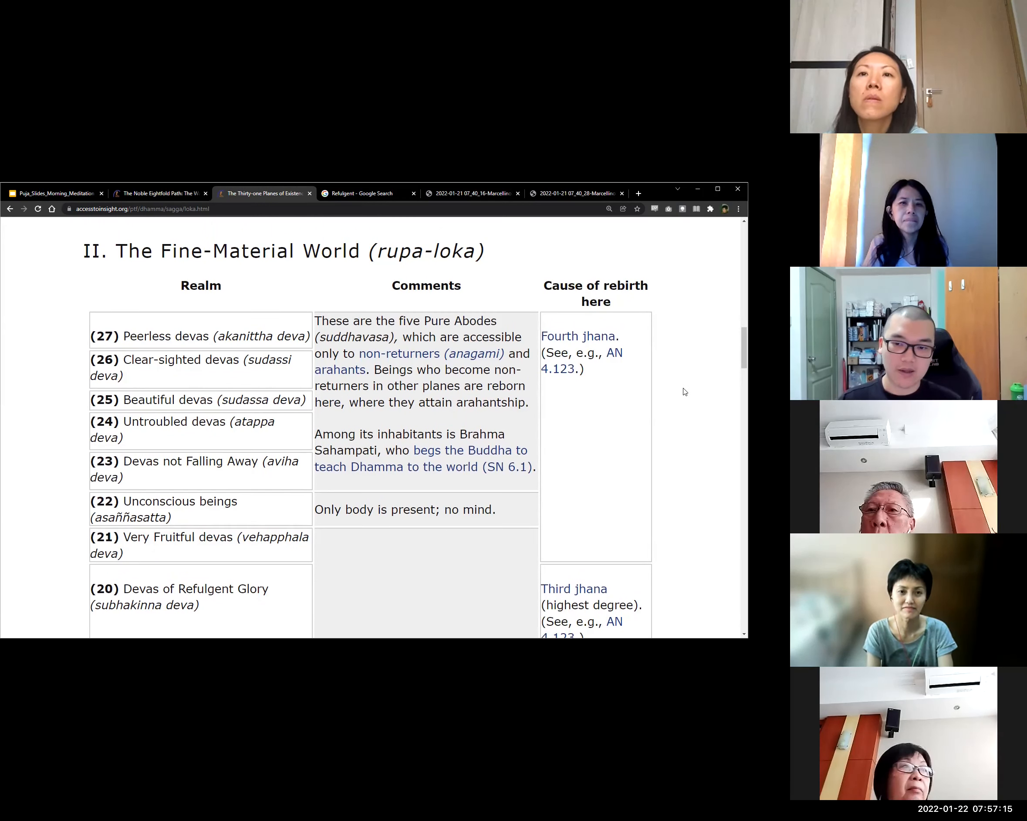
{"action": "mouse_move", "coordinate": [691, 394]}
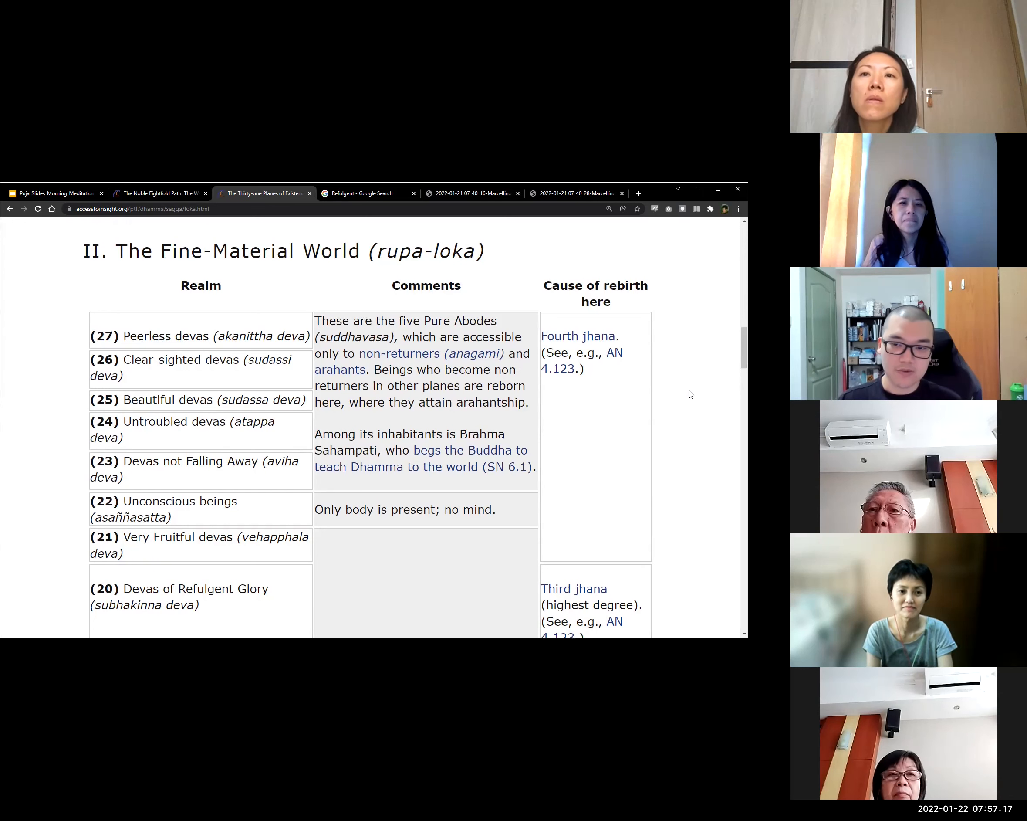
{"action": "mouse_move", "coordinate": [665, 391]}
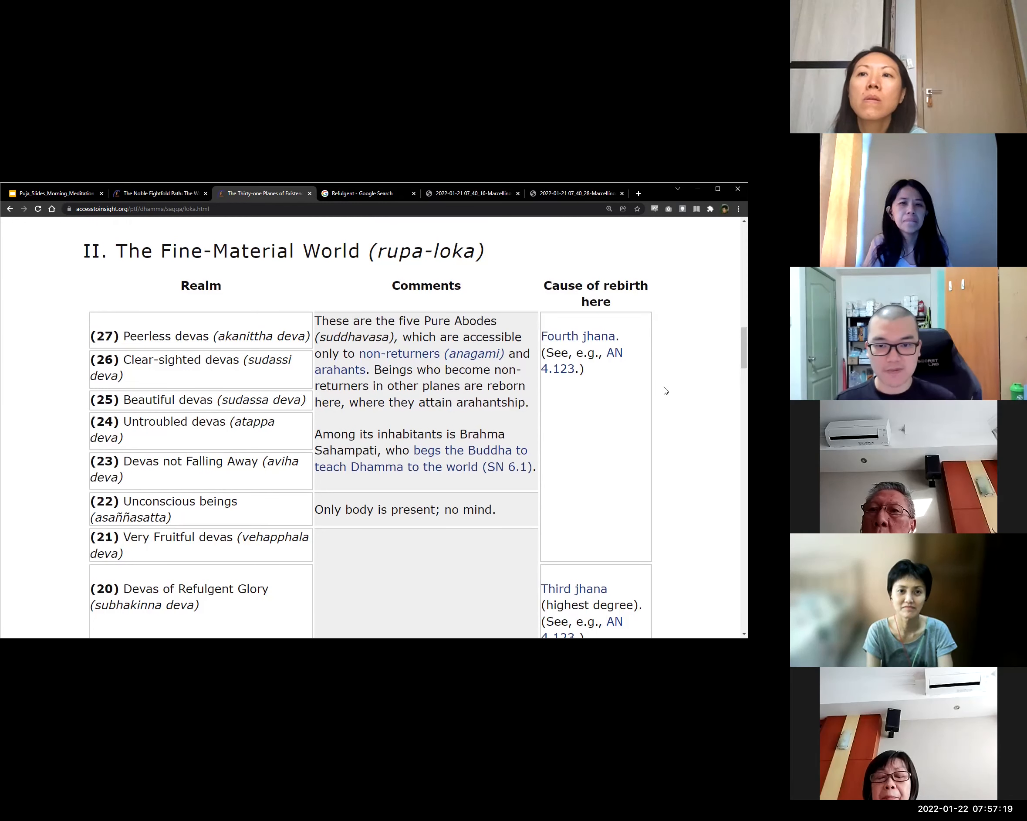
{"action": "scroll", "scroll_direction": "up", "scroll_amount": 3}
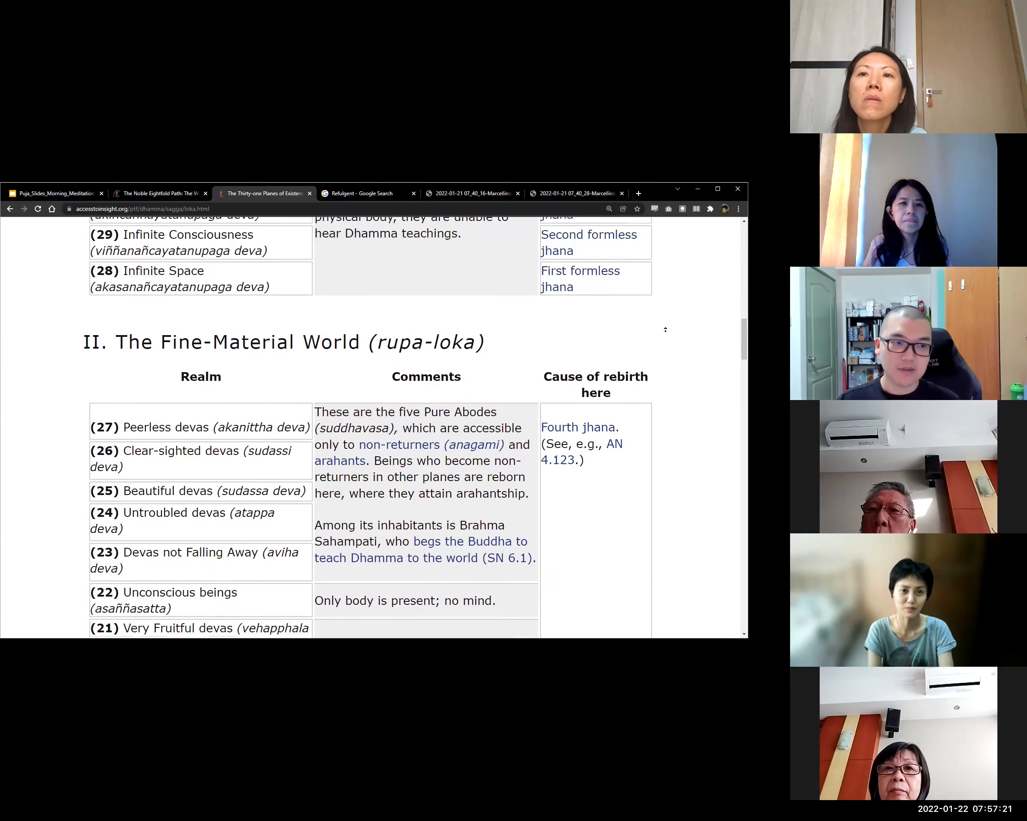
{"action": "scroll", "scroll_direction": "up", "scroll_amount": 3}
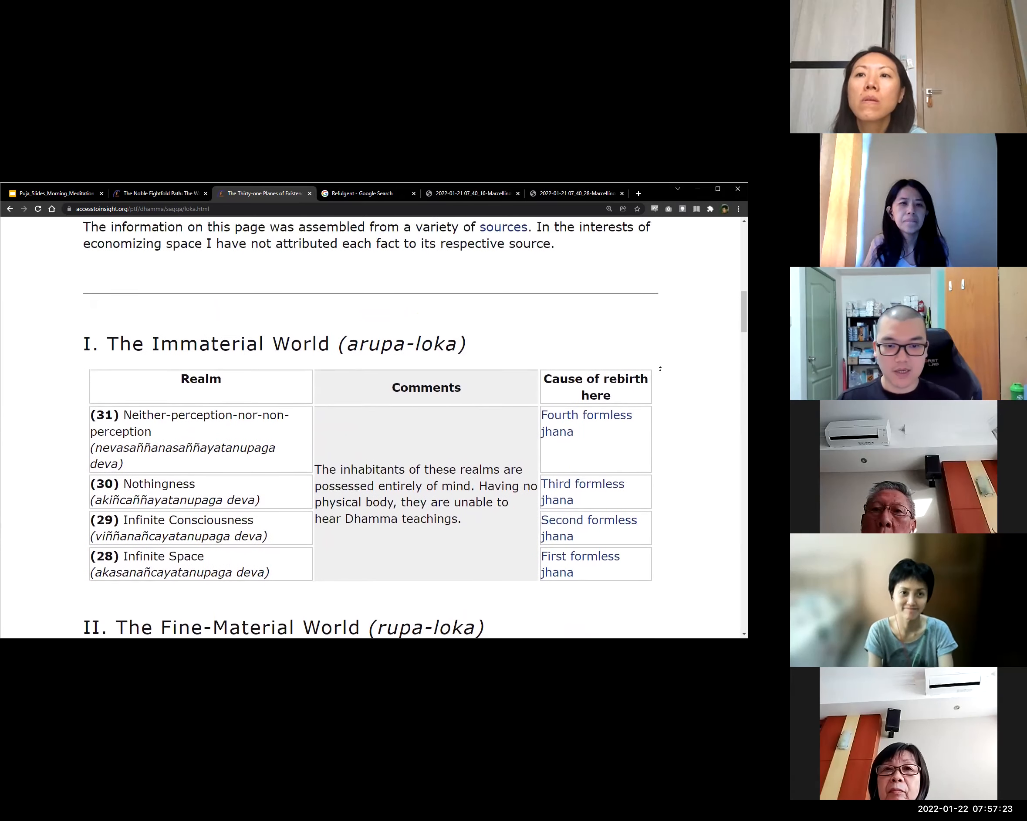
{"action": "scroll", "scroll_direction": "down", "scroll_amount": 3}
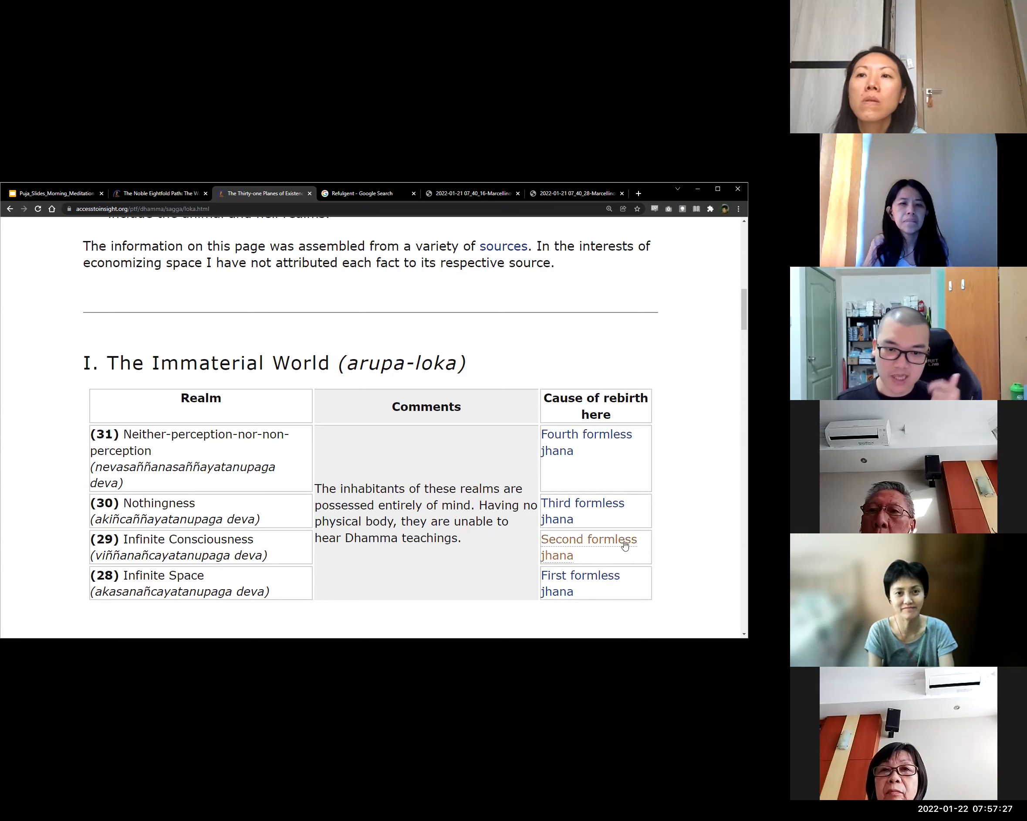
{"action": "mouse_move", "coordinate": [617, 480]}
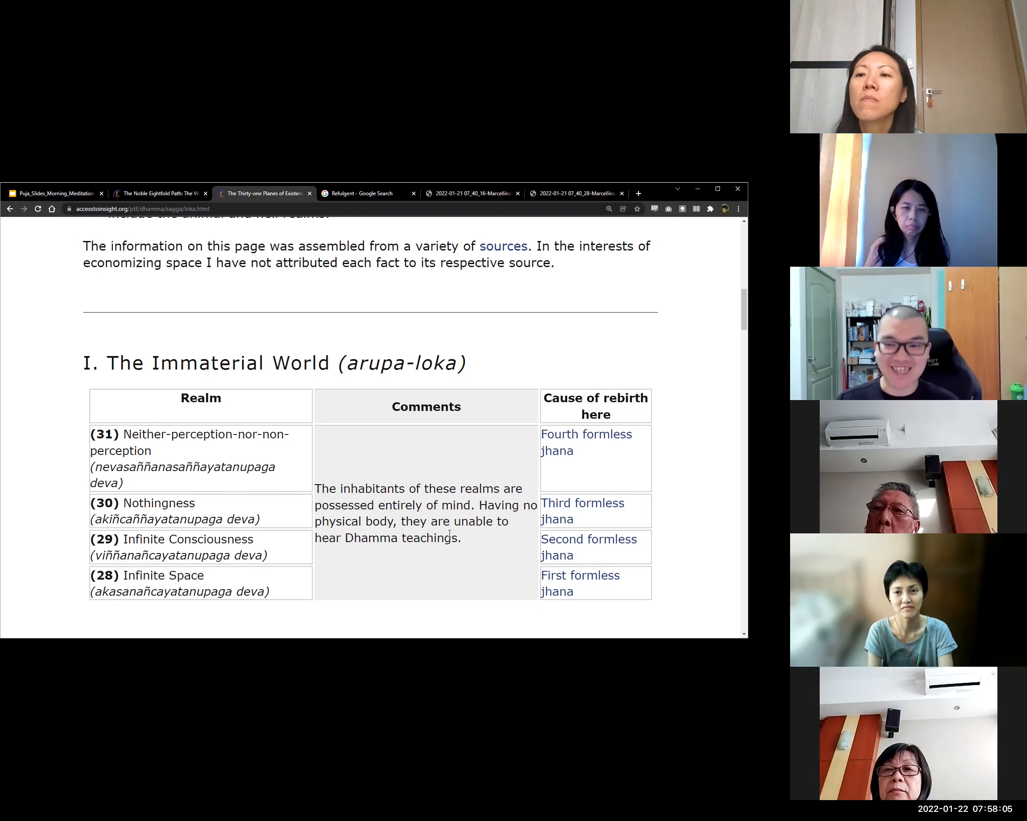
{"action": "mouse_move", "coordinate": [300, 325]}
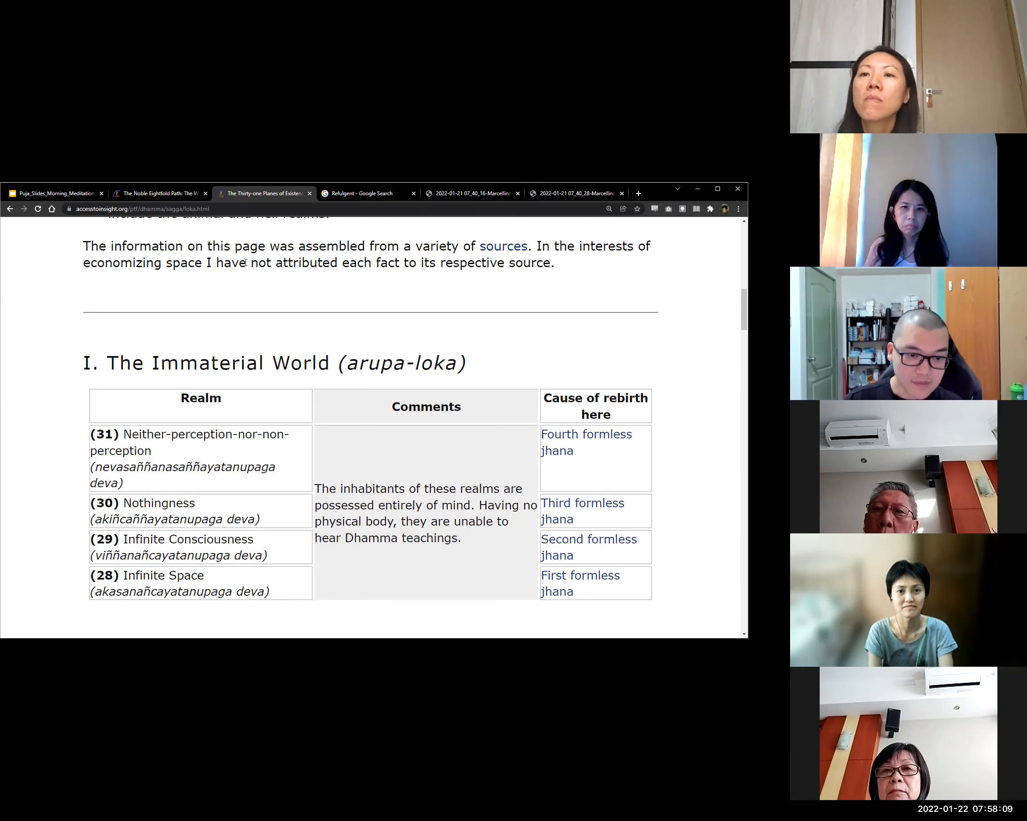
{"action": "mouse_move", "coordinate": [161, 194]}
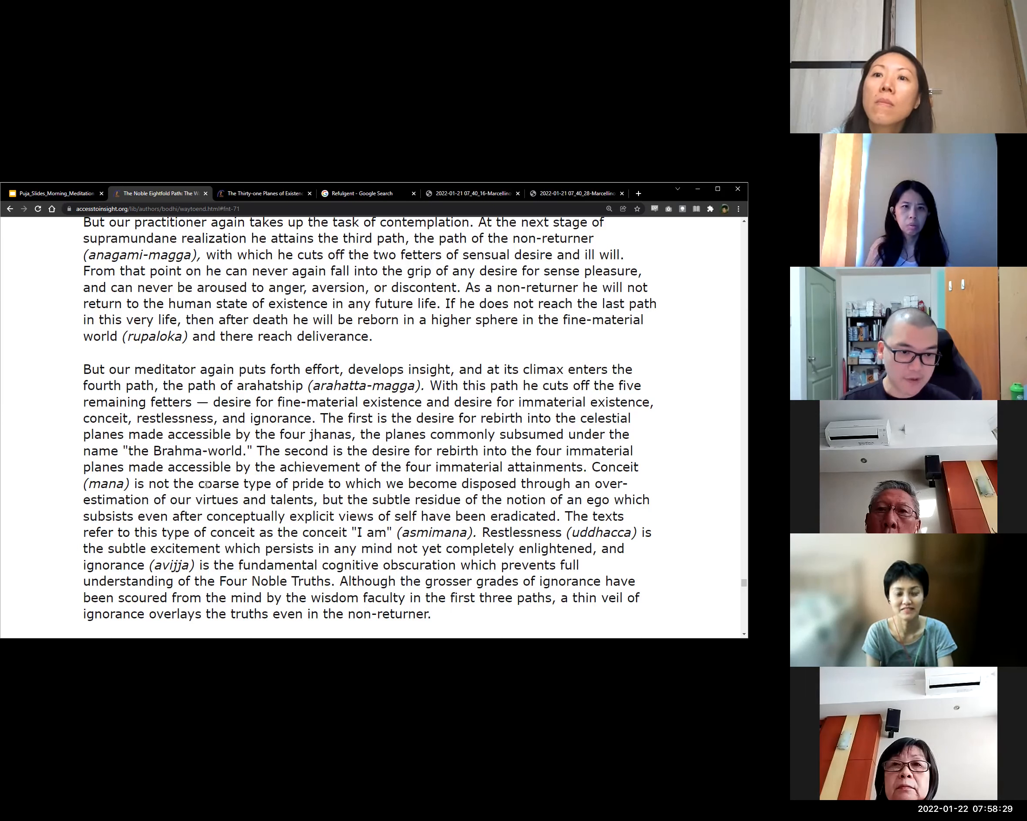
Highlight 'explicit views of self', then show the saved disciple classes and fetters table image.
{"action": "double_click", "coordinate": [220, 483]}
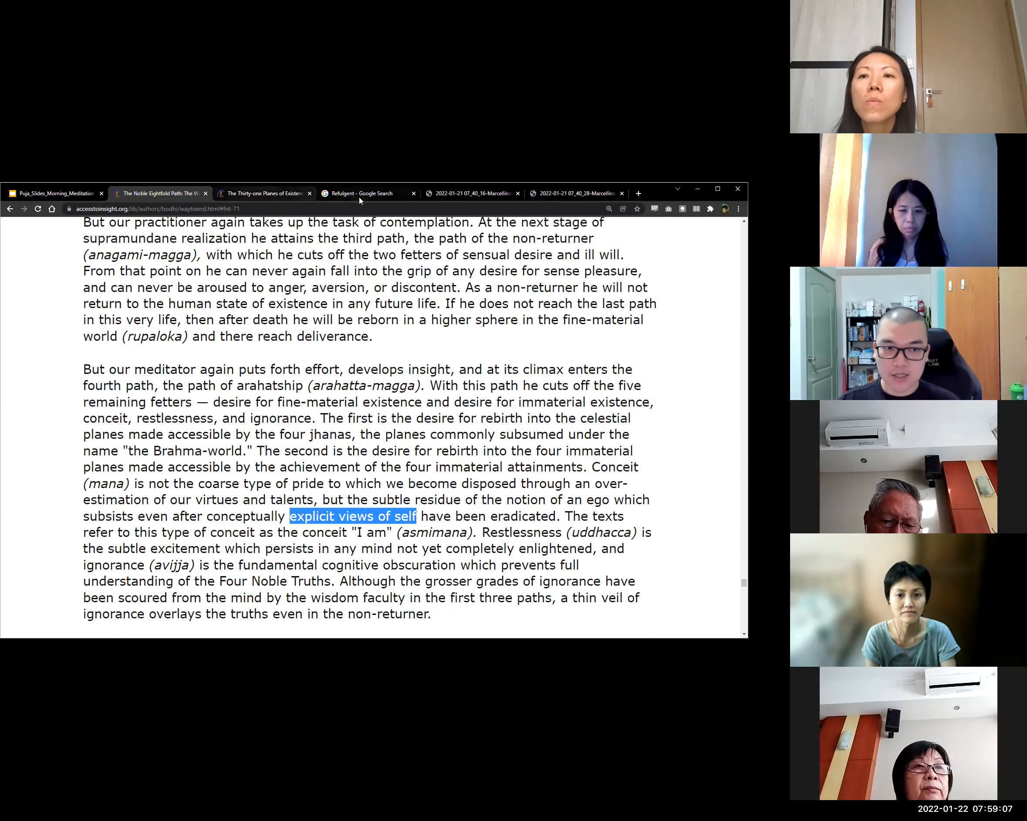
{"action": "mouse_move", "coordinate": [459, 193]}
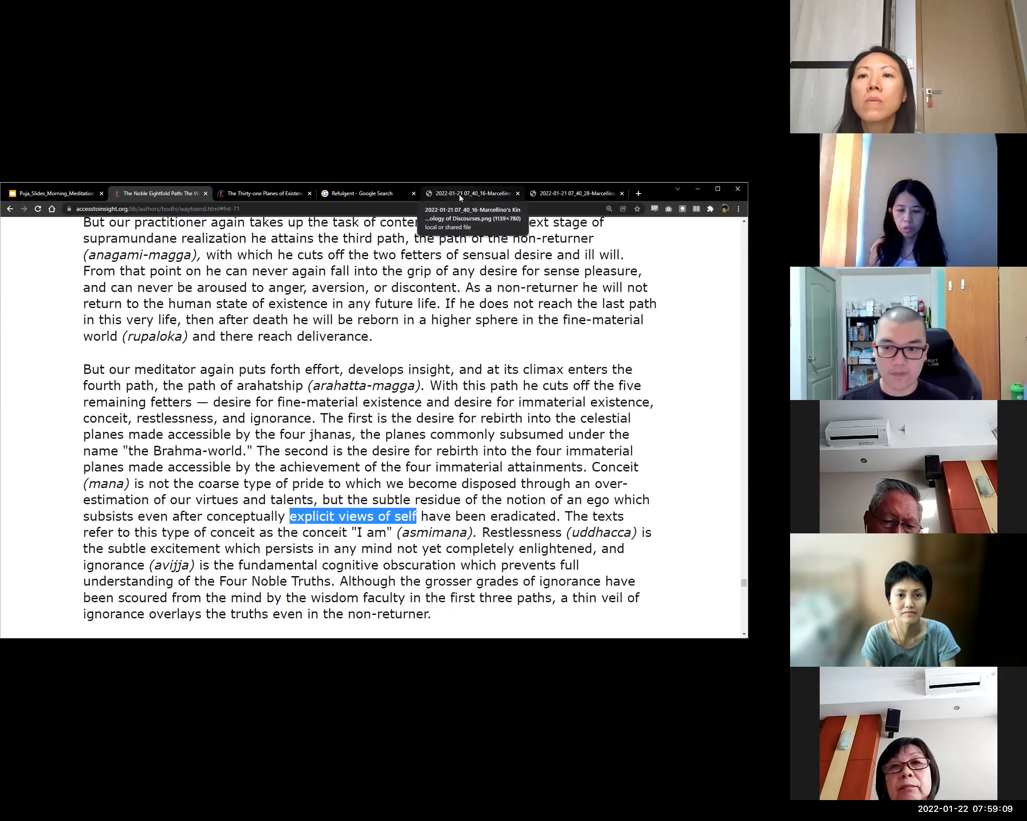
{"action": "left_click", "coordinate": [471, 192]}
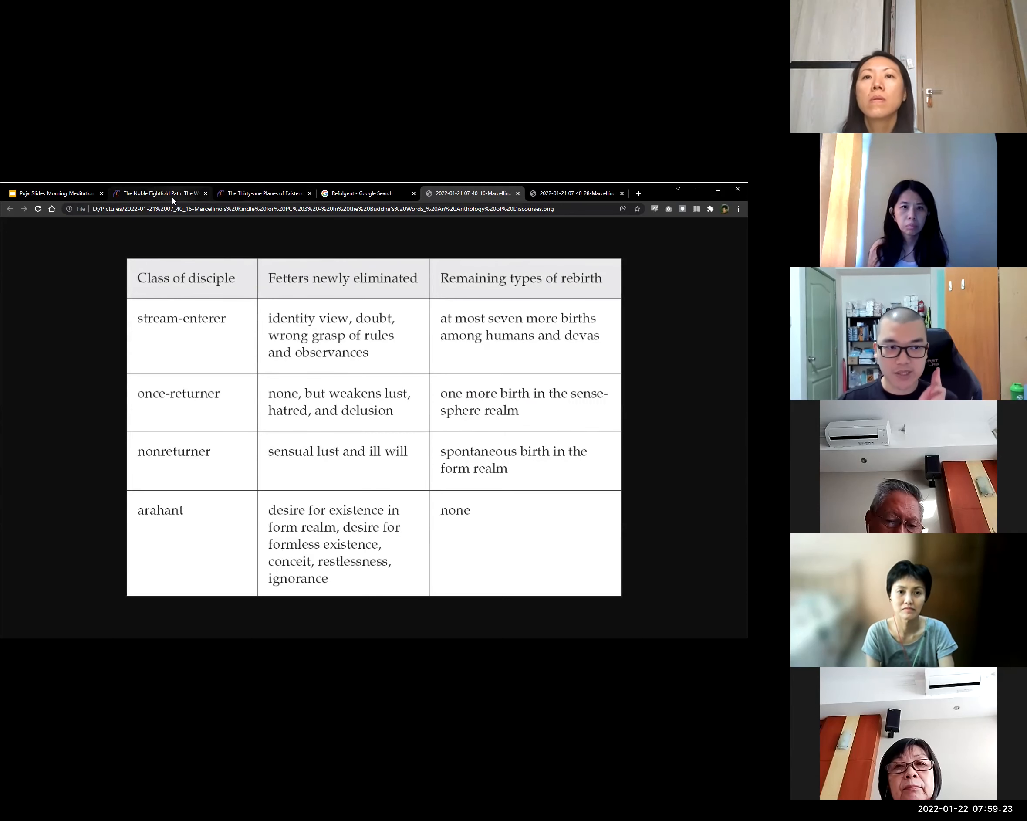
Switch back to the Noble Eightfold Path article's paragraph on the arahant's five fetters.
{"action": "left_click", "coordinate": [161, 194]}
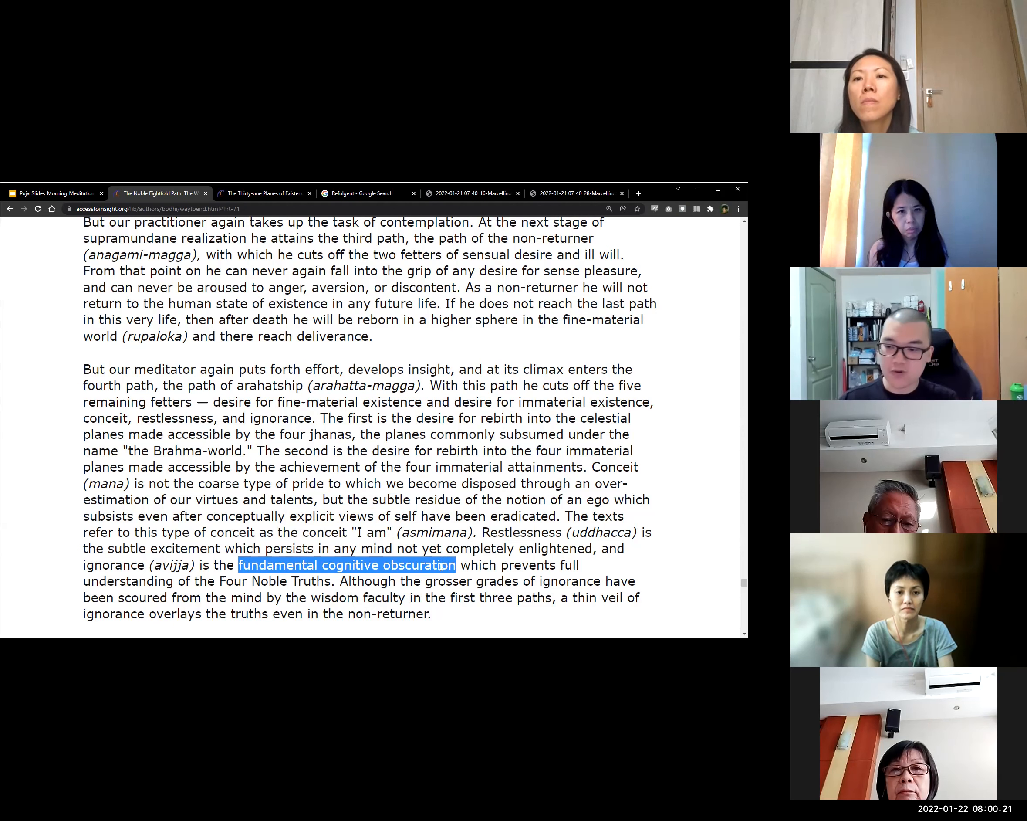
{"action": "mouse_move", "coordinate": [666, 585]}
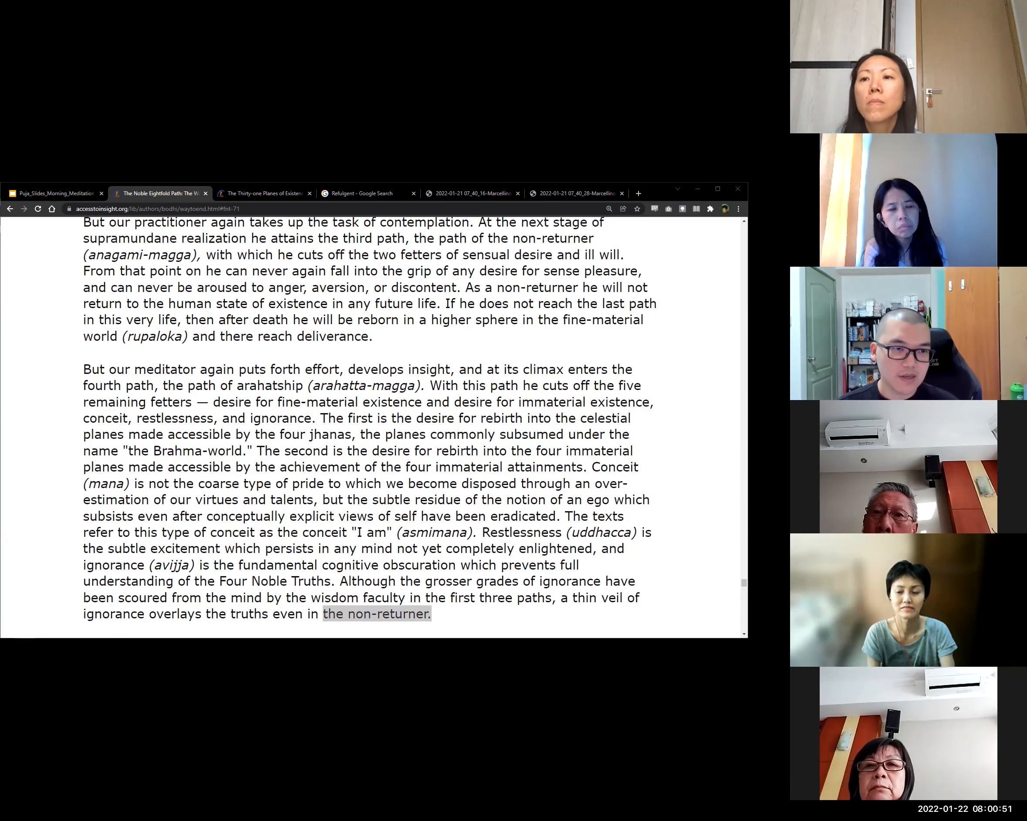
Show the Thirty-one Planes page's Sensuous World Happy Destinations table of deva realms 11–7.
{"action": "left_click", "coordinate": [265, 192]}
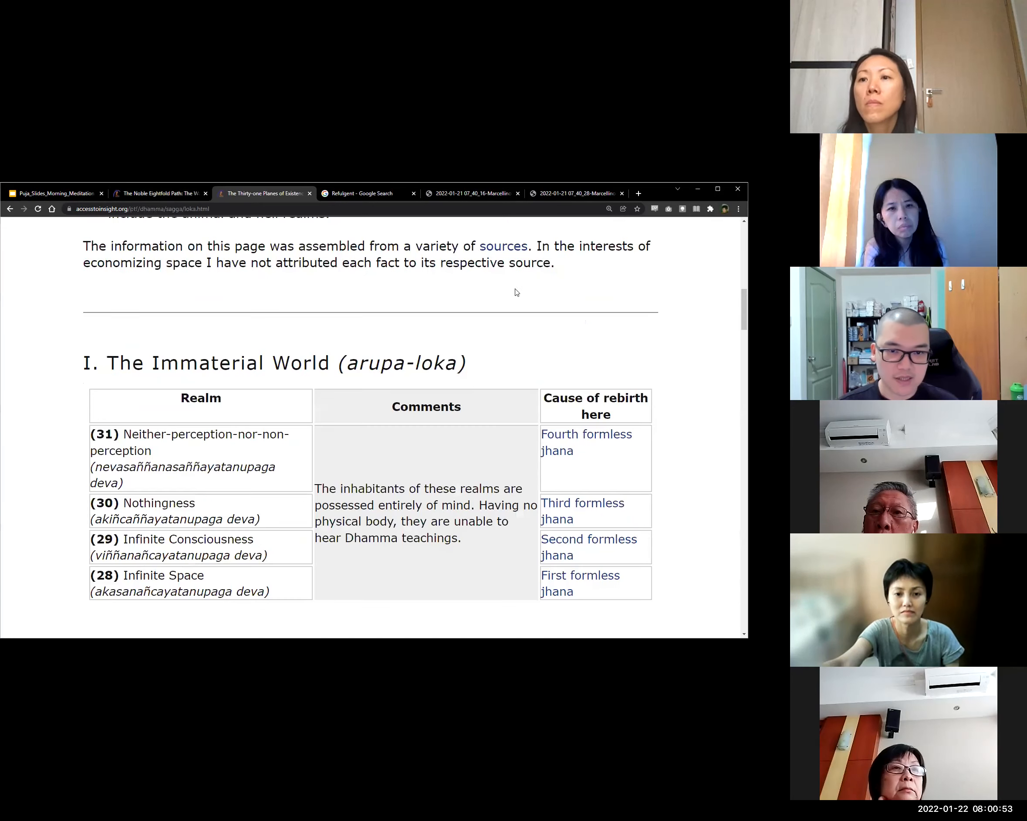
{"action": "scroll", "scroll_direction": "down", "scroll_amount": 3}
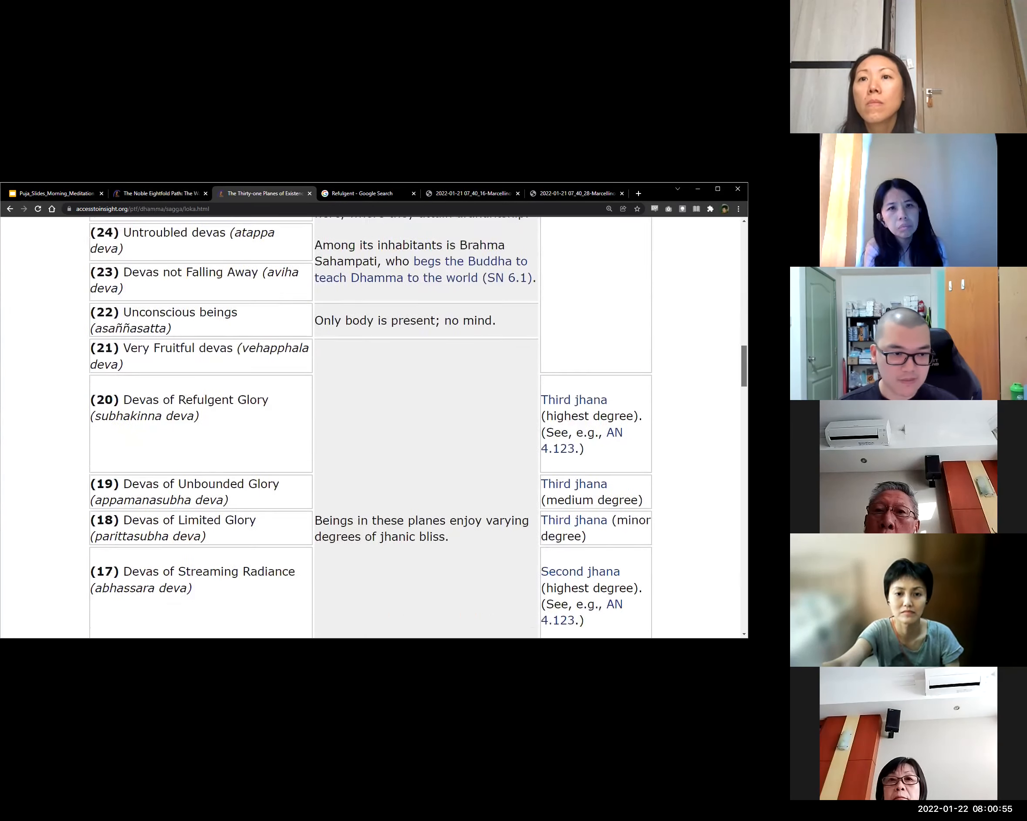
{"action": "scroll", "scroll_direction": "down", "scroll_amount": 3}
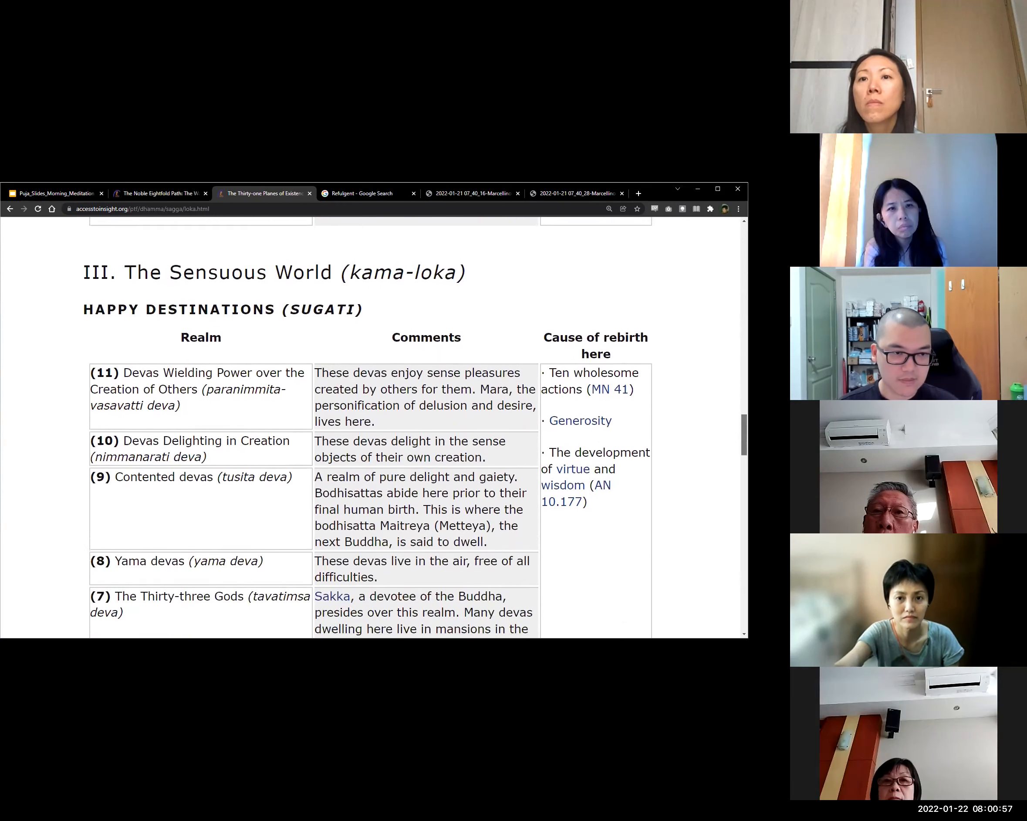
{"action": "scroll", "scroll_direction": "down", "scroll_amount": 3}
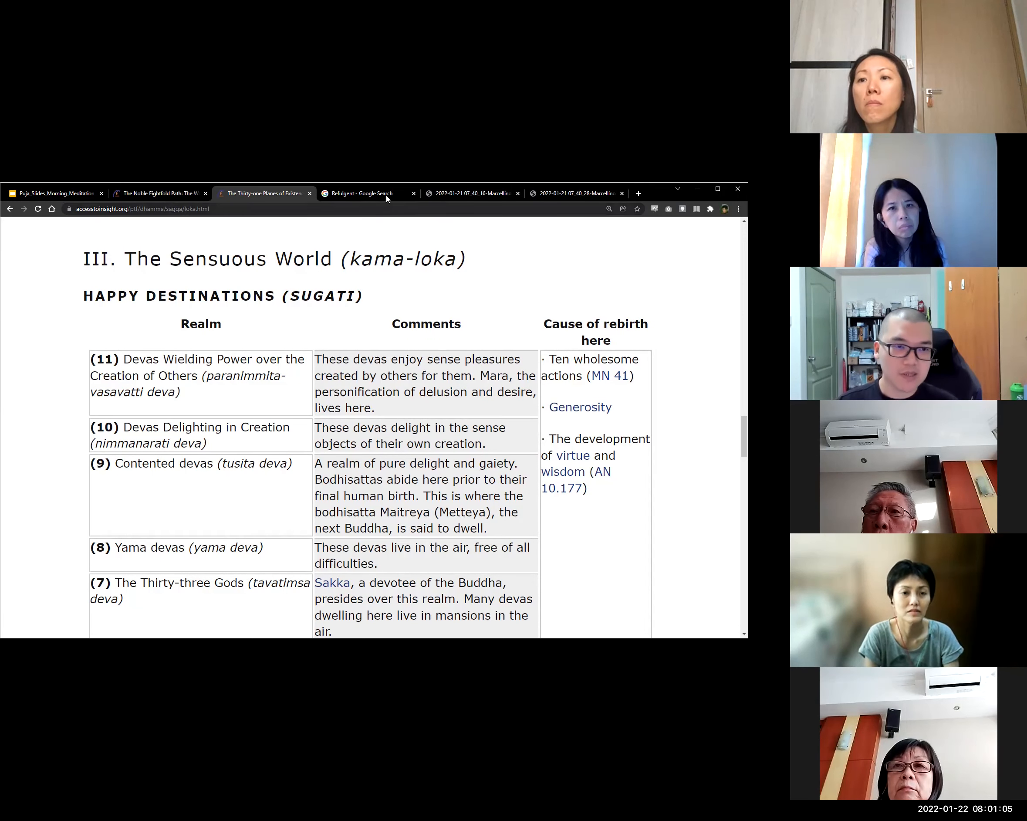
{"action": "left_click", "coordinate": [470, 192]}
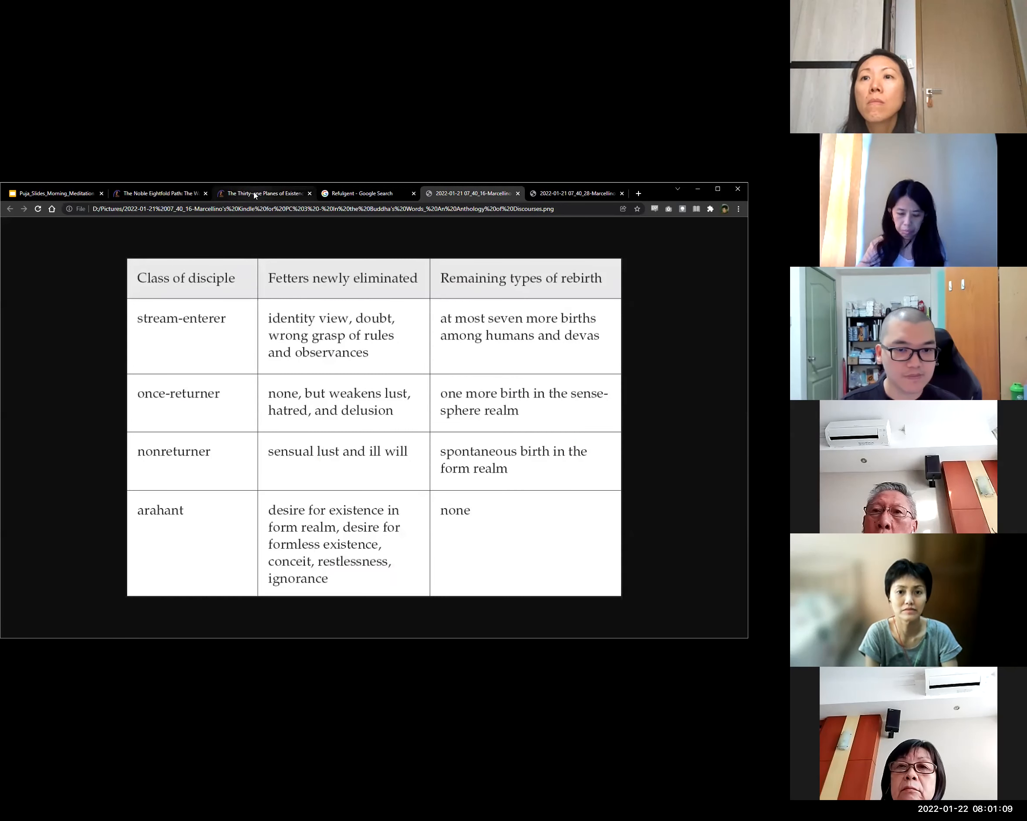
{"action": "mouse_move", "coordinate": [265, 194]}
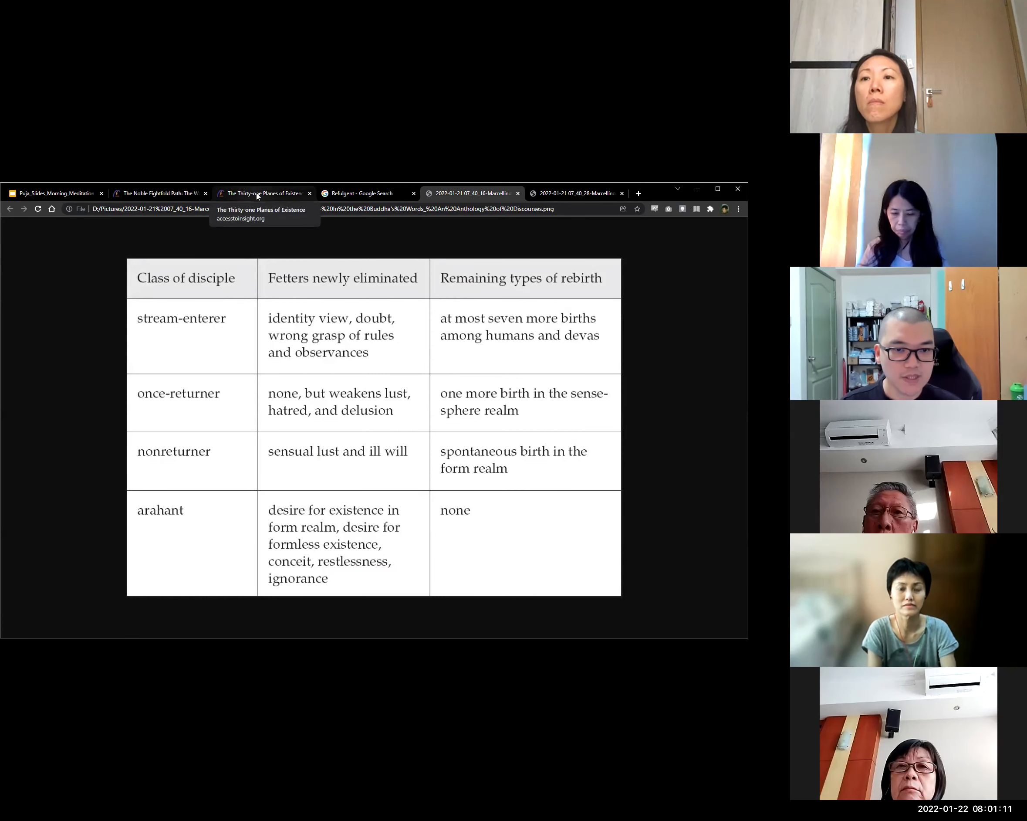
{"action": "left_click", "coordinate": [264, 193]}
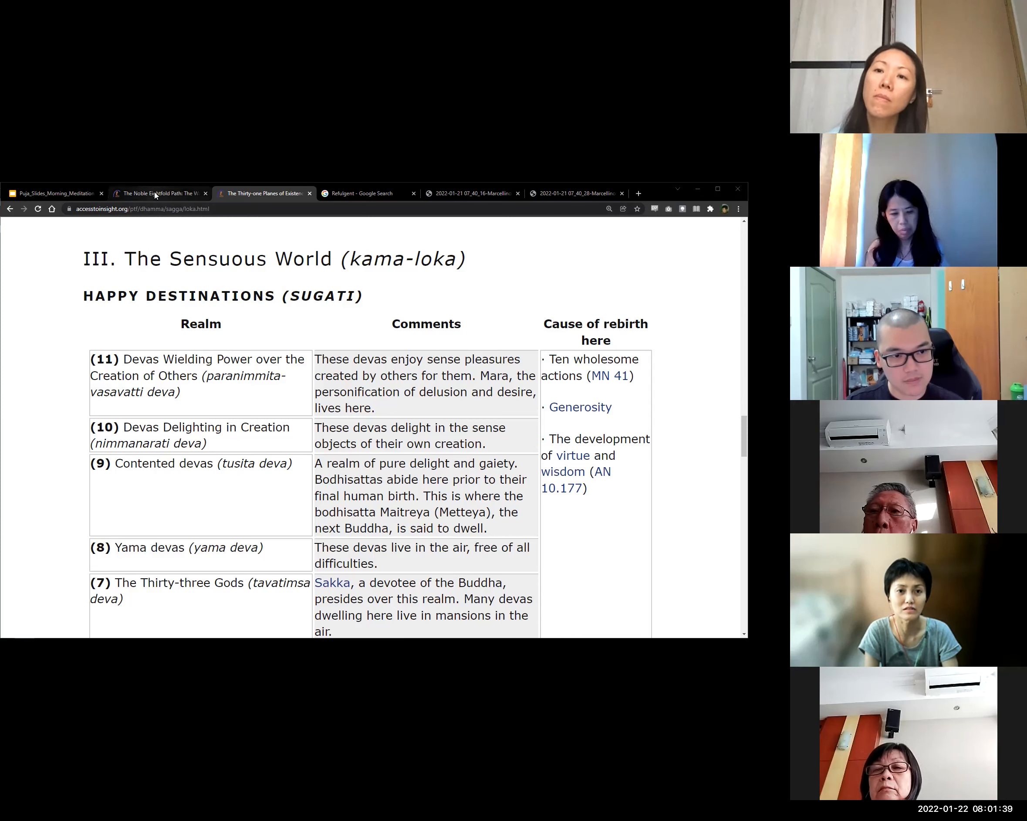
{"action": "mouse_move", "coordinate": [160, 193]}
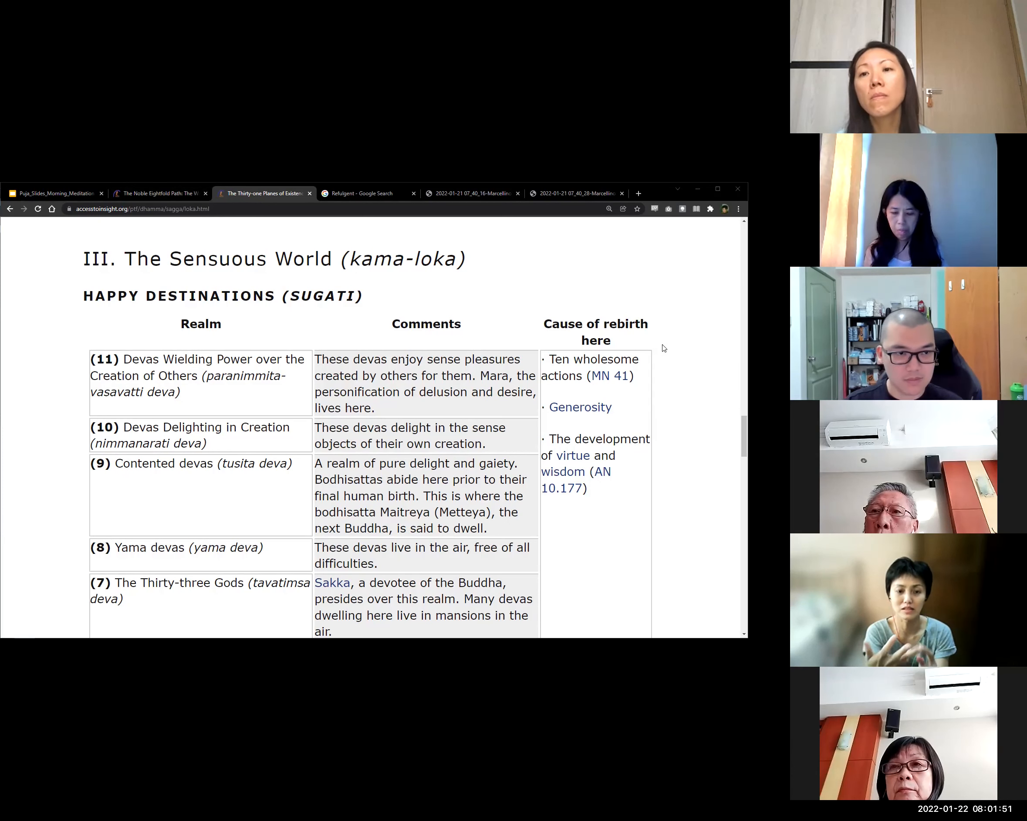
Scroll the Thirty-one Planes page up to the Immaterial World table of realms 28–31.
{"action": "scroll", "scroll_direction": "up", "scroll_amount": 3}
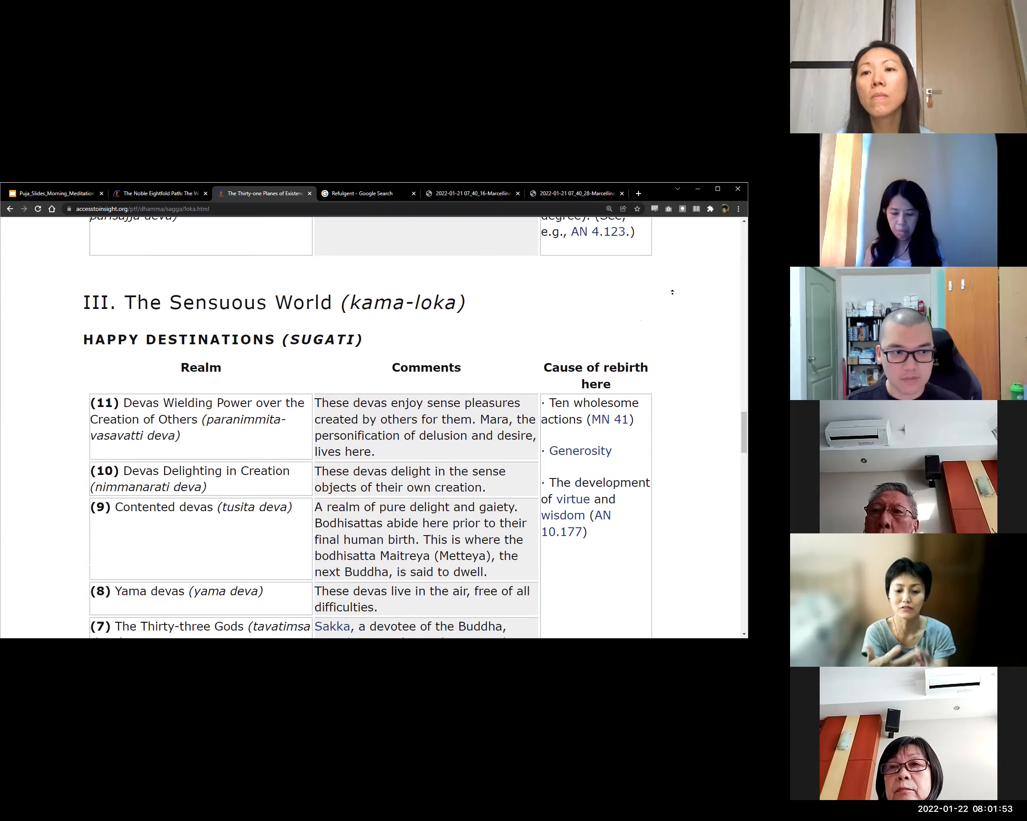
{"action": "scroll", "scroll_direction": "up", "scroll_amount": 3}
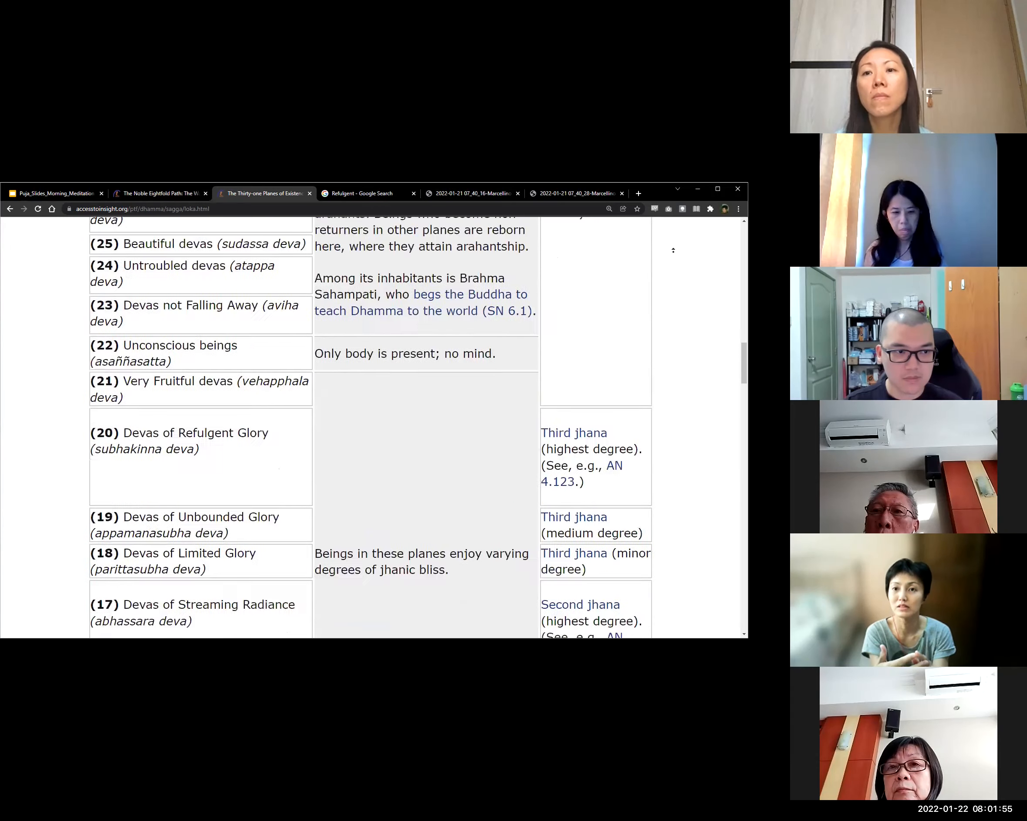
{"action": "scroll", "scroll_direction": "up", "scroll_amount": 3}
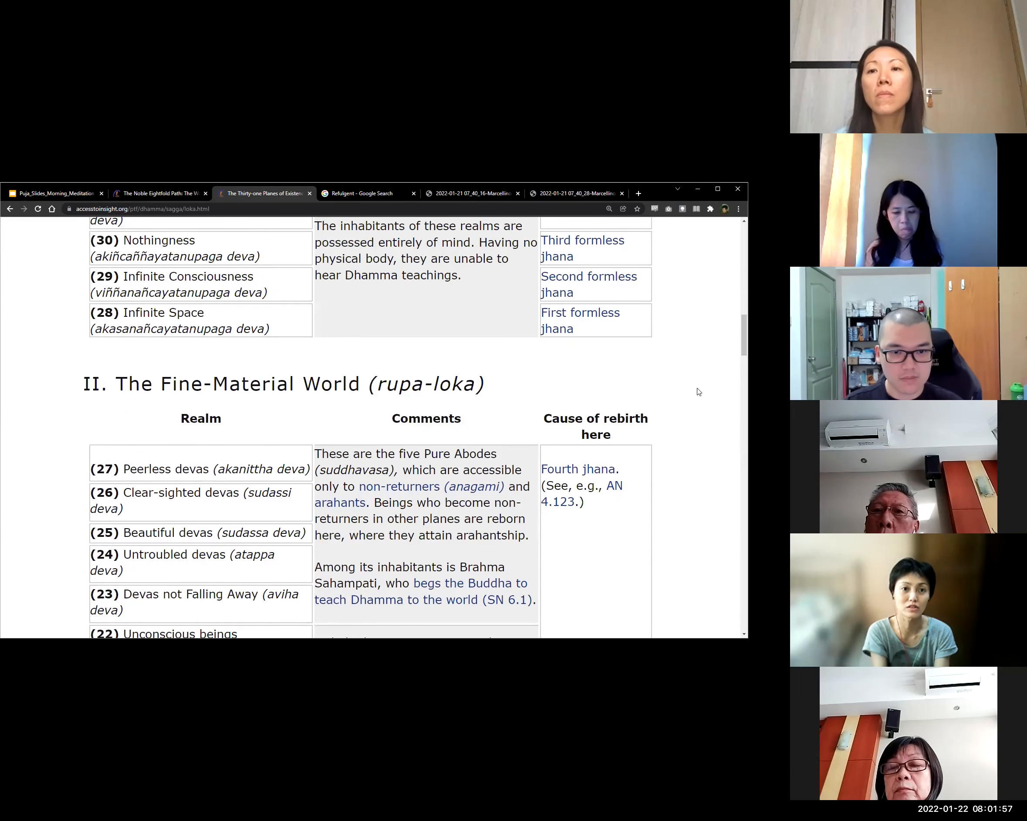
{"action": "scroll", "scroll_direction": "up", "scroll_amount": 3}
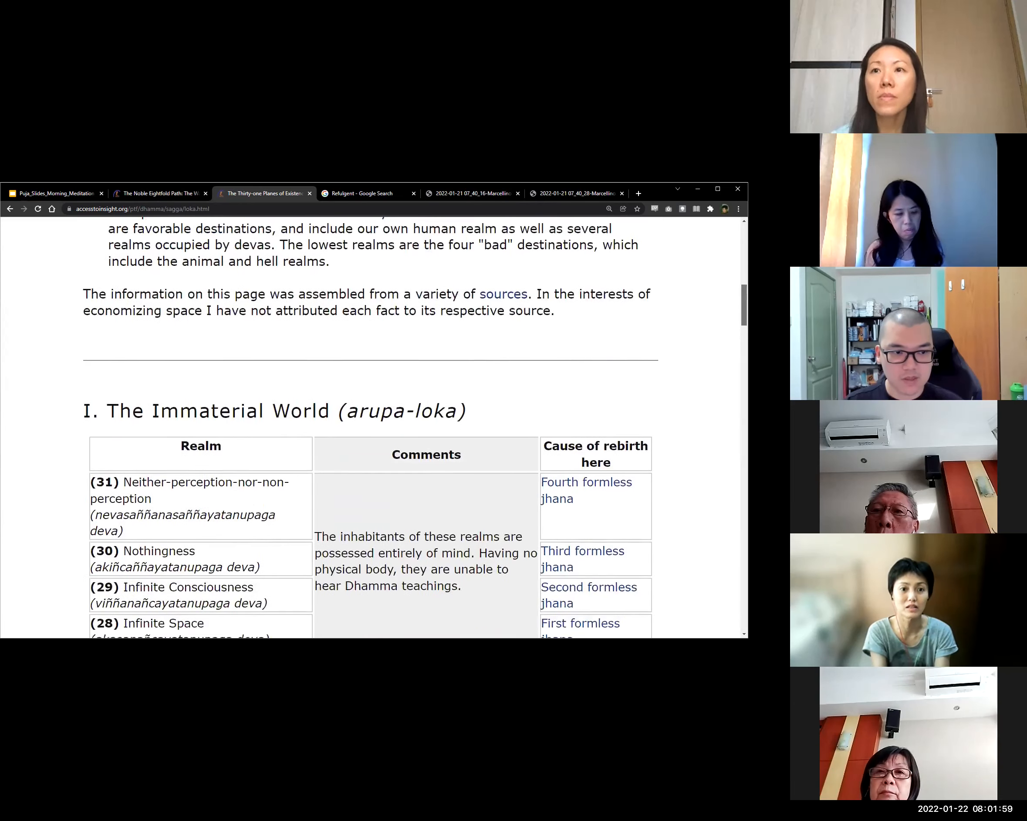
{"action": "scroll", "scroll_direction": "down", "scroll_amount": 3}
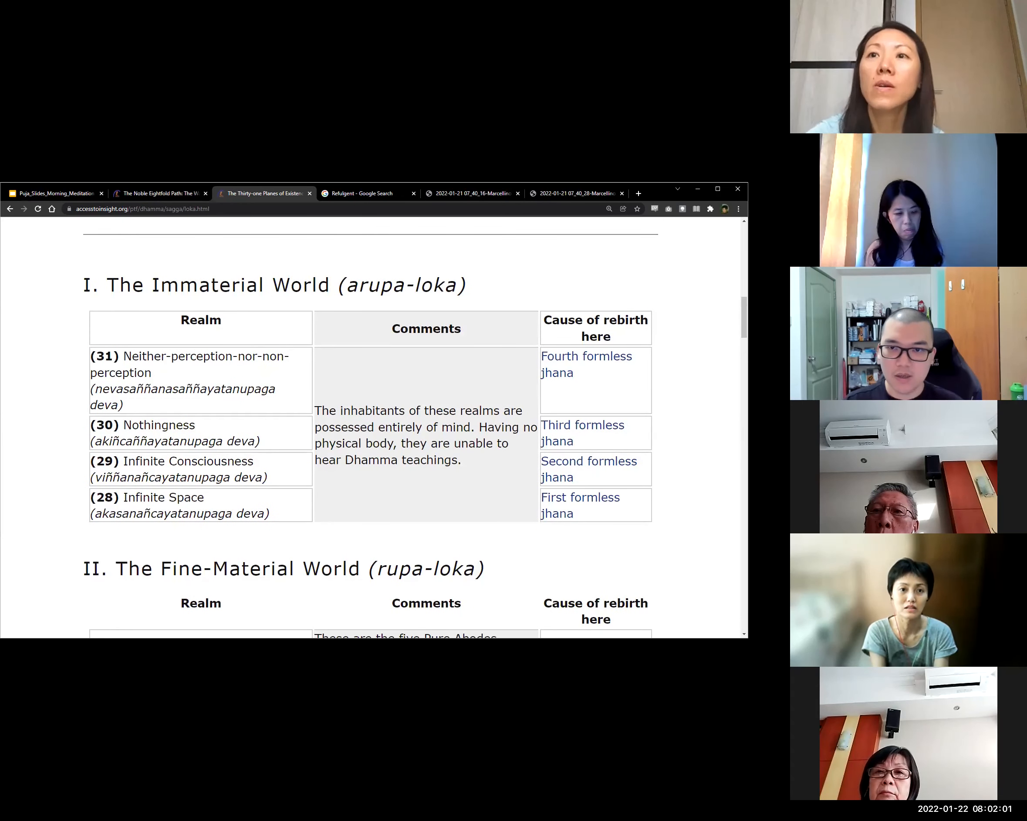